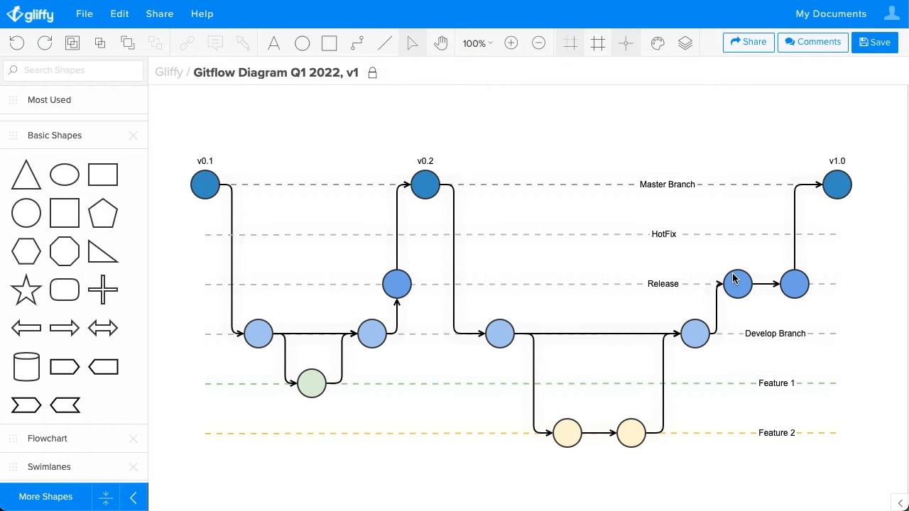
{"action": "mouse_move", "coordinate": [709, 288]}
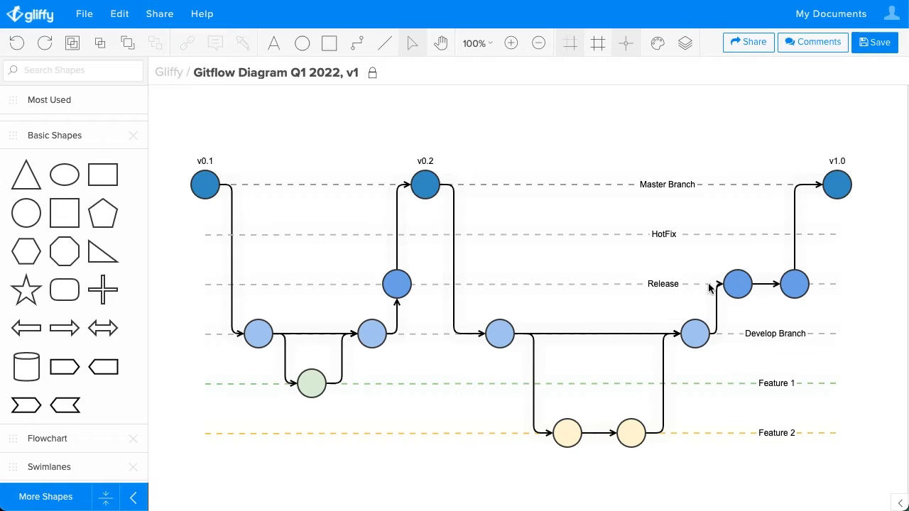
{"action": "mouse_move", "coordinate": [662, 305]}
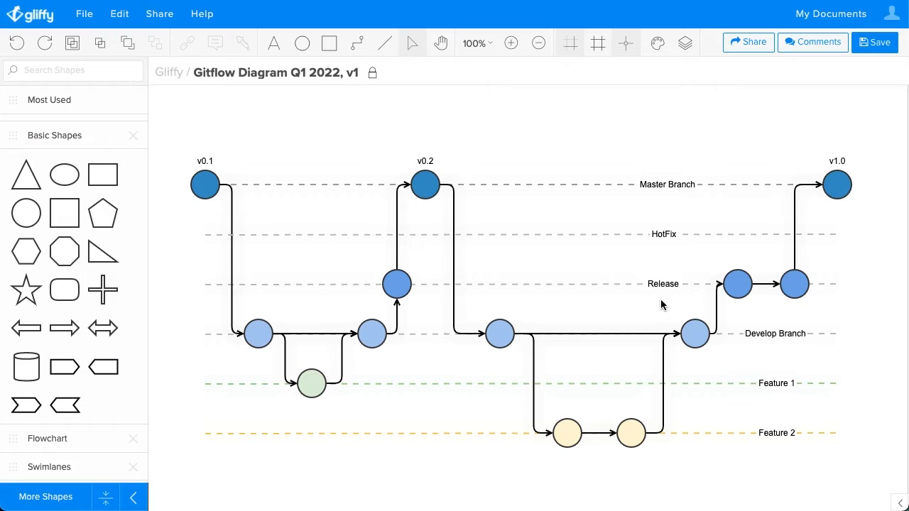
{"action": "mouse_move", "coordinate": [637, 217]}
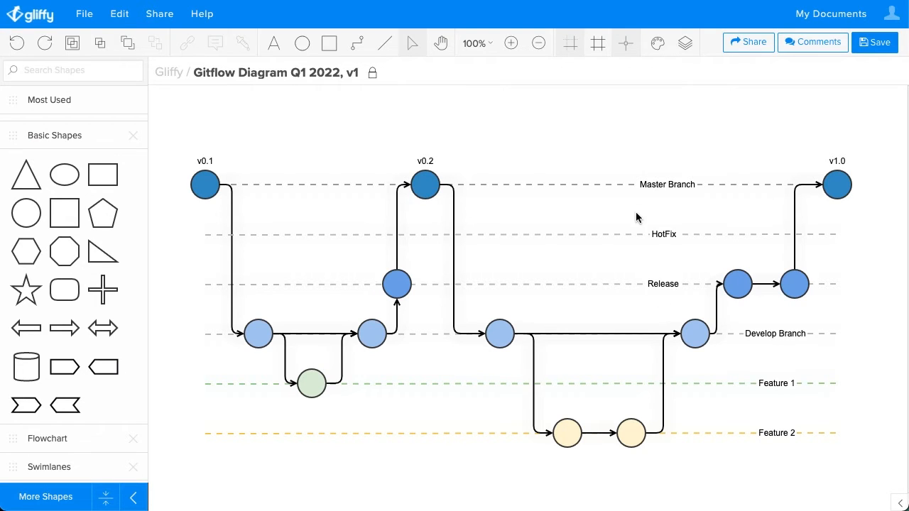
{"action": "mouse_move", "coordinate": [633, 340]}
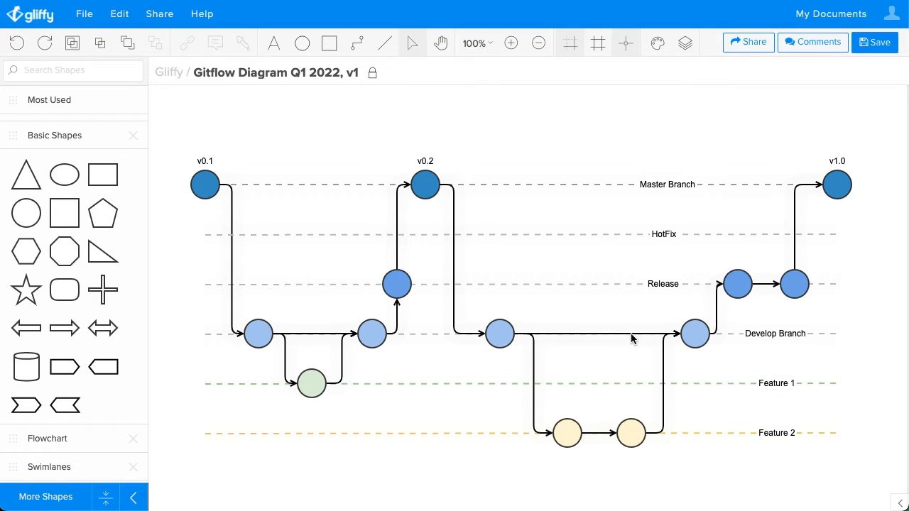
{"action": "mouse_move", "coordinate": [621, 396]}
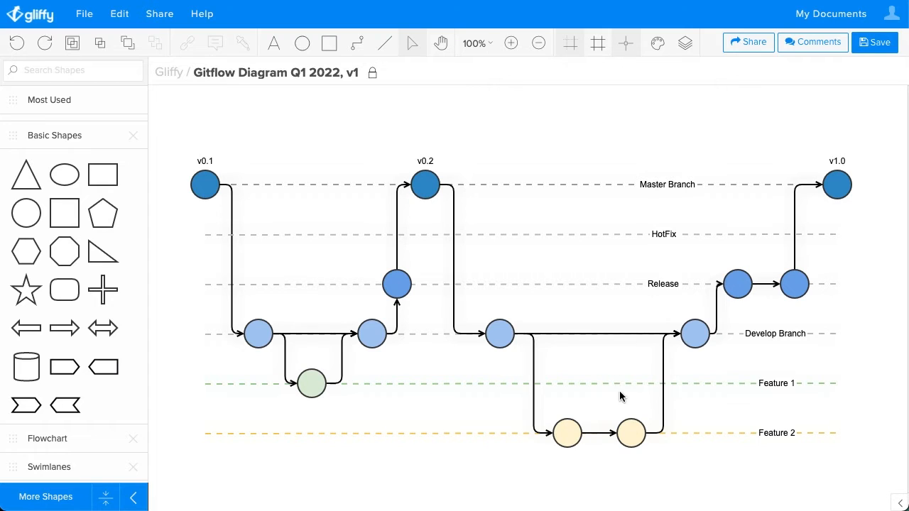
{"action": "mouse_move", "coordinate": [611, 272]}
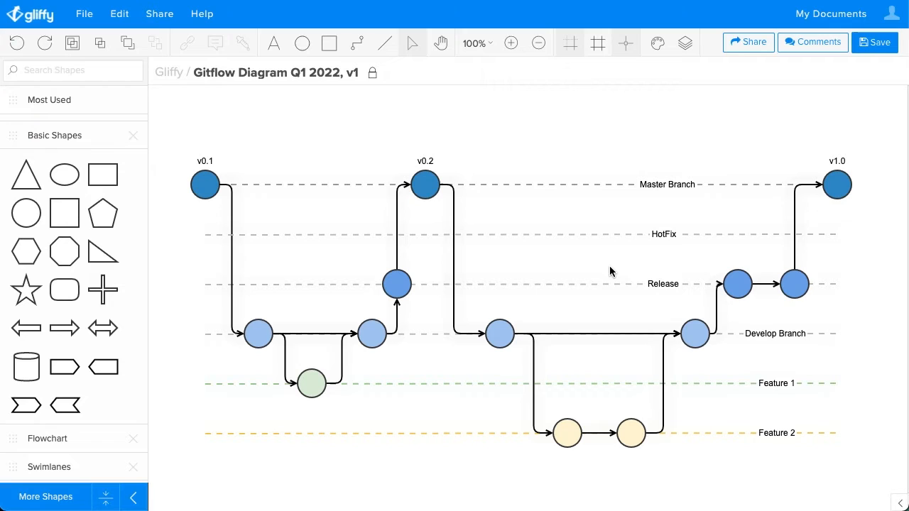
{"action": "mouse_move", "coordinate": [558, 266]}
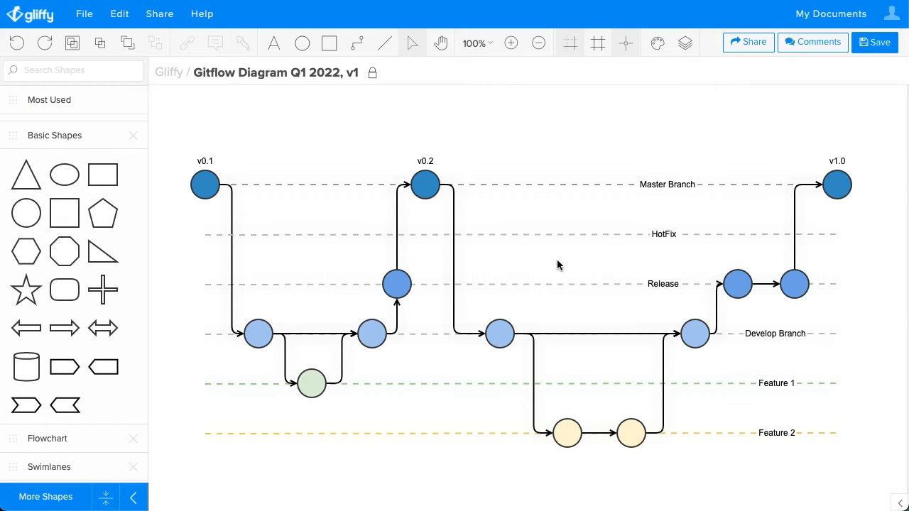
{"action": "mouse_move", "coordinate": [566, 311]}
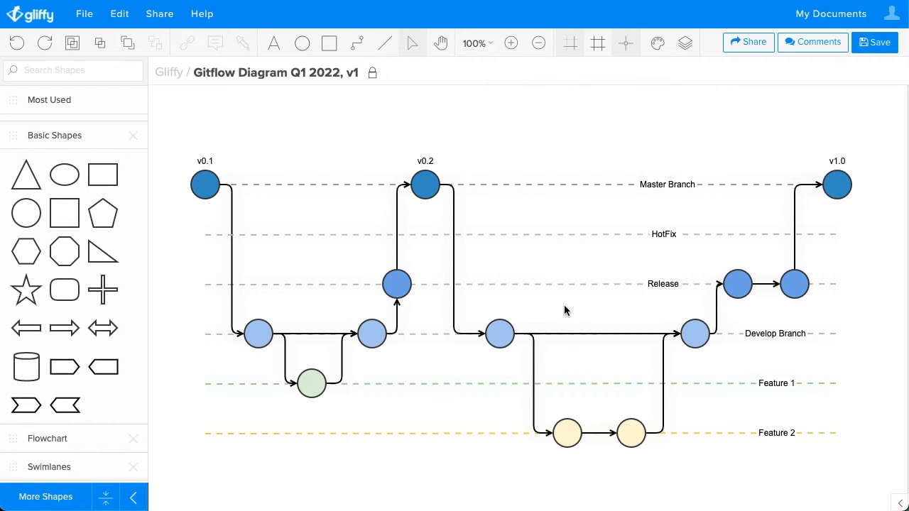
{"action": "mouse_move", "coordinate": [574, 350]}
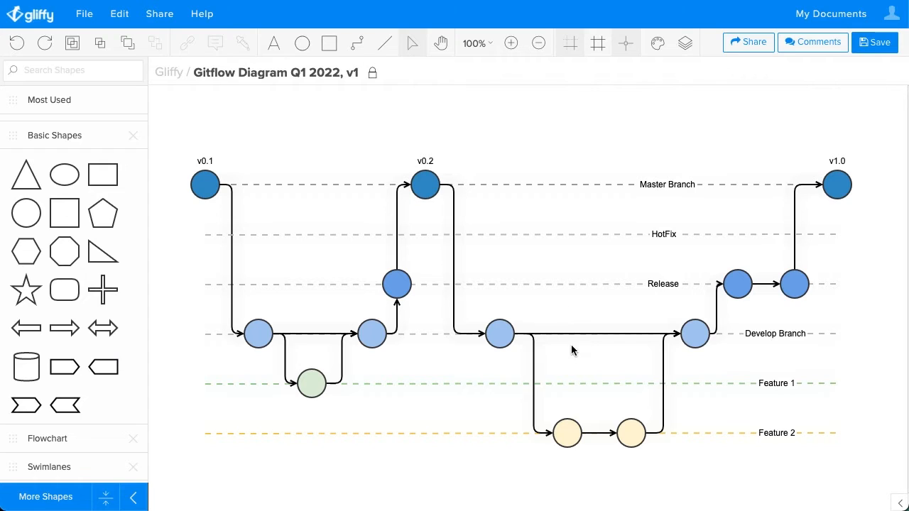
{"action": "mouse_move", "coordinate": [597, 448]}
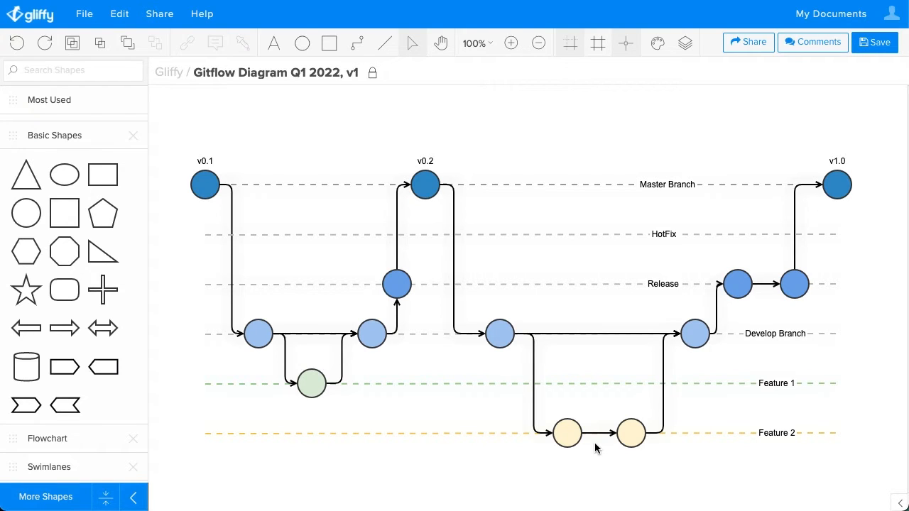
{"action": "mouse_move", "coordinate": [676, 119]}
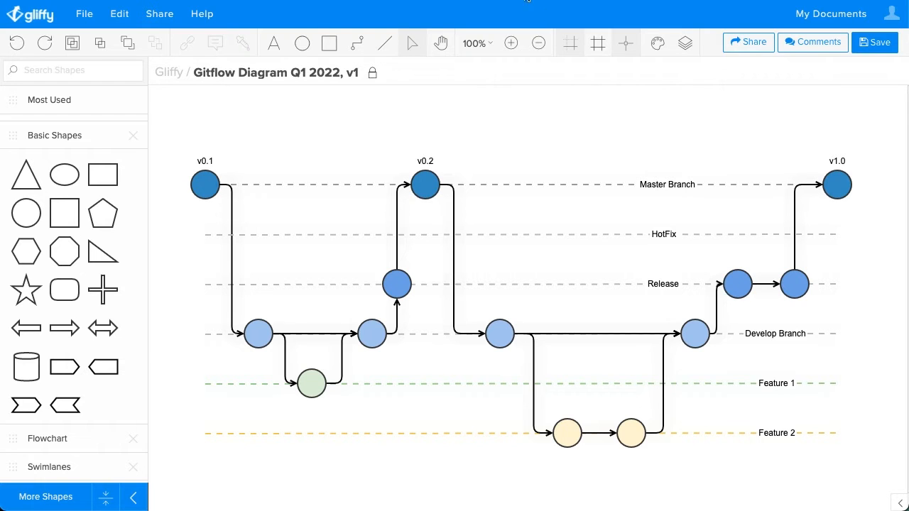
Start a new blank Basic Diagram from the File menu
{"action": "left_click", "coordinate": [84, 13]}
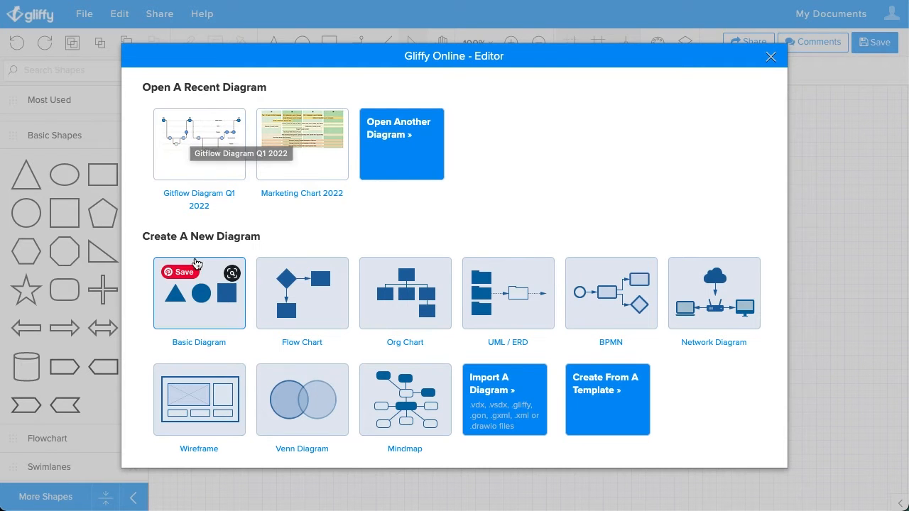
{"action": "left_click", "coordinate": [199, 293]}
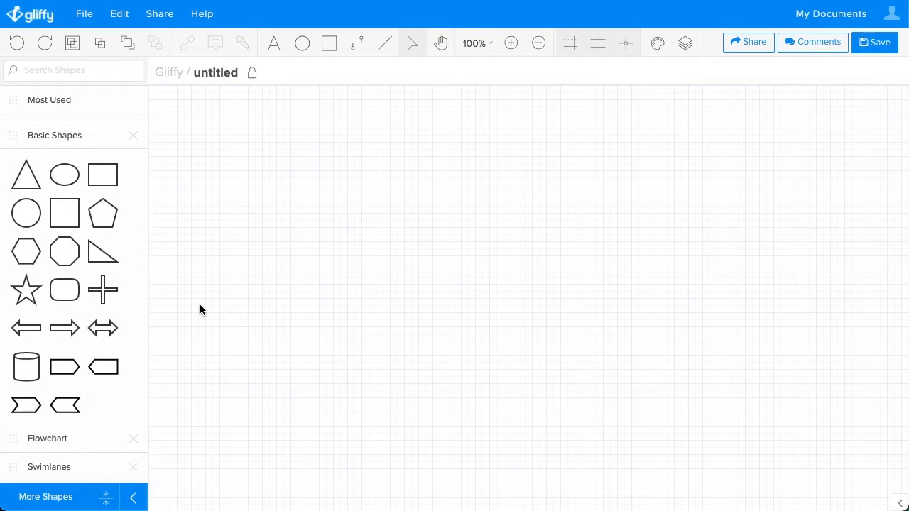
{"action": "mouse_move", "coordinate": [148, 311]}
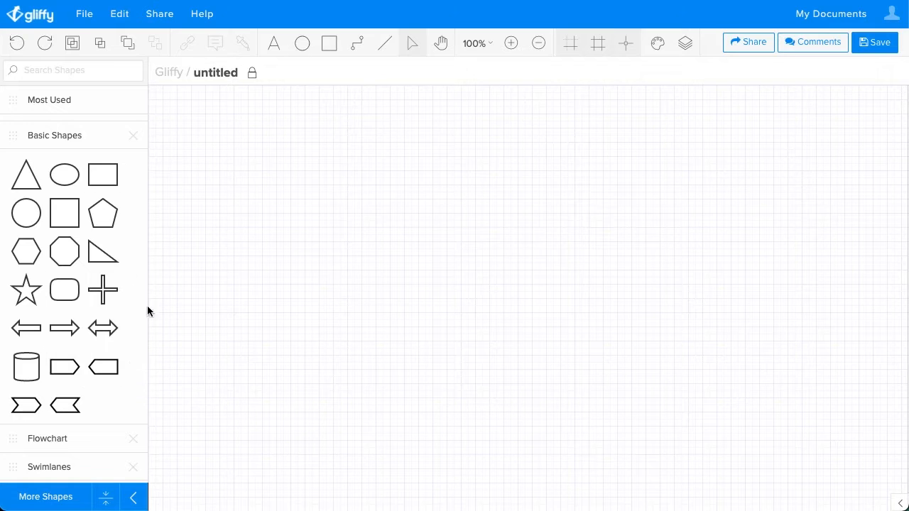
{"action": "mouse_move", "coordinate": [103, 328]}
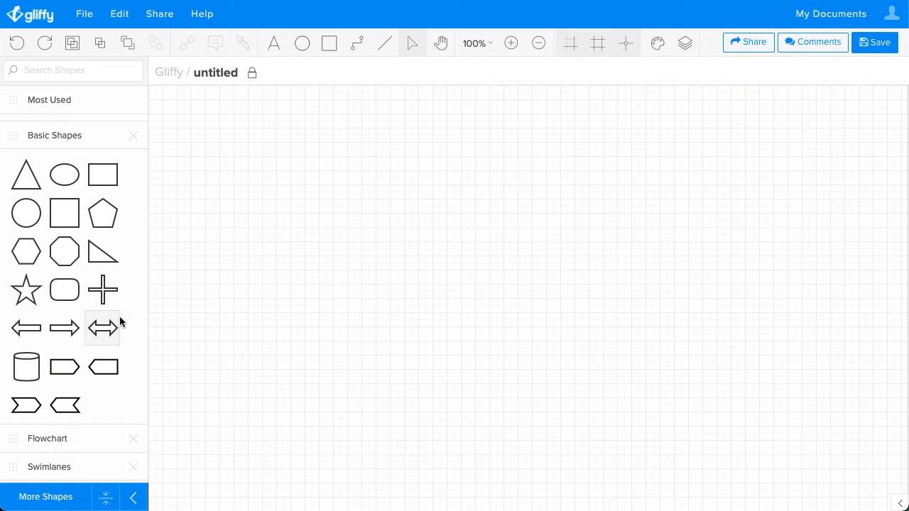
{"action": "mouse_move", "coordinate": [160, 322]}
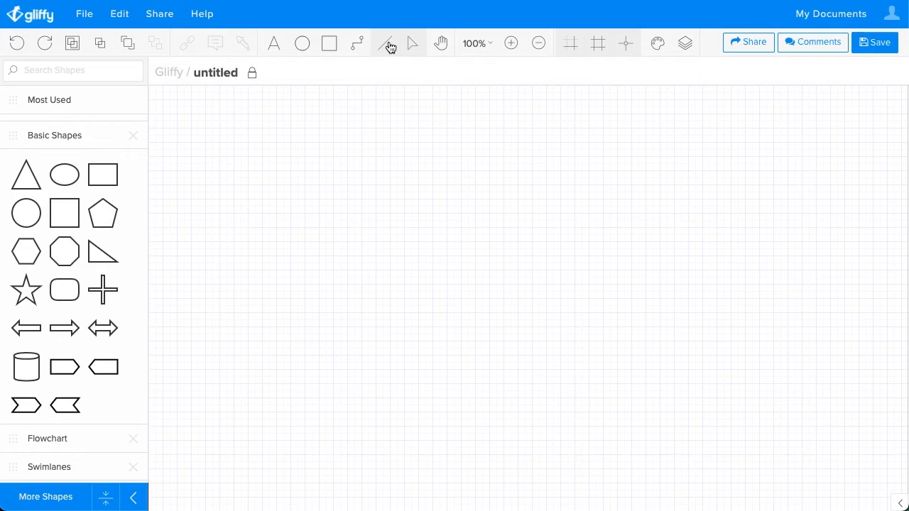
Draw a long horizontal straight line across the top of the canvas
{"action": "left_click", "coordinate": [384, 43]}
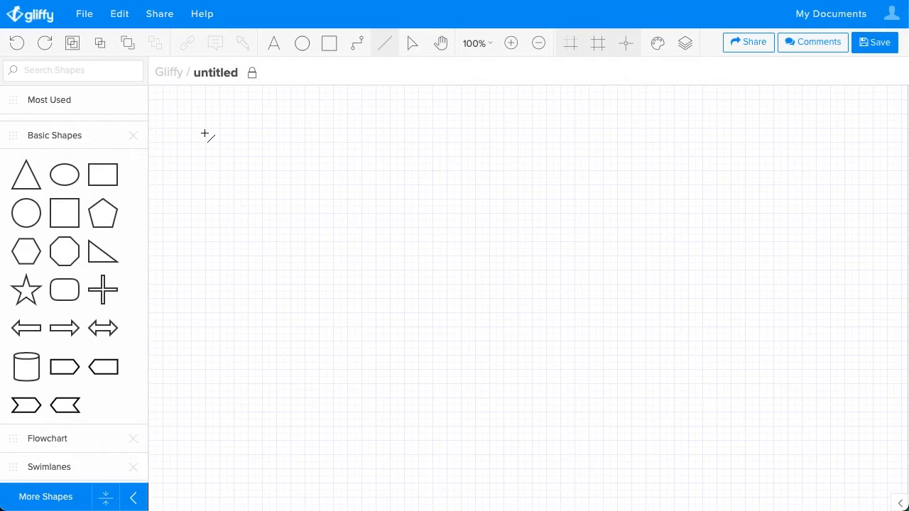
{"action": "left_click_drag", "start_coordinate": [205, 126], "coordinate": [446, 120]}
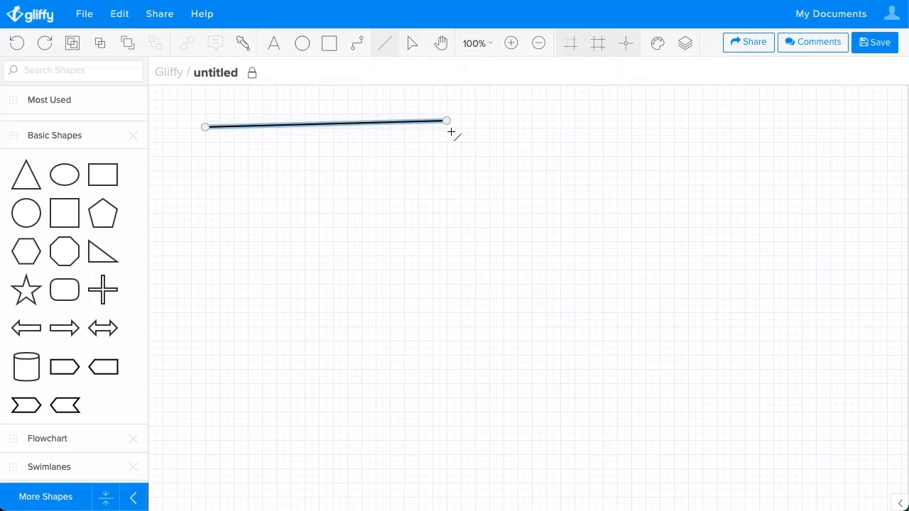
{"action": "left_click_drag", "start_coordinate": [447, 121], "coordinate": [702, 121]}
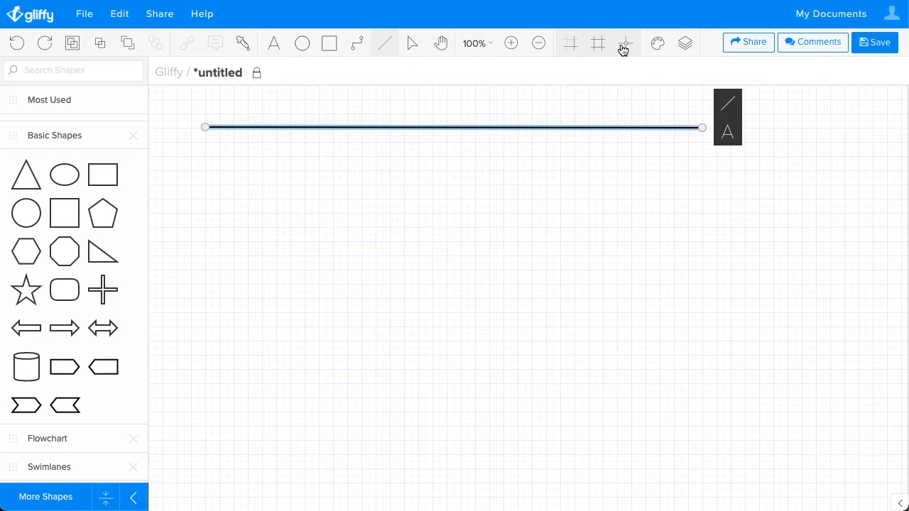
{"action": "mouse_move", "coordinate": [350, 65]}
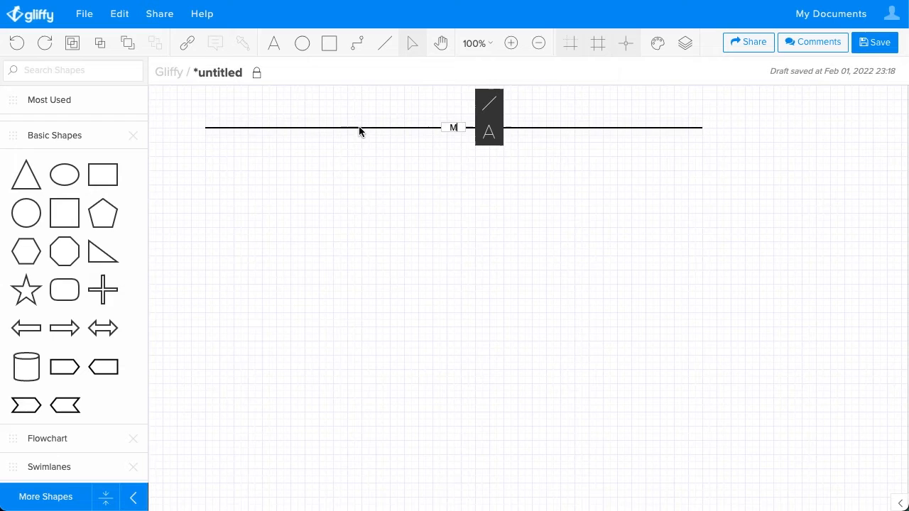
Label the line 'Master Branch', make it dashed, and move the label near its right end
{"action": "type", "text": "Master Branch"}
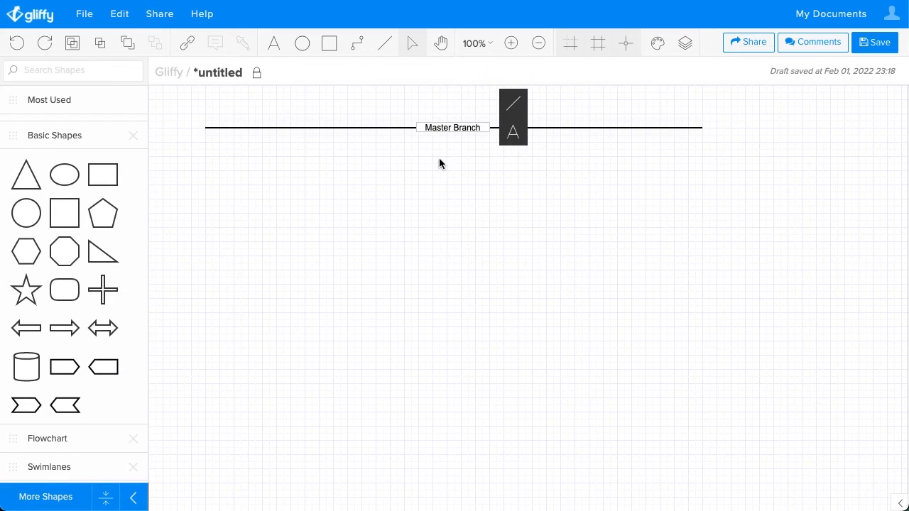
{"action": "mouse_move", "coordinate": [514, 107]}
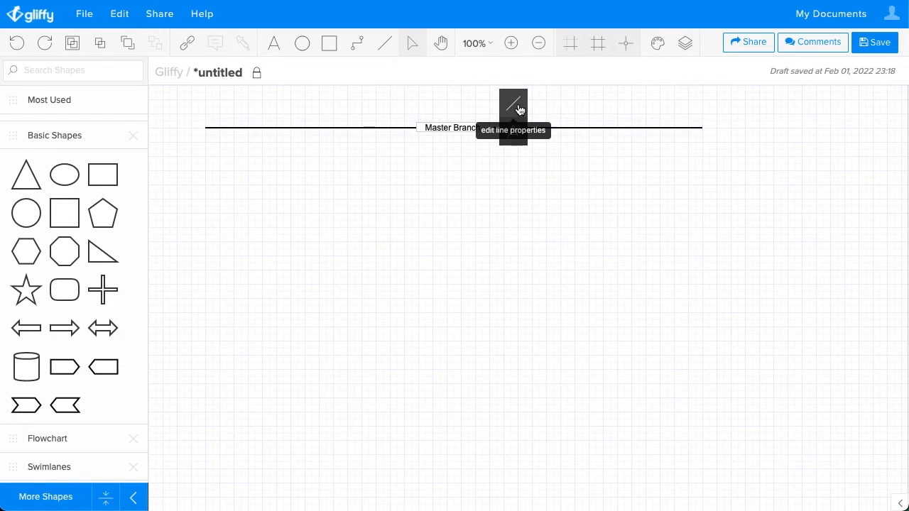
{"action": "left_click", "coordinate": [513, 103]}
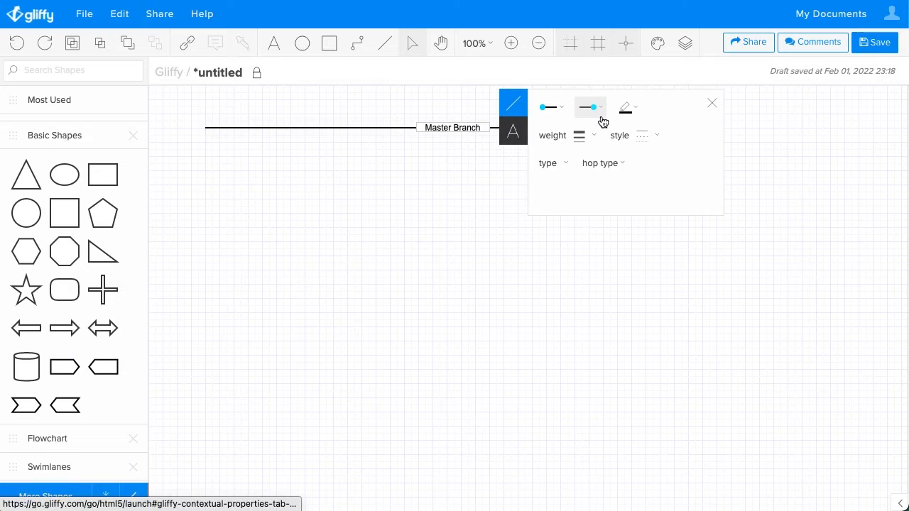
{"action": "left_click", "coordinate": [647, 135]}
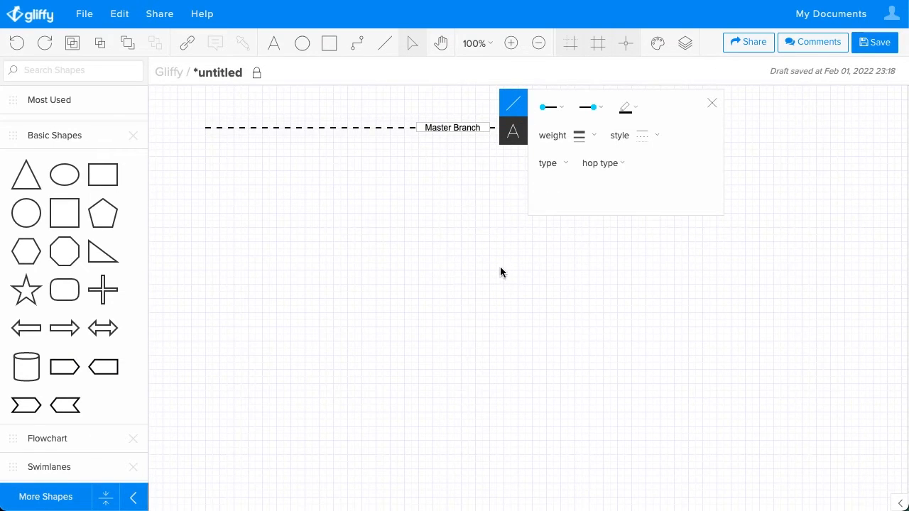
{"action": "left_click", "coordinate": [711, 103]}
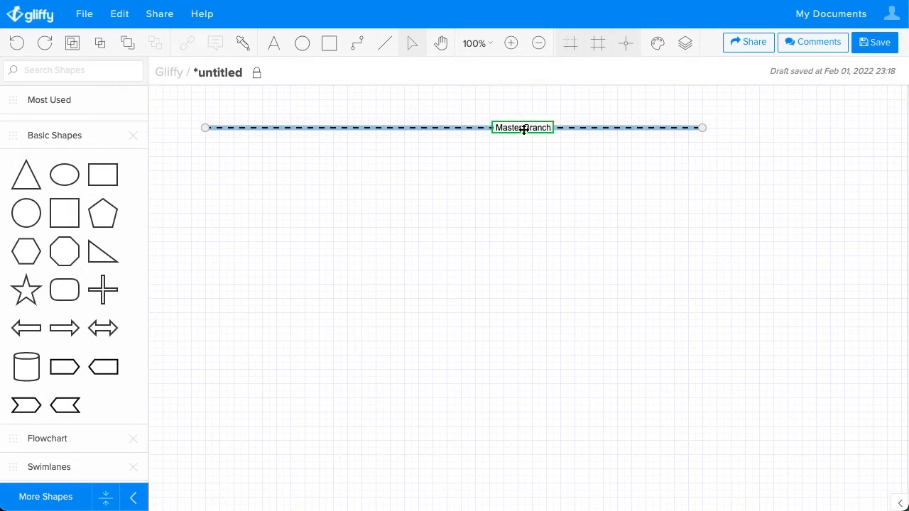
{"action": "left_click_drag", "start_coordinate": [522, 127], "coordinate": [632, 128]}
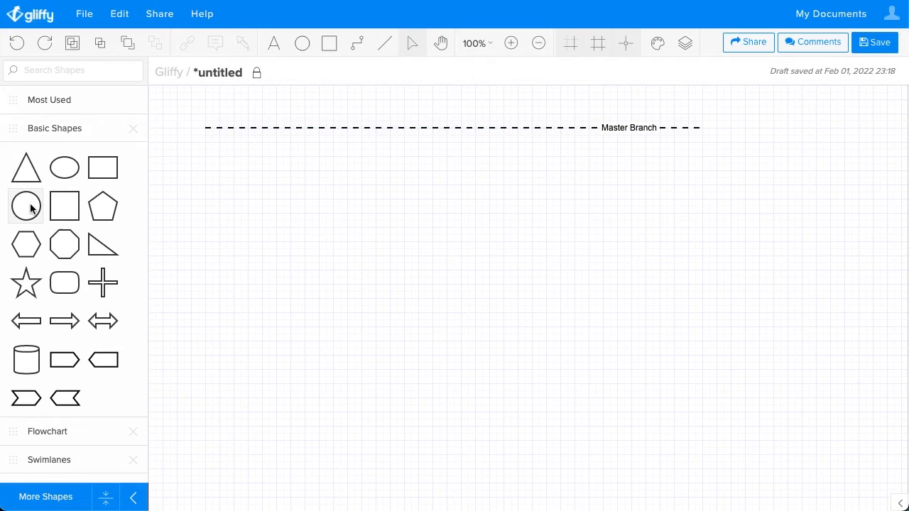
Place a circle below the line's left end and shrink it to a small node
{"action": "left_click_drag", "start_coordinate": [26, 206], "coordinate": [255, 235]}
{"action": "type", "text": "V"}
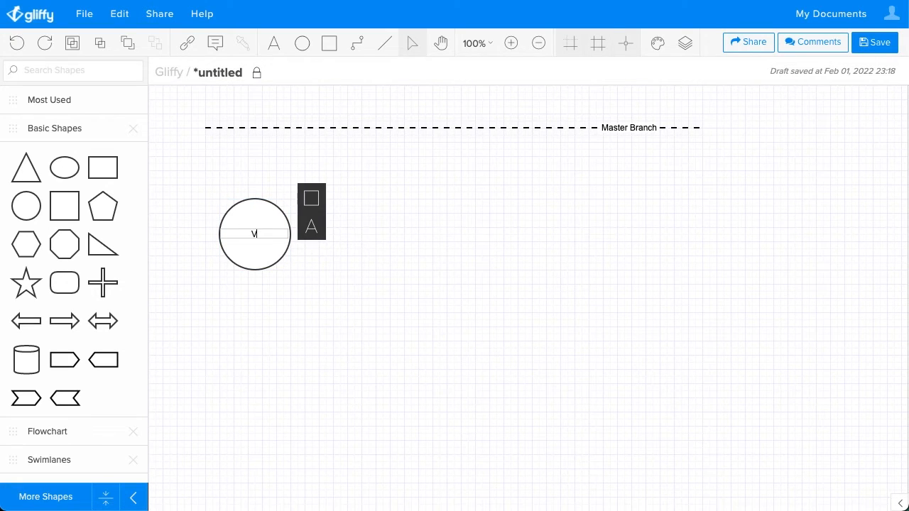
{"action": "left_click", "coordinate": [255, 234]}
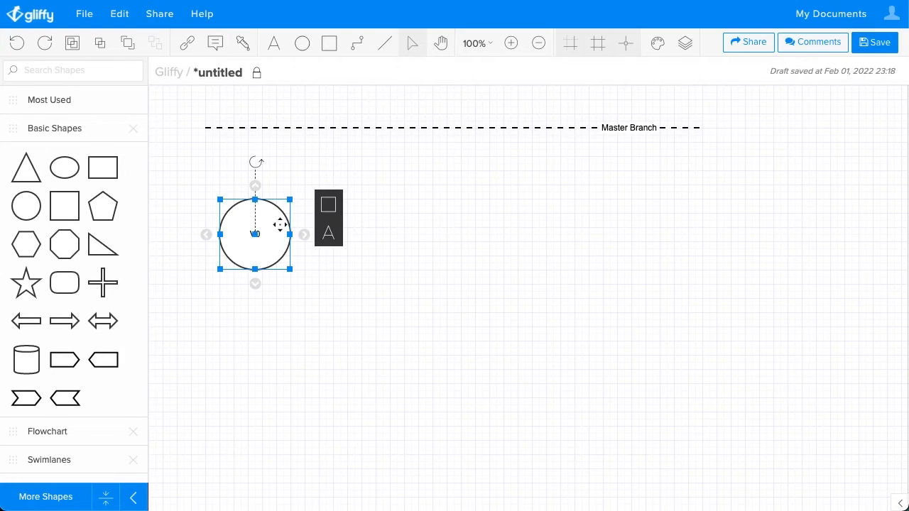
{"action": "left_click_drag", "start_coordinate": [221, 270], "coordinate": [229, 259]}
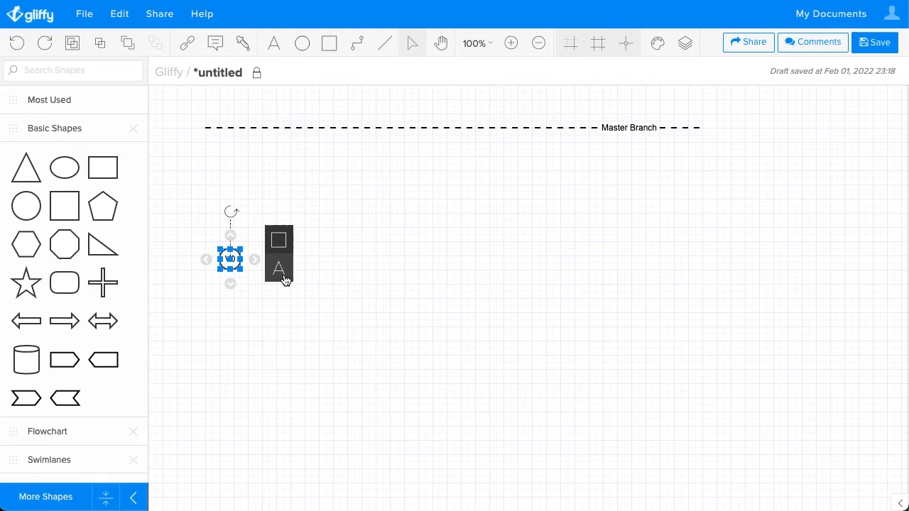
Try the Text Above position for the V0 label, then keep it inside the circle
{"action": "left_click", "coordinate": [278, 267]}
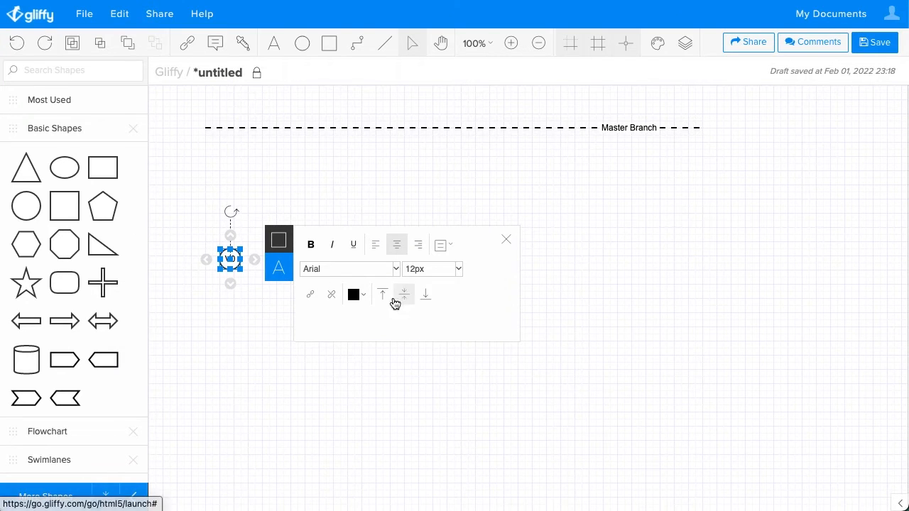
{"action": "left_click", "coordinate": [443, 244]}
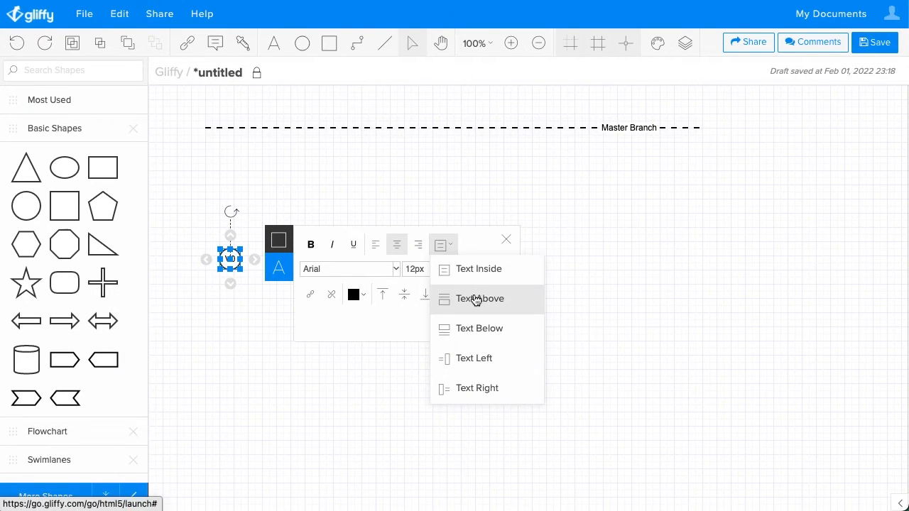
{"action": "left_click", "coordinate": [480, 299]}
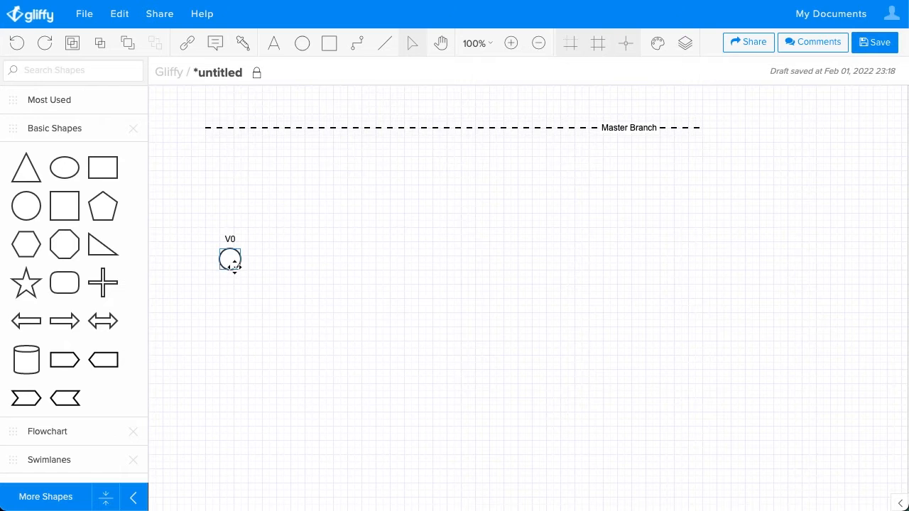
{"action": "left_click", "coordinate": [231, 259]}
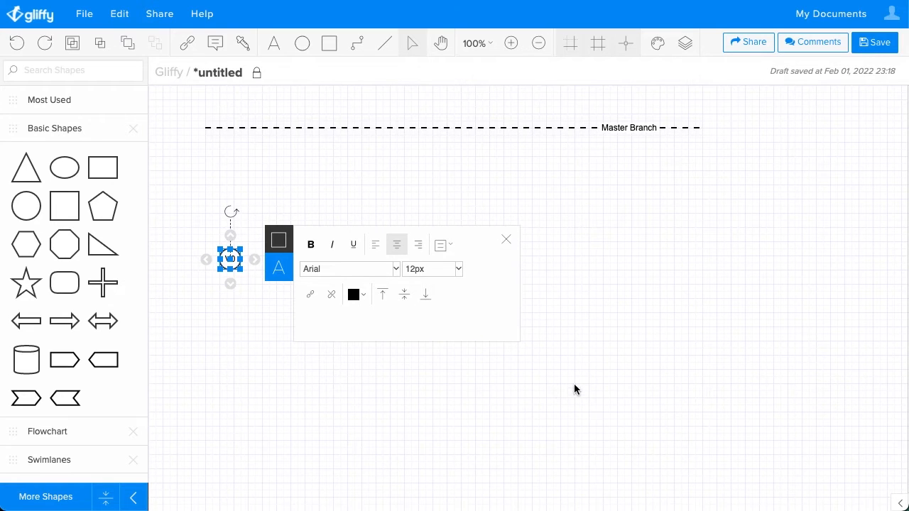
{"action": "left_click", "coordinate": [355, 294]}
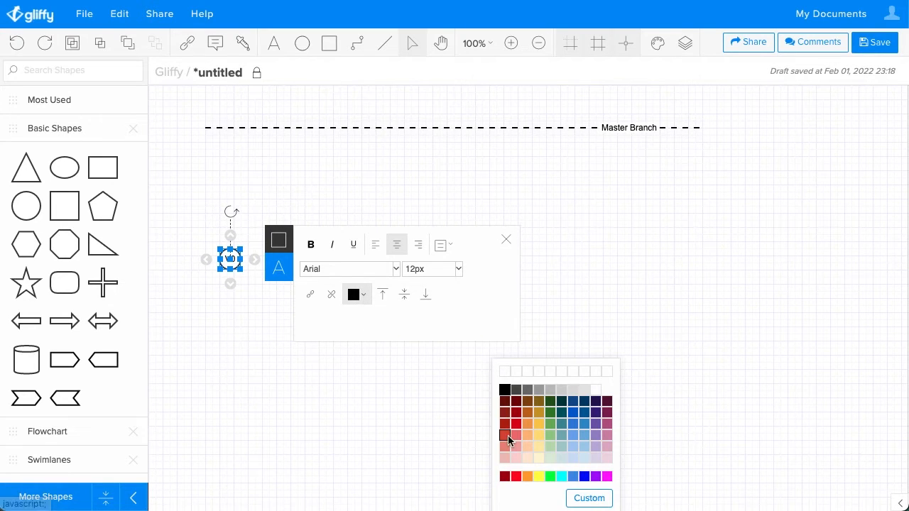
Give the V0 circle a light blue fill and change its outline colour
{"action": "left_click", "coordinate": [278, 239]}
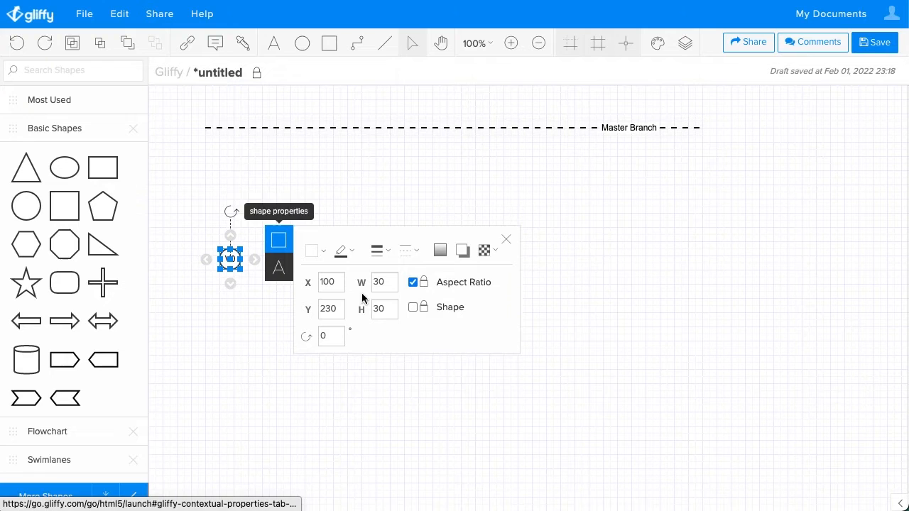
{"action": "left_click", "coordinate": [340, 250]}
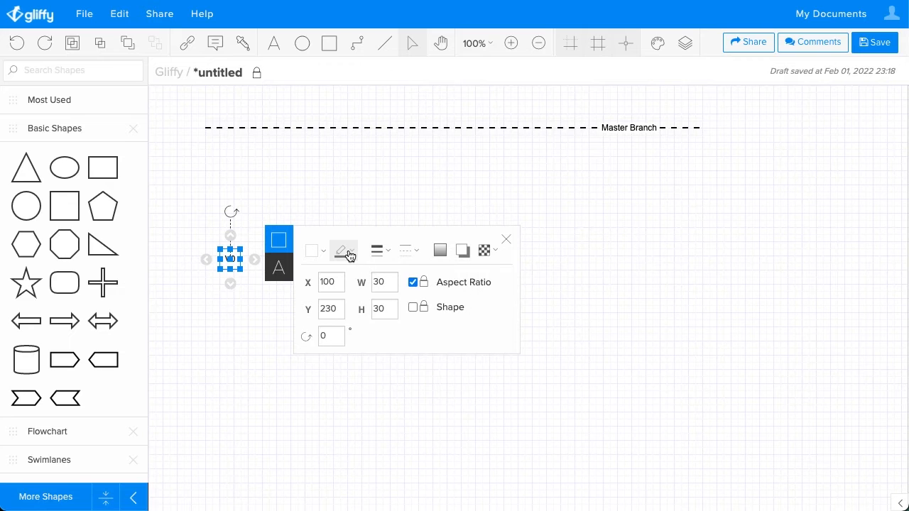
{"action": "left_click", "coordinate": [345, 250]}
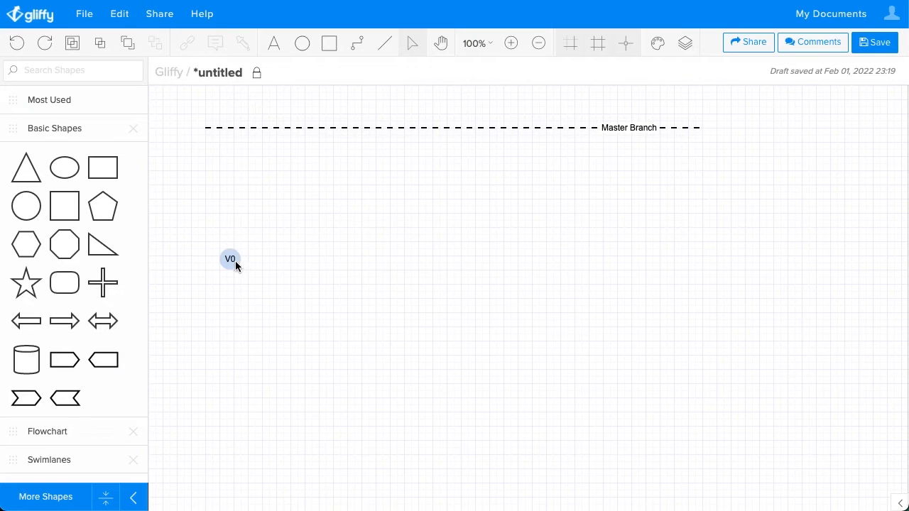
Move the V0 circle onto the Master Branch line's left end (X 70, Y 50)
{"action": "left_click_drag", "start_coordinate": [230, 259], "coordinate": [210, 130]}
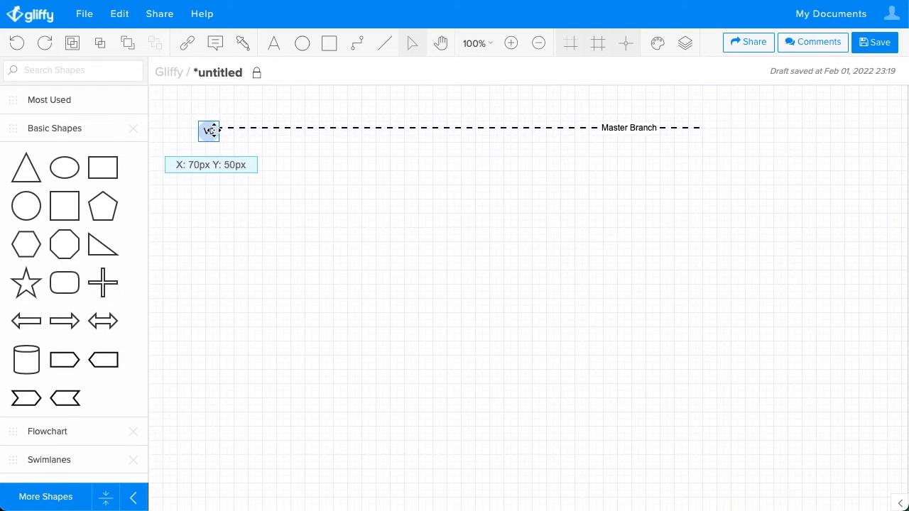
{"action": "left_click_drag", "start_coordinate": [209, 131], "coordinate": [222, 124]}
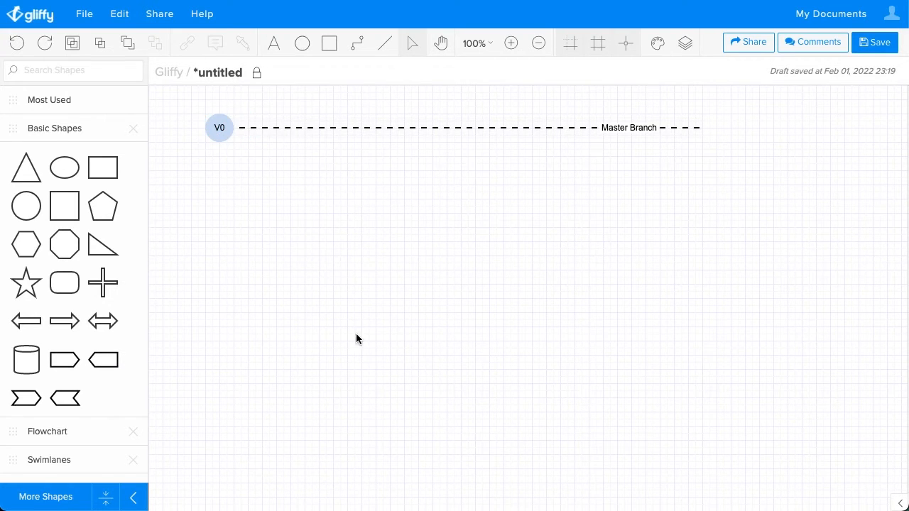
{"action": "mouse_move", "coordinate": [383, 382]}
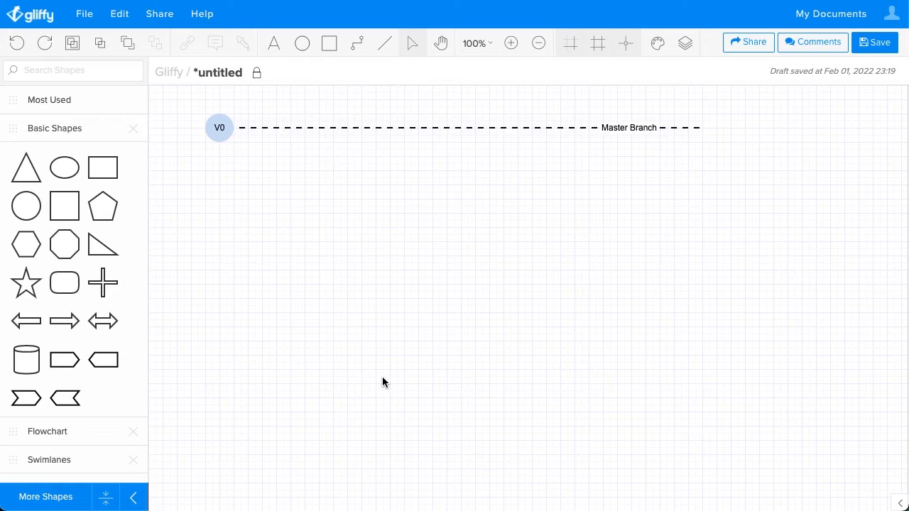
{"action": "mouse_move", "coordinate": [378, 69]}
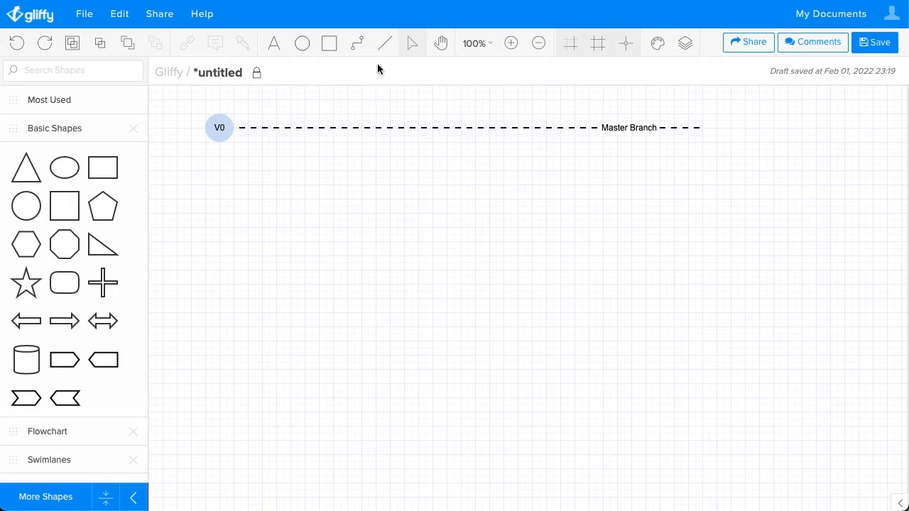
Copy the dashed Master Branch line downward into four evenly spaced parallel lines
{"action": "left_click", "coordinate": [394, 127]}
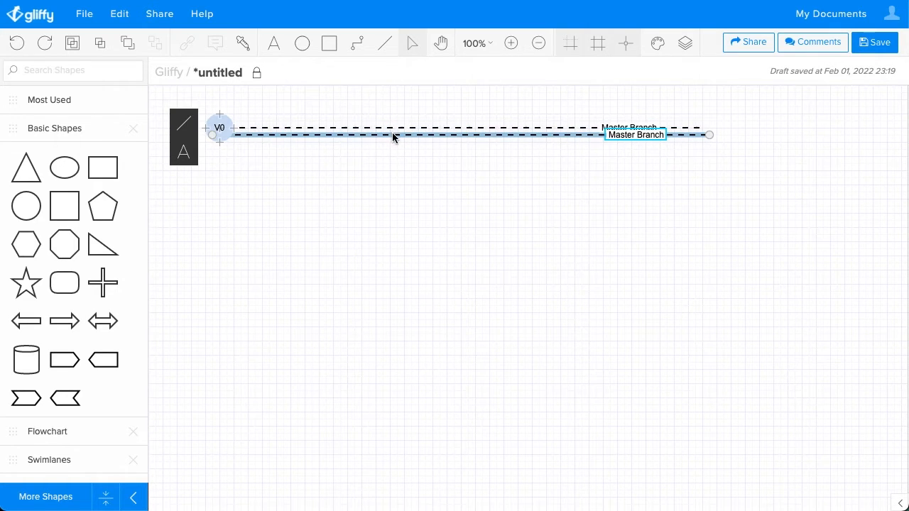
{"action": "left_click_drag", "start_coordinate": [395, 135], "coordinate": [388, 179]}
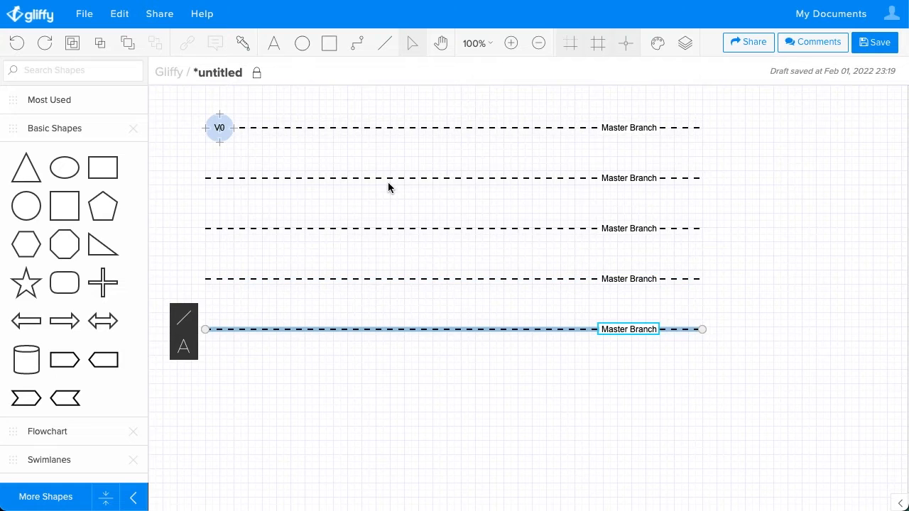
{"action": "mouse_move", "coordinate": [365, 140]}
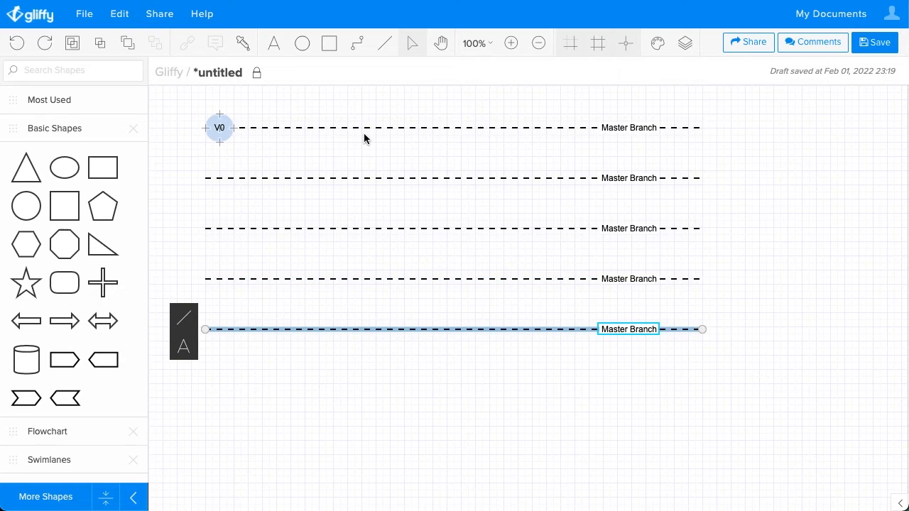
{"action": "mouse_move", "coordinate": [380, 354]}
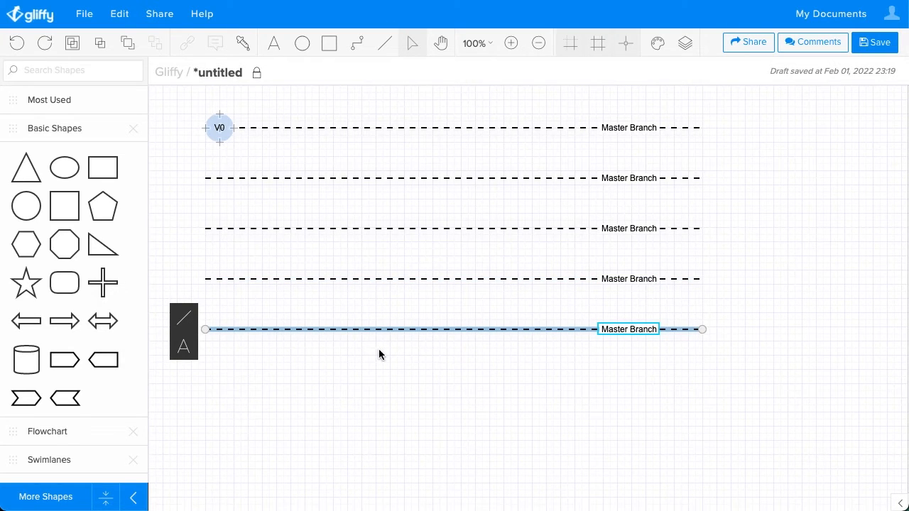
{"action": "mouse_move", "coordinate": [618, 183]}
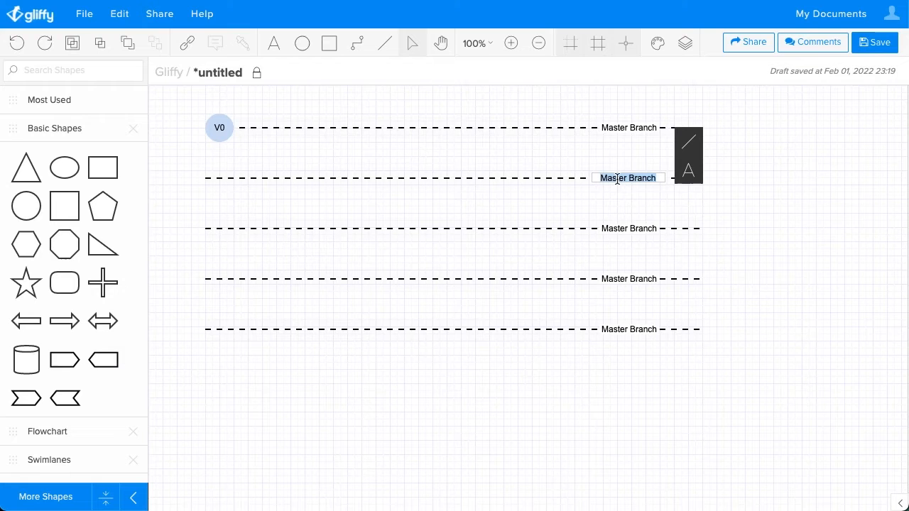
Rename the copied line labels Hotfix, Release, Development and Feature
{"action": "type", "text": "Hotfix"}
{"action": "left_click", "coordinate": [629, 278]}
{"action": "type", "text": "Develop"}
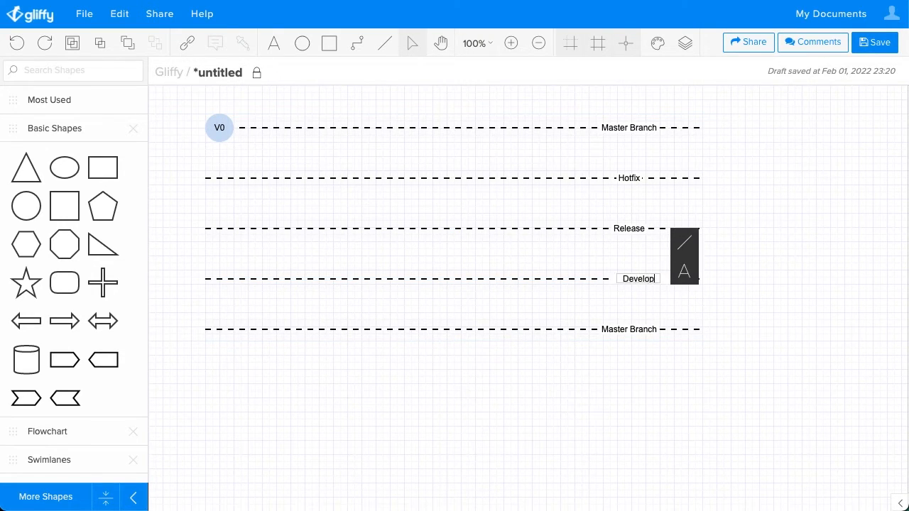
{"action": "left_click", "coordinate": [627, 329]}
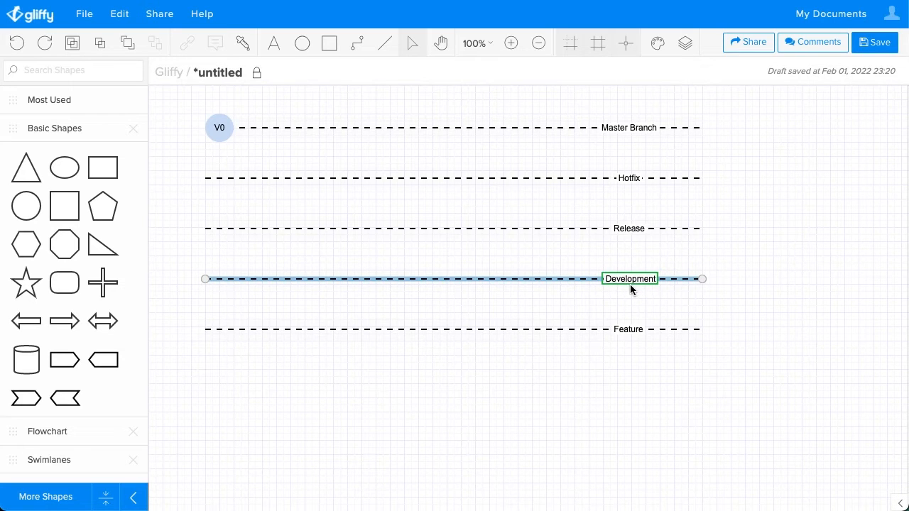
{"action": "left_click", "coordinate": [645, 400]}
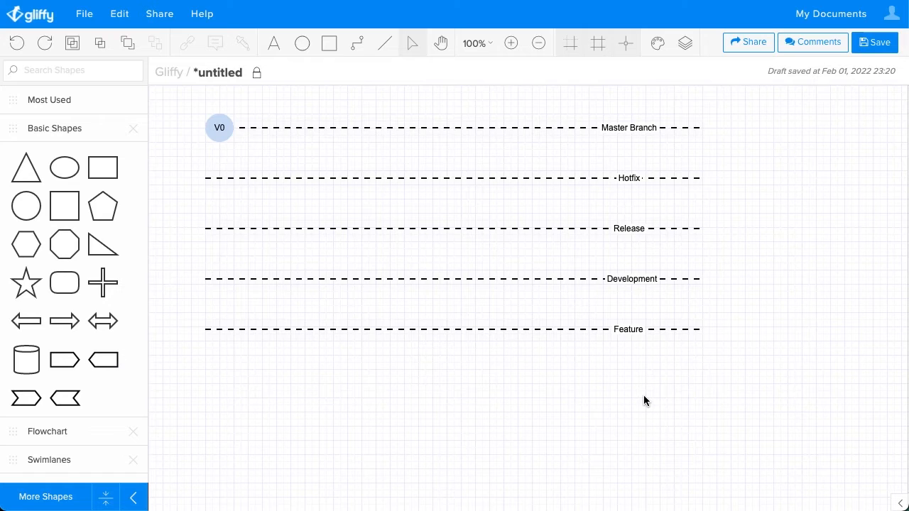
{"action": "mouse_move", "coordinate": [625, 164]}
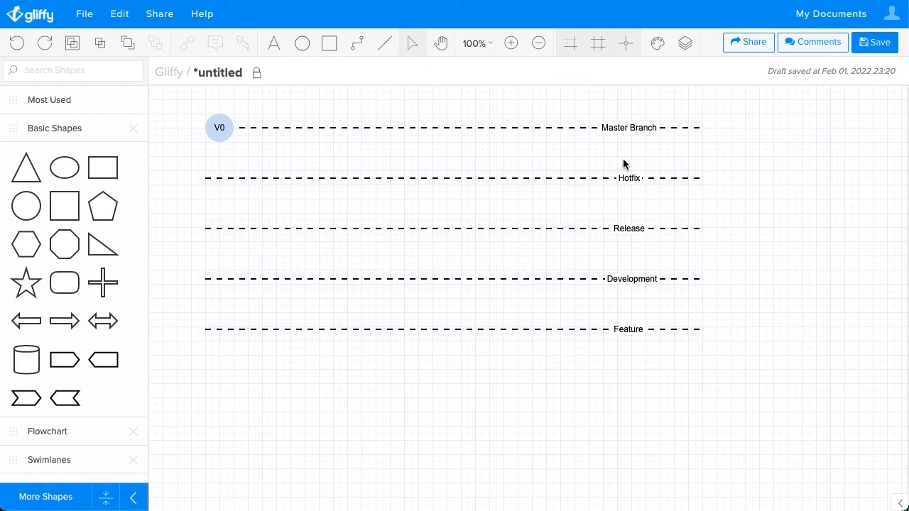
{"action": "mouse_move", "coordinate": [630, 286]}
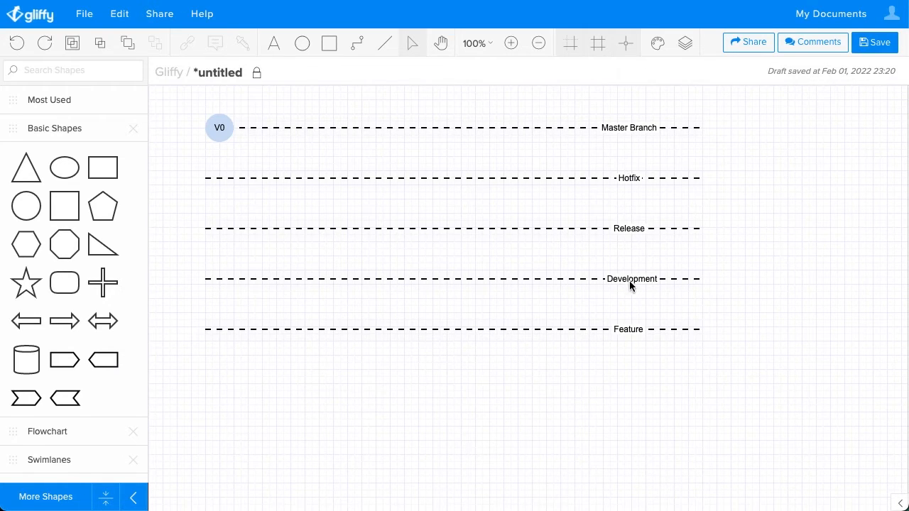
{"action": "mouse_move", "coordinate": [538, 300]}
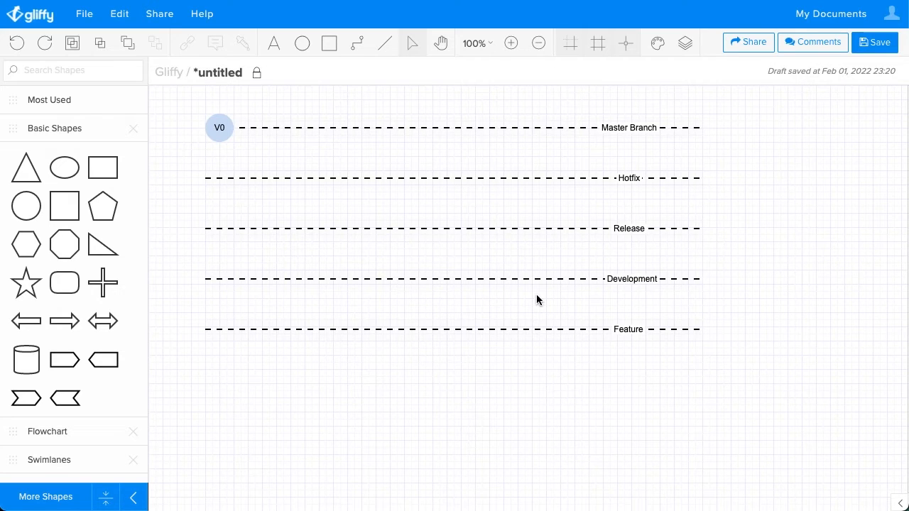
{"action": "mouse_move", "coordinate": [449, 382]}
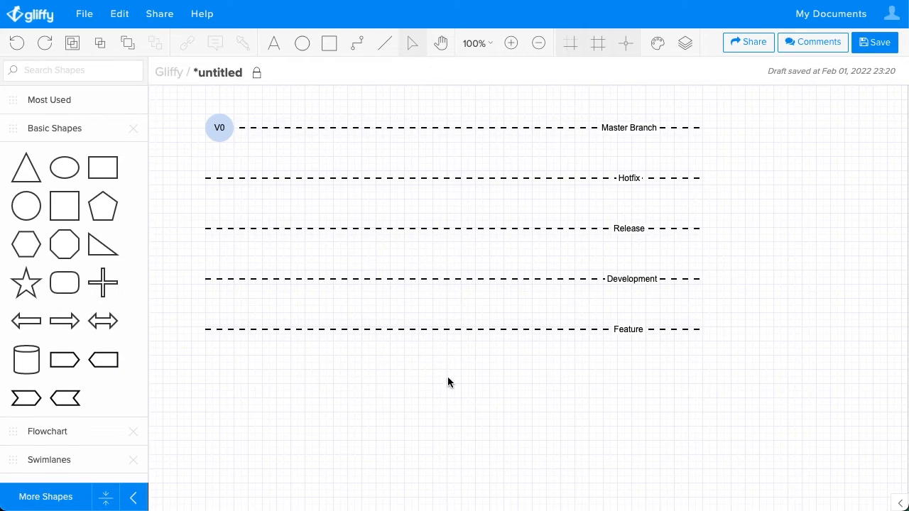
{"action": "mouse_move", "coordinate": [558, 268]}
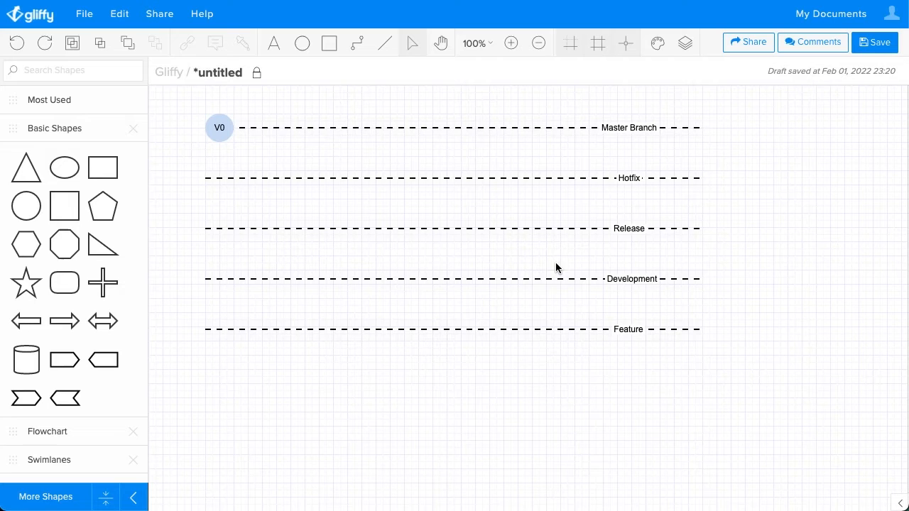
{"action": "mouse_move", "coordinate": [463, 284]}
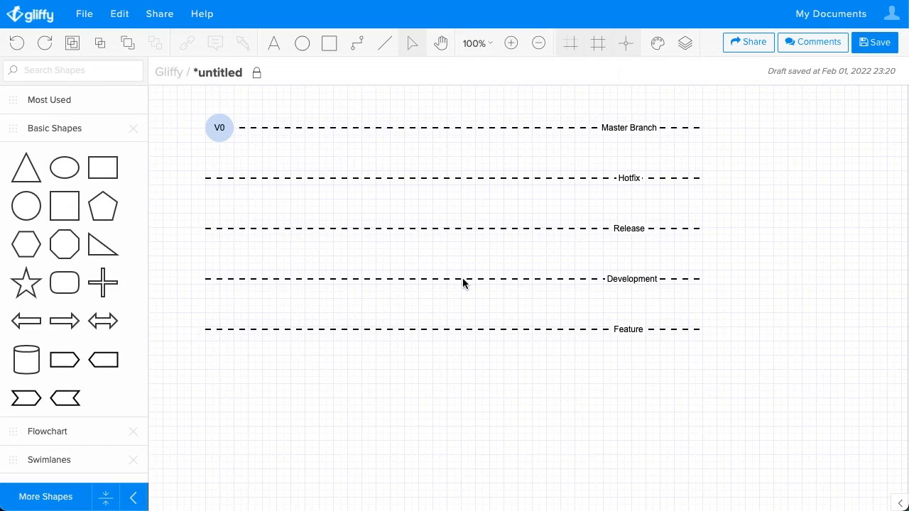
{"action": "mouse_move", "coordinate": [382, 316]}
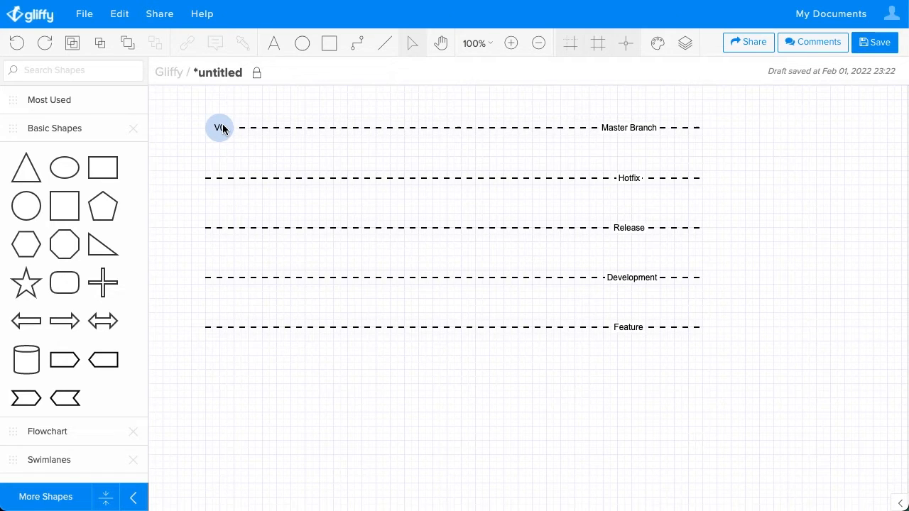
Duplicate the V0 circle and place the copy on the Development line
{"action": "left_click", "coordinate": [220, 128]}
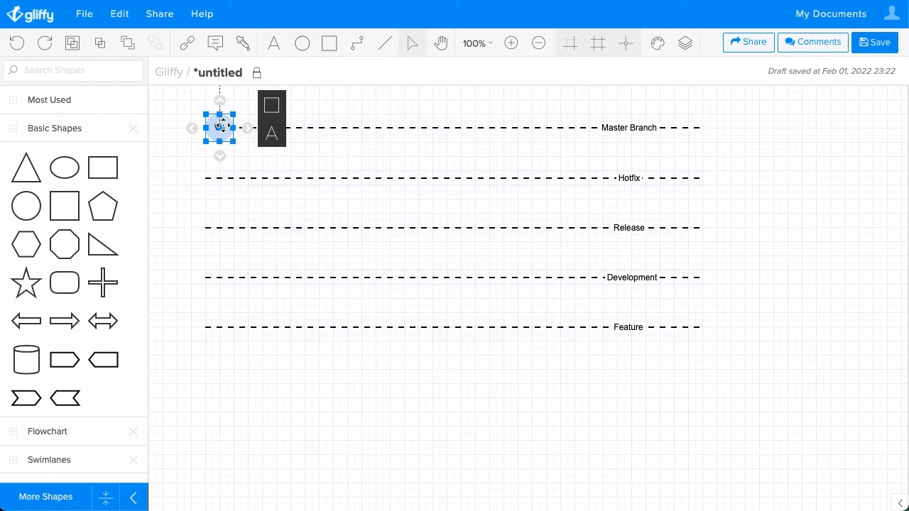
{"action": "left_click_drag", "start_coordinate": [219, 135], "coordinate": [226, 135]}
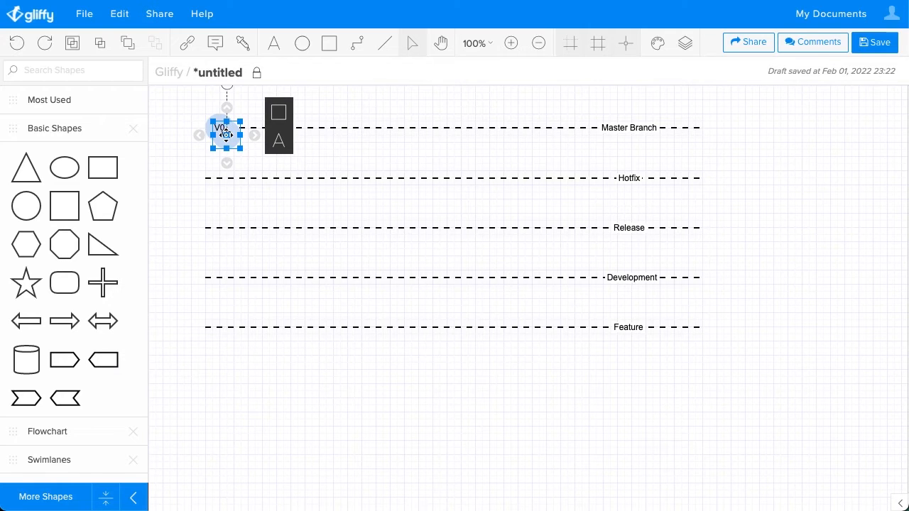
{"action": "left_click_drag", "start_coordinate": [226, 135], "coordinate": [262, 283]}
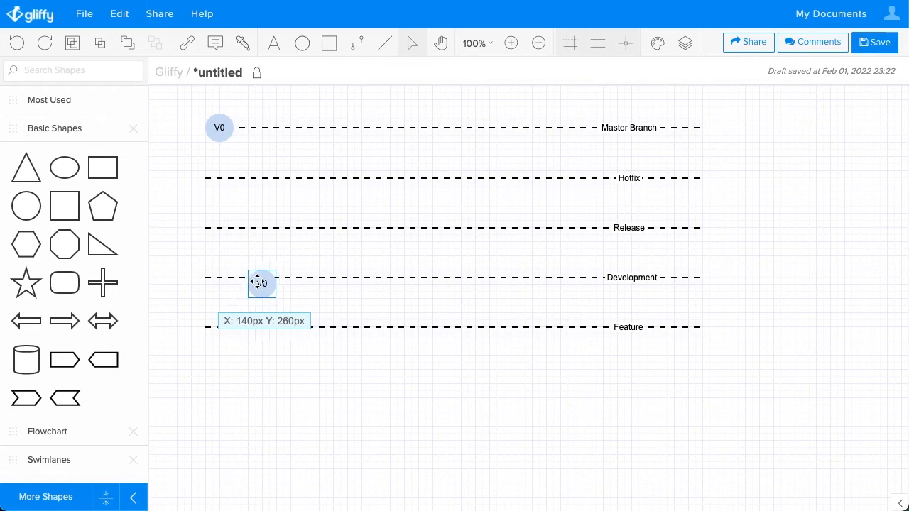
{"action": "left_click_drag", "start_coordinate": [261, 284], "coordinate": [262, 277]}
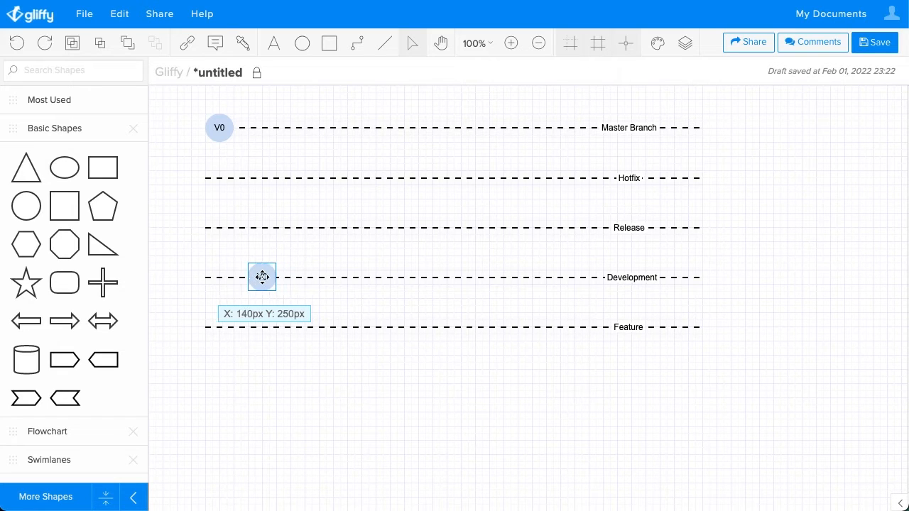
Fill the copied circle light green and delete its label
{"action": "left_click", "coordinate": [262, 277]}
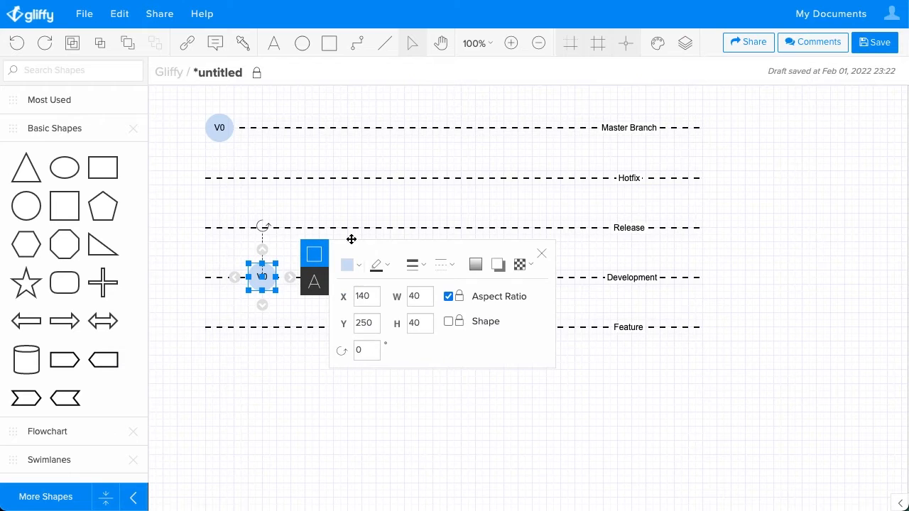
{"action": "left_click", "coordinate": [345, 264]}
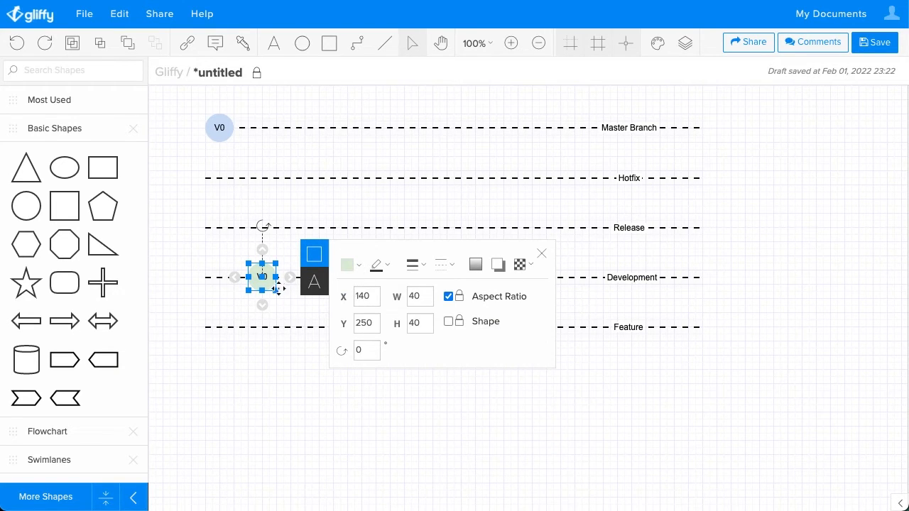
{"action": "left_click", "coordinate": [290, 277]}
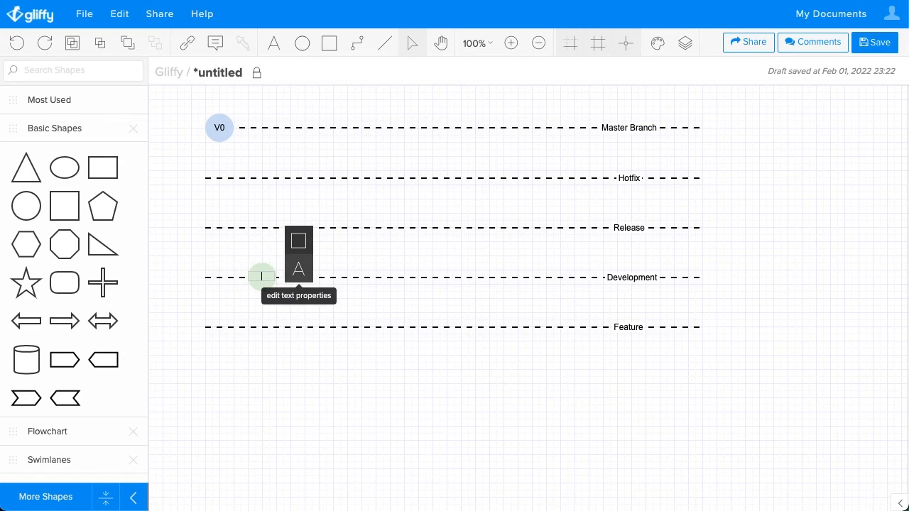
{"action": "left_click", "coordinate": [263, 277]}
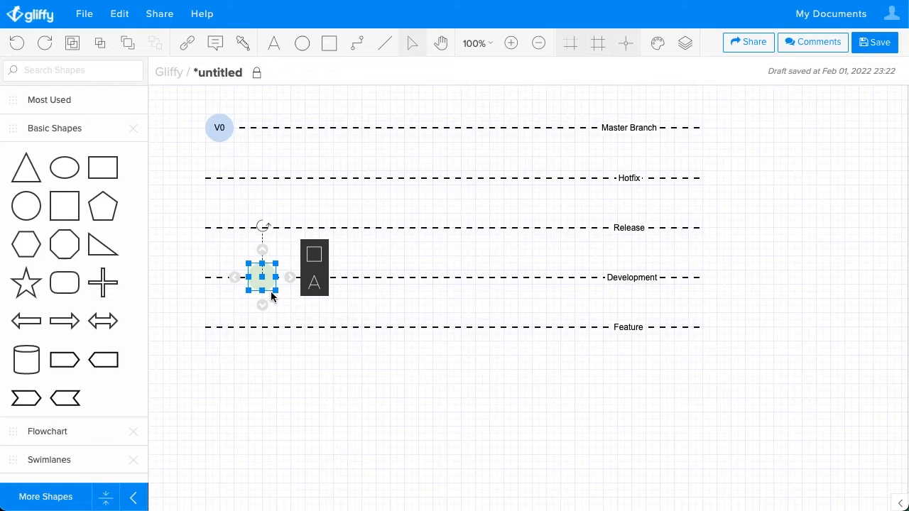
Drag green circle copies onto the Feature, Development, Release and Master Branch lines
{"action": "left_click_drag", "start_coordinate": [263, 277], "coordinate": [313, 334]}
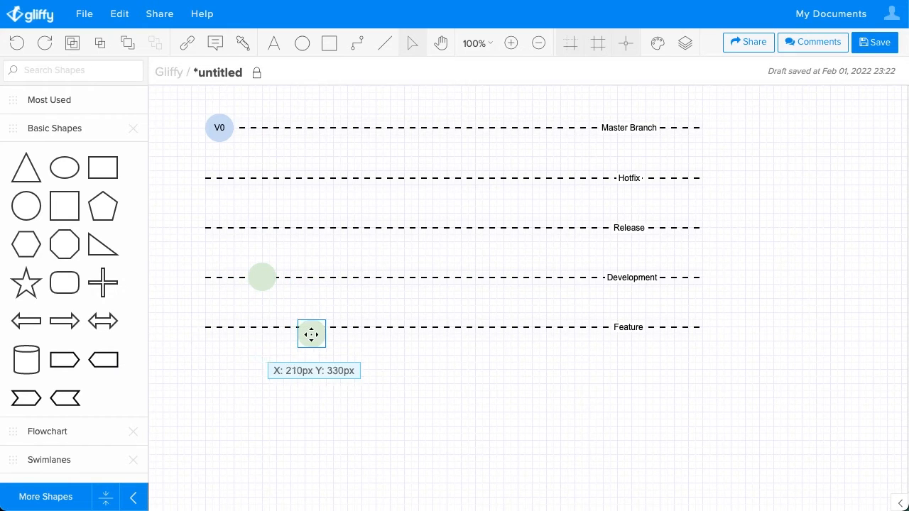
{"action": "left_click", "coordinate": [311, 334]}
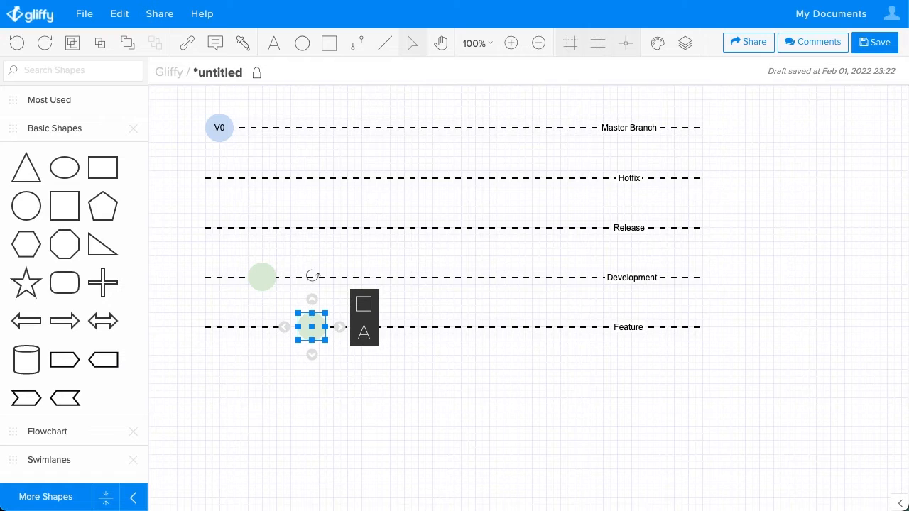
{"action": "mouse_move", "coordinate": [320, 341]}
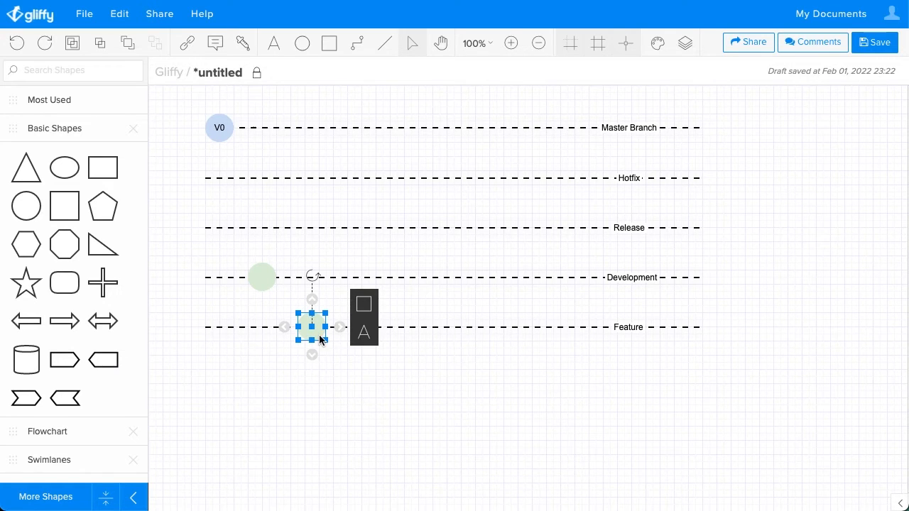
{"action": "left_click_drag", "start_coordinate": [311, 328], "coordinate": [361, 376]}
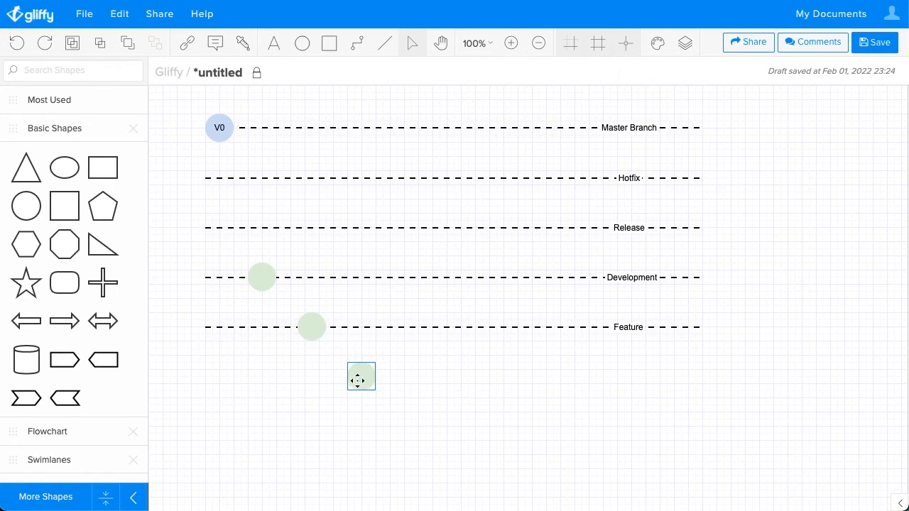
{"action": "left_click_drag", "start_coordinate": [361, 377], "coordinate": [360, 277]}
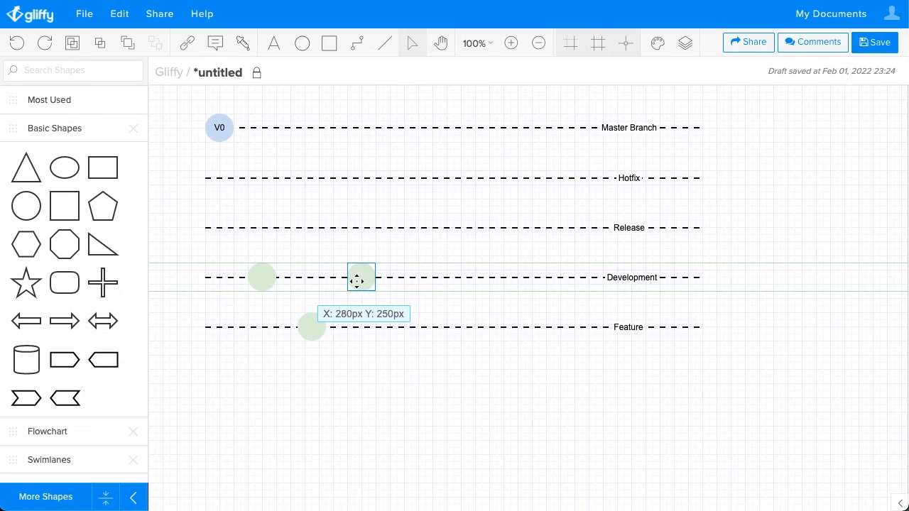
{"action": "left_click_drag", "start_coordinate": [361, 277], "coordinate": [412, 227]}
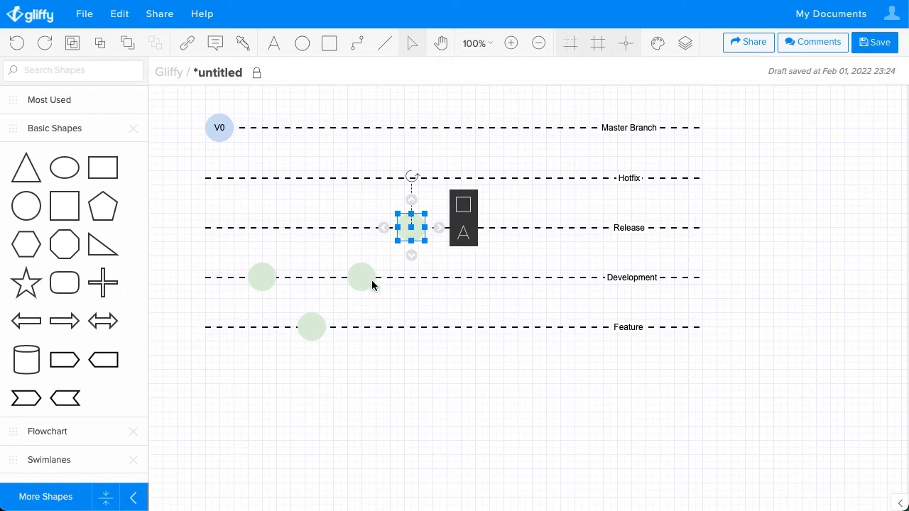
{"action": "mouse_move", "coordinate": [378, 380]}
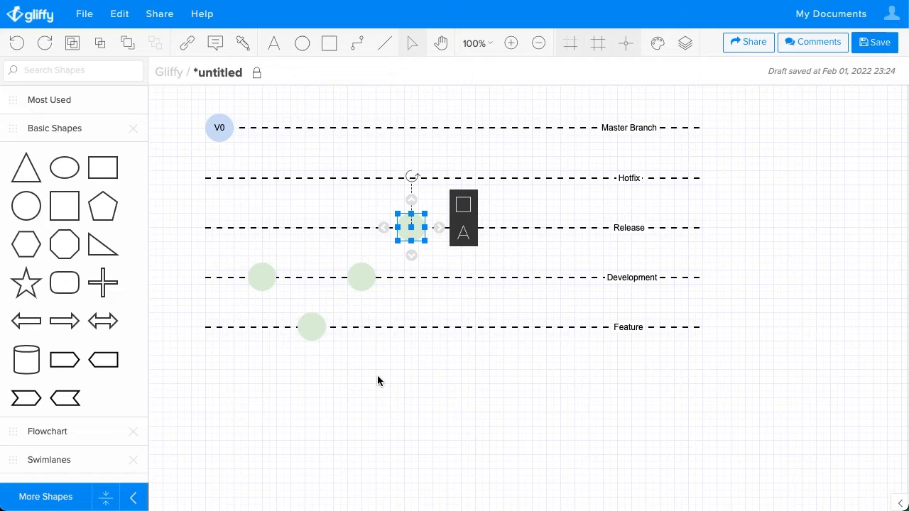
{"action": "left_click_drag", "start_coordinate": [412, 227], "coordinate": [460, 176]}
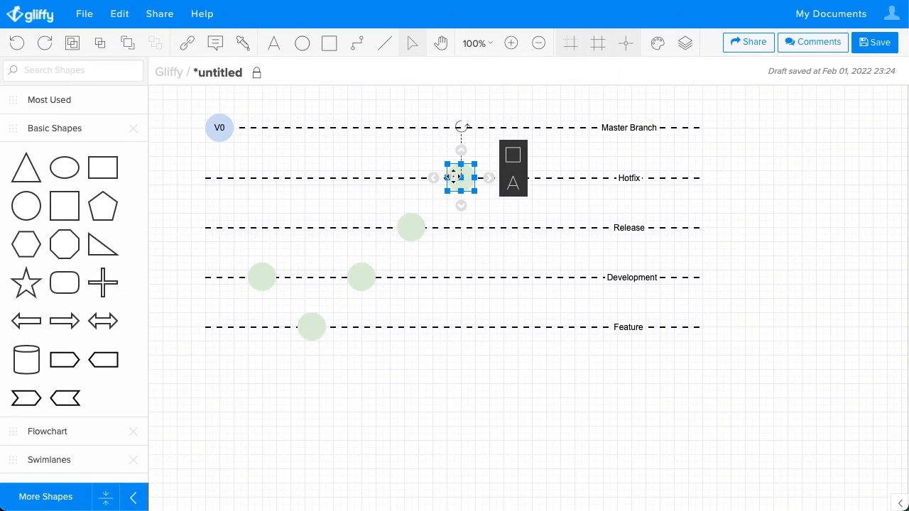
{"action": "left_click_drag", "start_coordinate": [460, 178], "coordinate": [453, 127]}
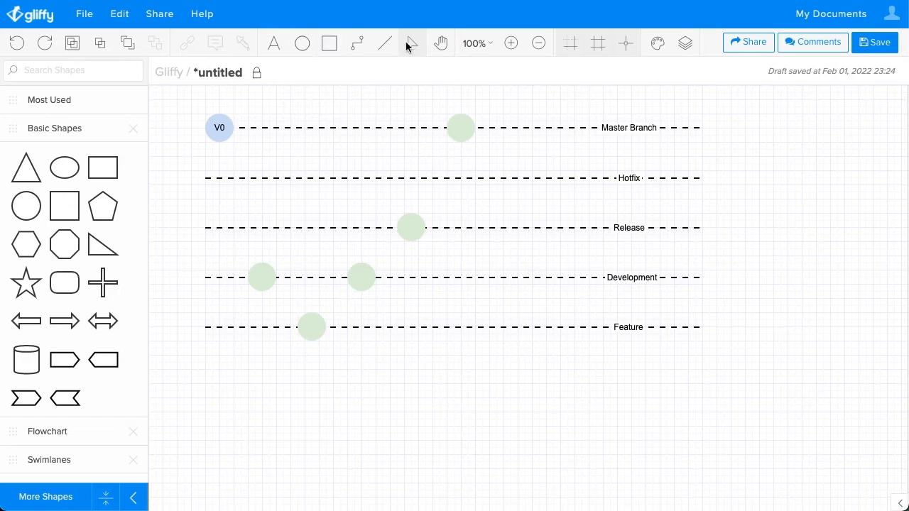
Format-paint the Master Branch circle blue, then add green circles on Development, Feature and Release
{"action": "left_click", "coordinate": [219, 127]}
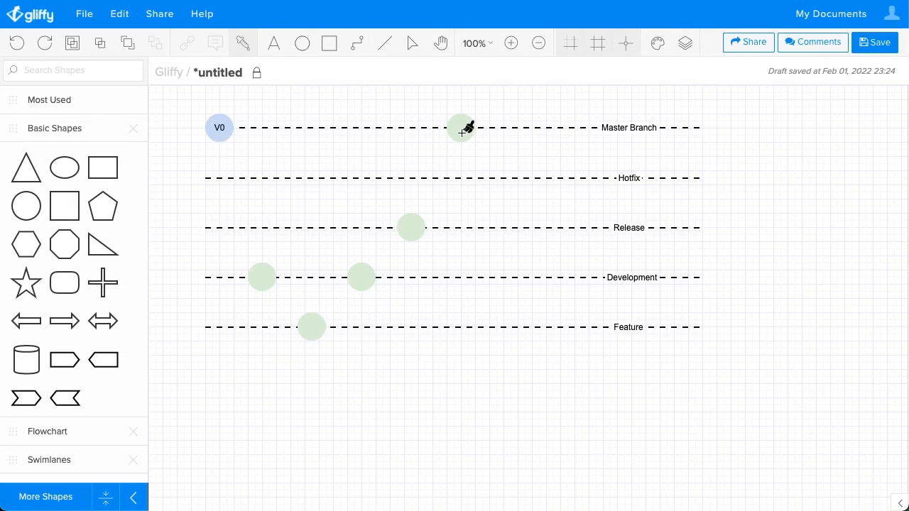
{"action": "left_click", "coordinate": [460, 128]}
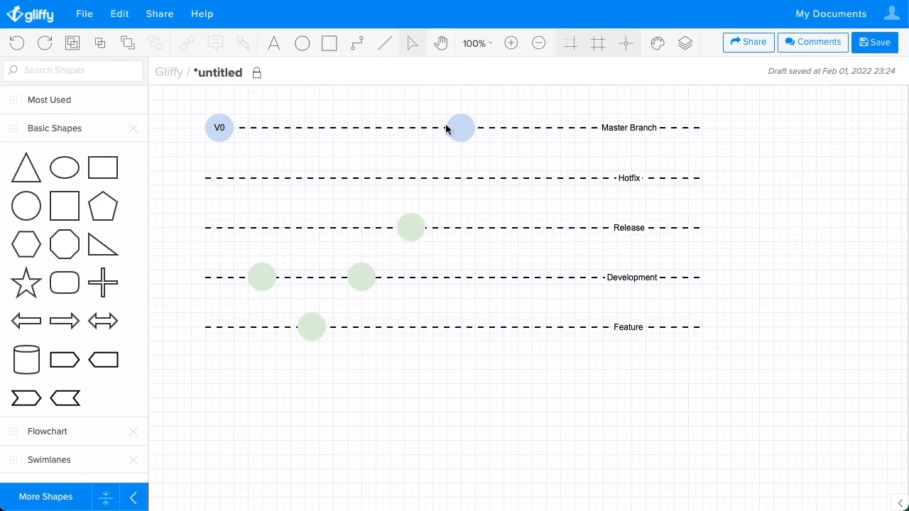
{"action": "left_click", "coordinate": [411, 227]}
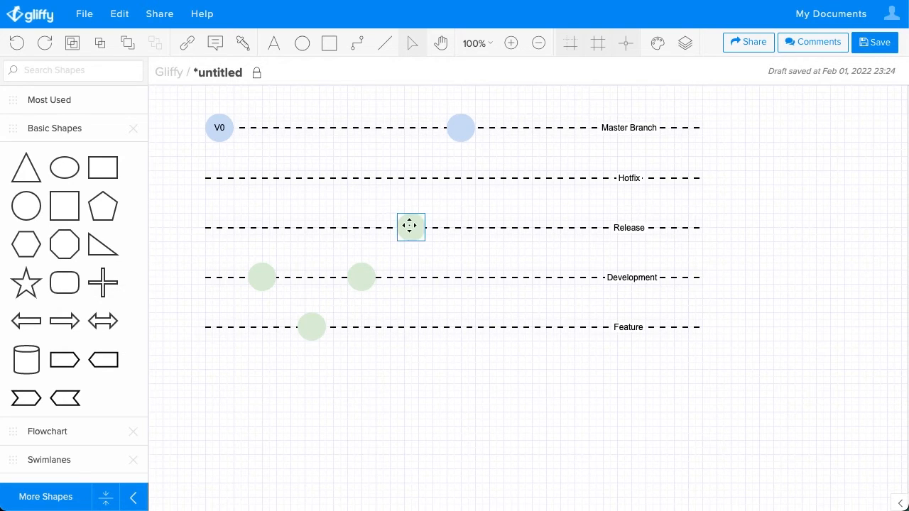
{"action": "left_click_drag", "start_coordinate": [411, 226], "coordinate": [524, 277]}
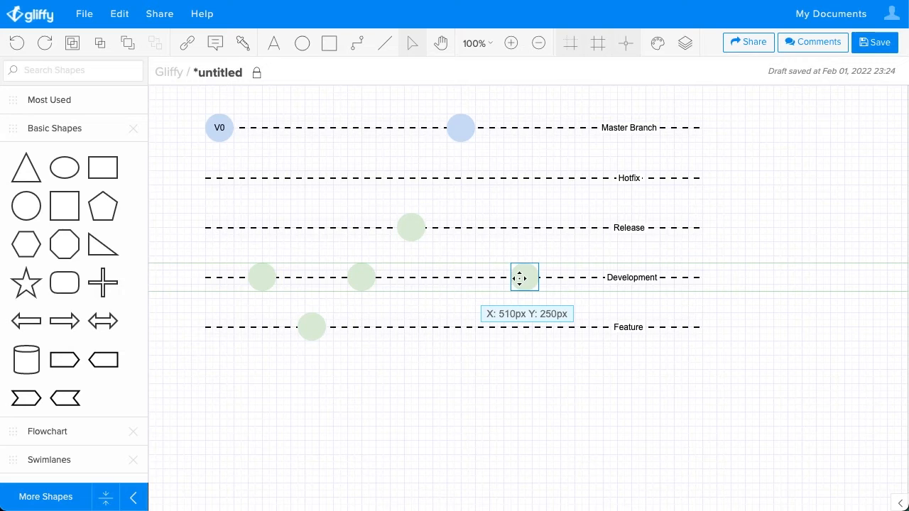
{"action": "left_click_drag", "start_coordinate": [525, 277], "coordinate": [517, 277]}
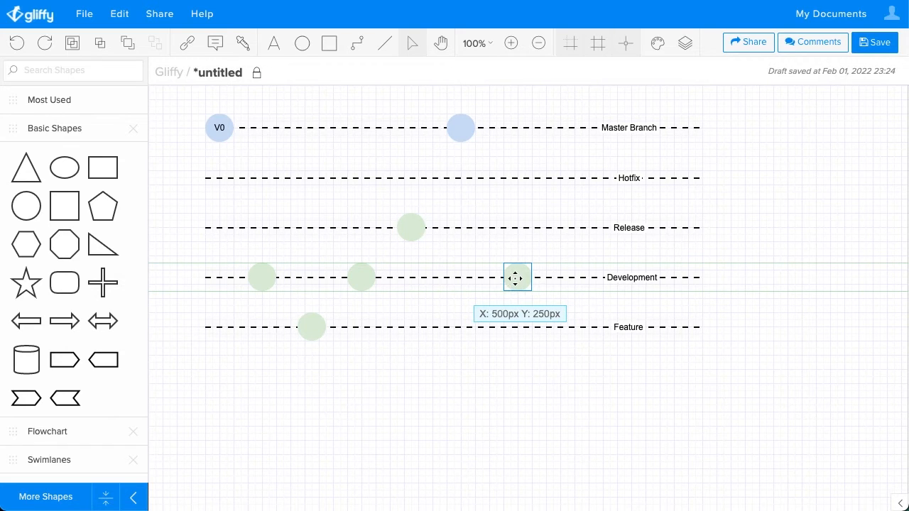
{"action": "left_click_drag", "start_coordinate": [517, 277], "coordinate": [588, 327]}
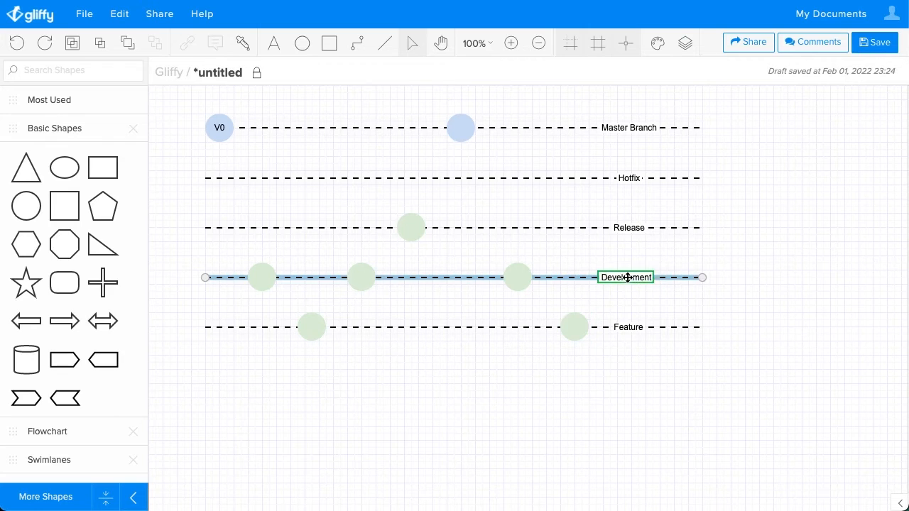
{"action": "left_click", "coordinate": [574, 327]}
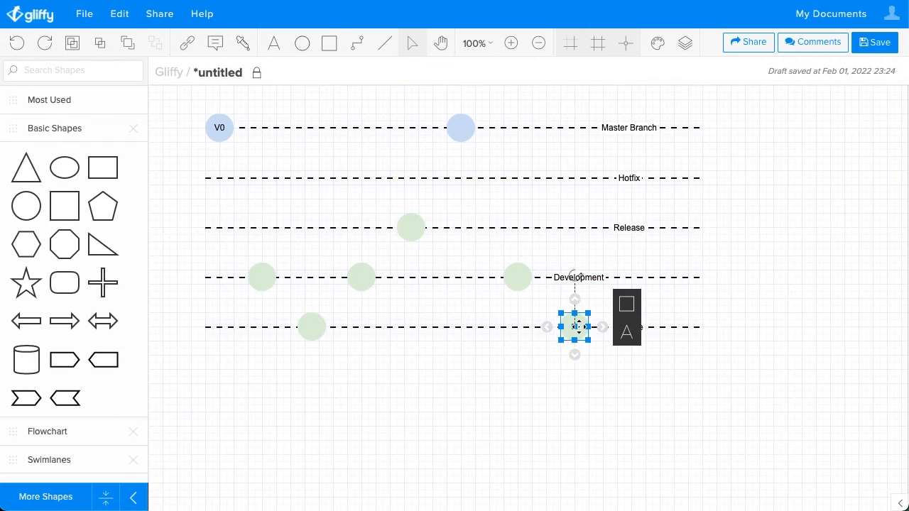
{"action": "left_click_drag", "start_coordinate": [574, 327], "coordinate": [687, 228]}
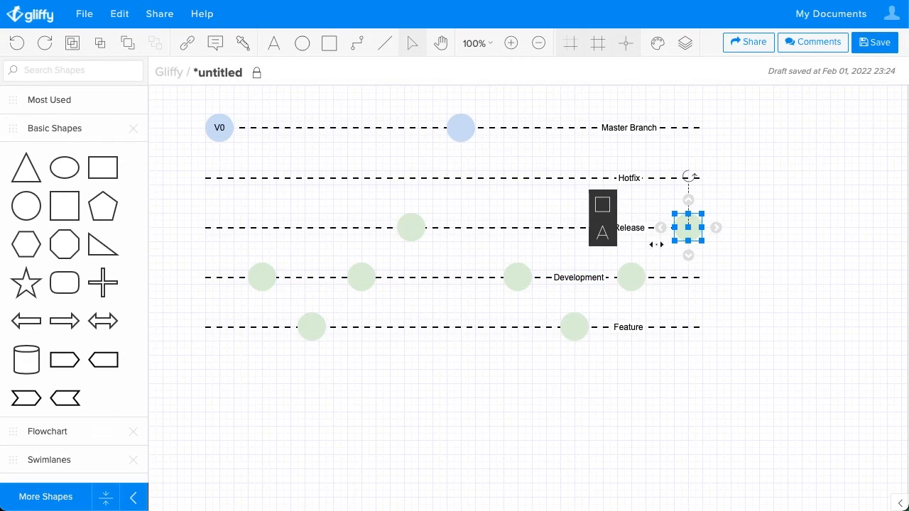
{"action": "left_click", "coordinate": [550, 127]}
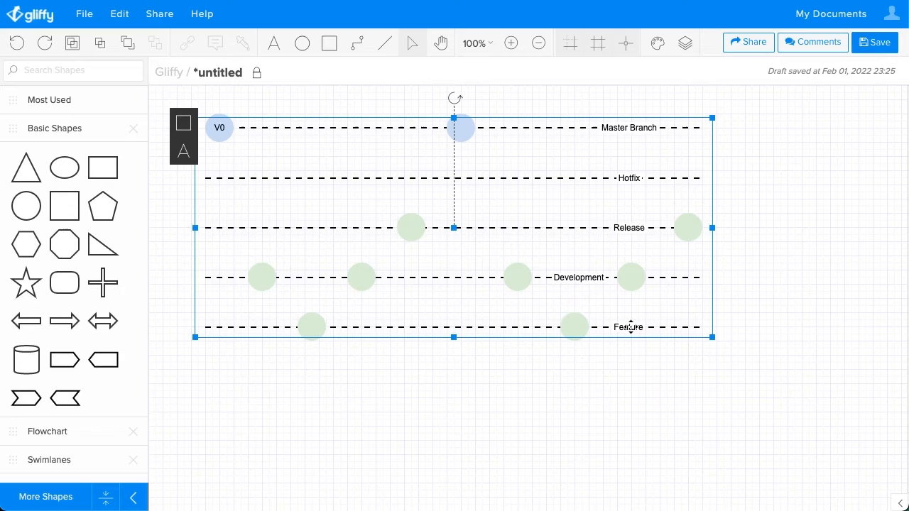
Stretch the whole diagram wider and add a third blue circle near Master Branch's right end
{"action": "left_click_drag", "start_coordinate": [712, 227], "coordinate": [740, 227]}
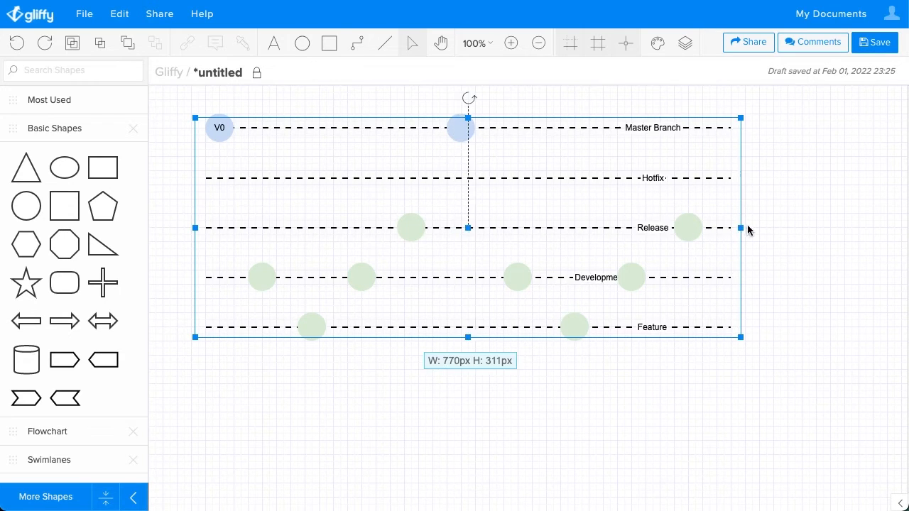
{"action": "left_click_drag", "start_coordinate": [740, 228], "coordinate": [867, 228]}
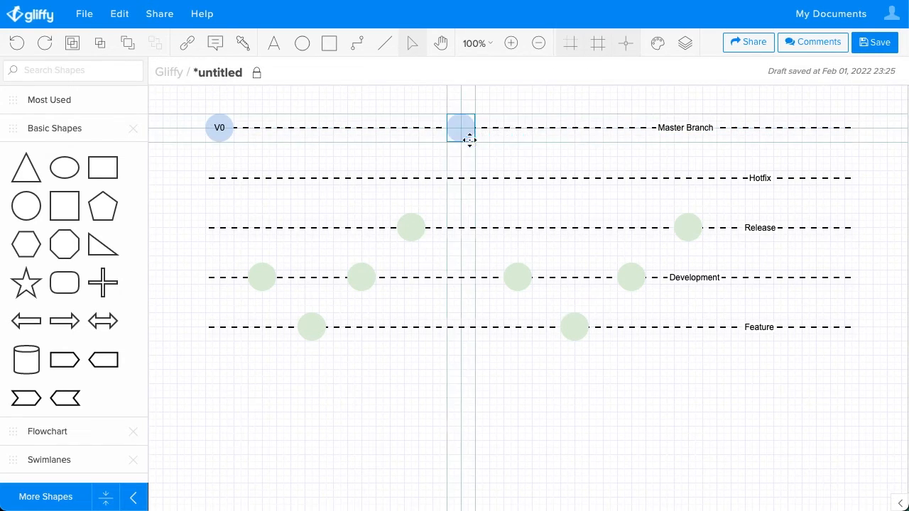
{"action": "left_click_drag", "start_coordinate": [460, 128], "coordinate": [752, 128]}
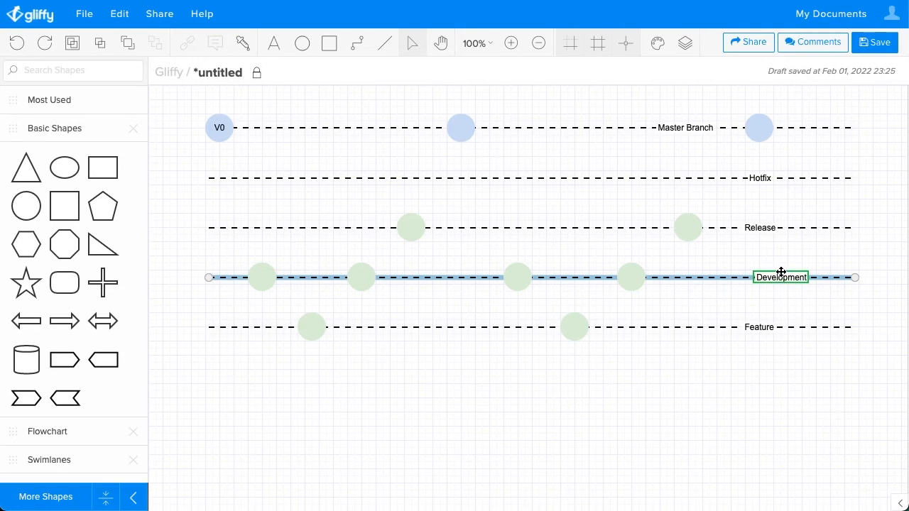
{"action": "left_click", "coordinate": [437, 121]}
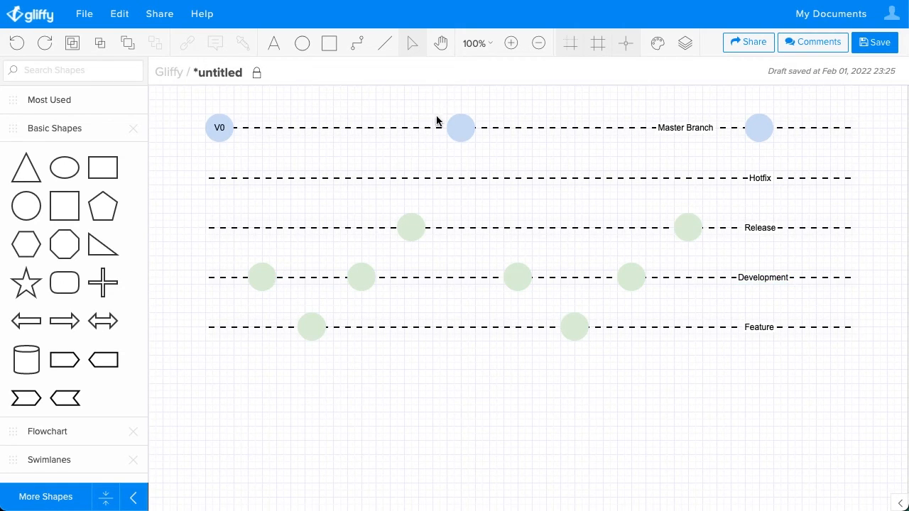
{"action": "mouse_move", "coordinate": [409, 317]}
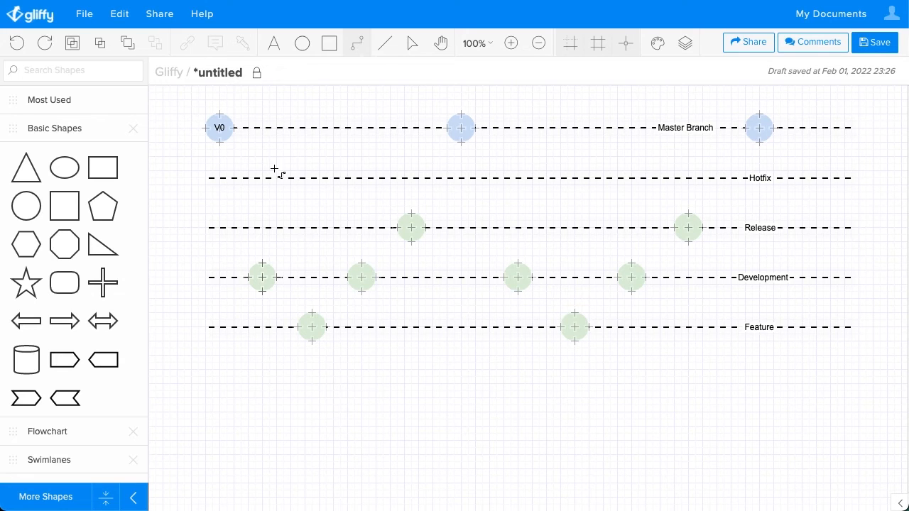
{"action": "mouse_move", "coordinate": [235, 128]}
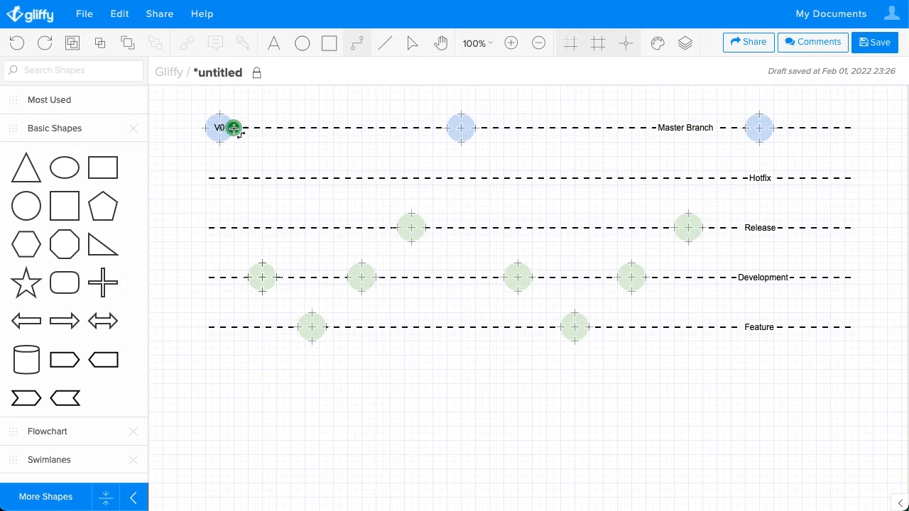
Connect V0 to the first Development circle with a connector ending in a solid arrowhead
{"action": "left_click_drag", "start_coordinate": [233, 129], "coordinate": [240, 277]}
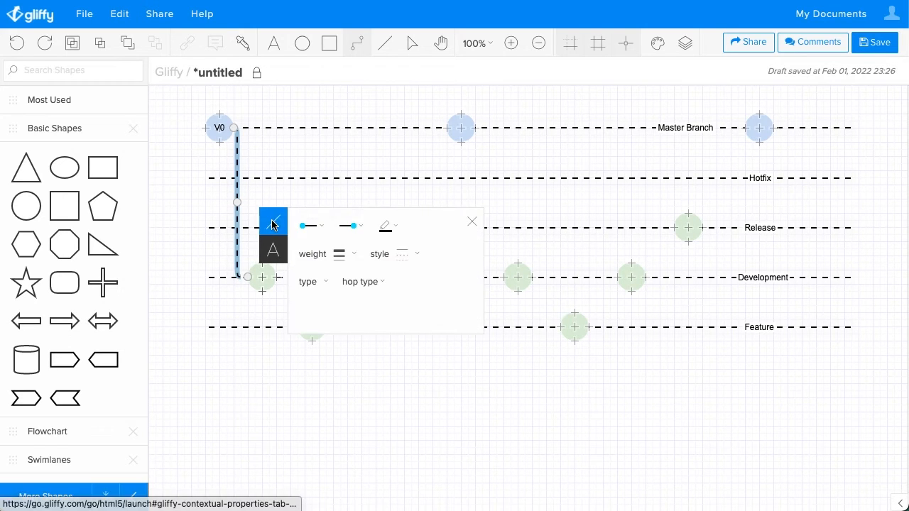
{"action": "left_click", "coordinate": [406, 253]}
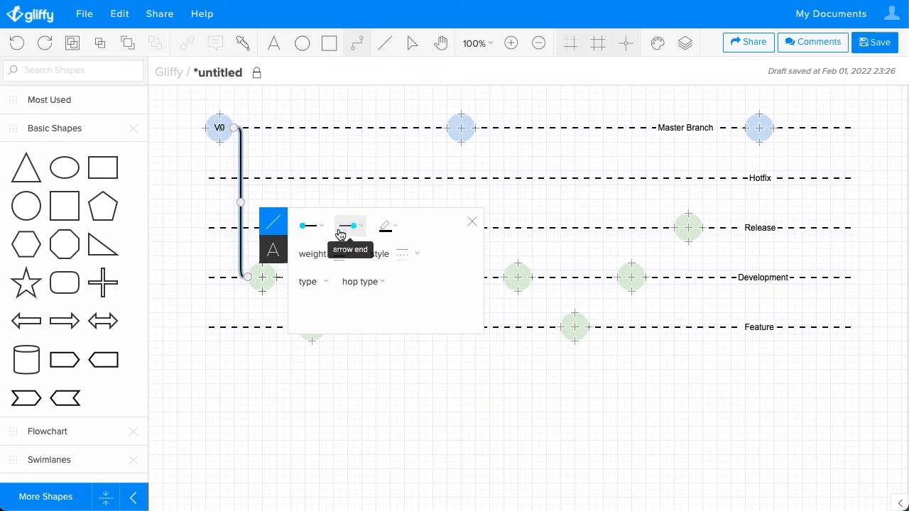
{"action": "left_click", "coordinate": [407, 253]}
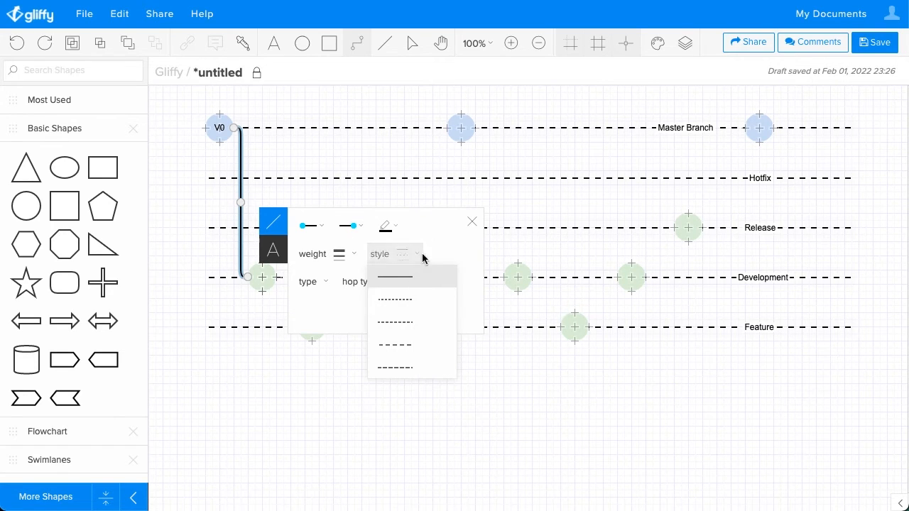
{"action": "left_click", "coordinate": [350, 225]}
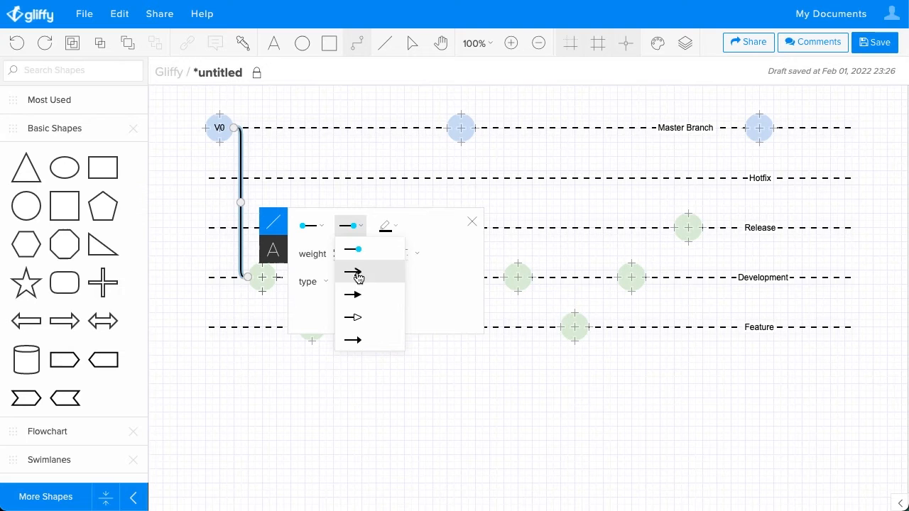
{"action": "left_click", "coordinate": [352, 272]}
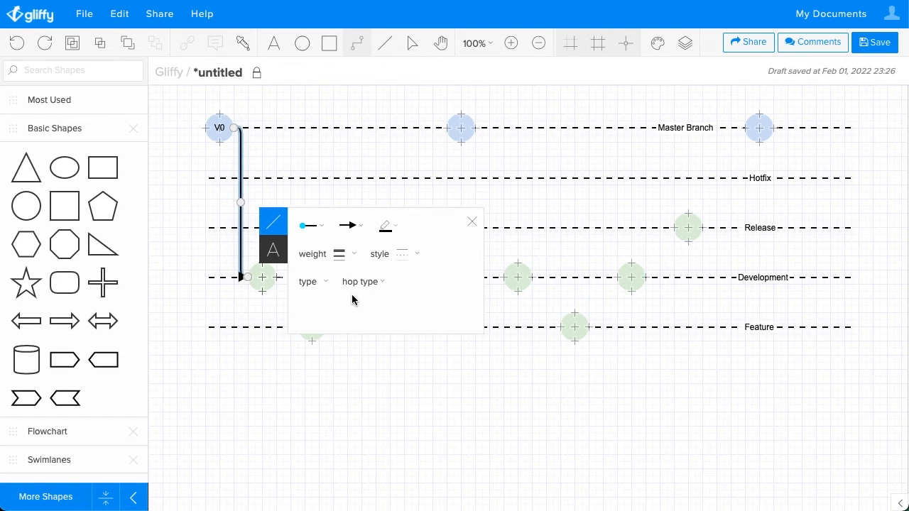
{"action": "mouse_move", "coordinate": [394, 253]}
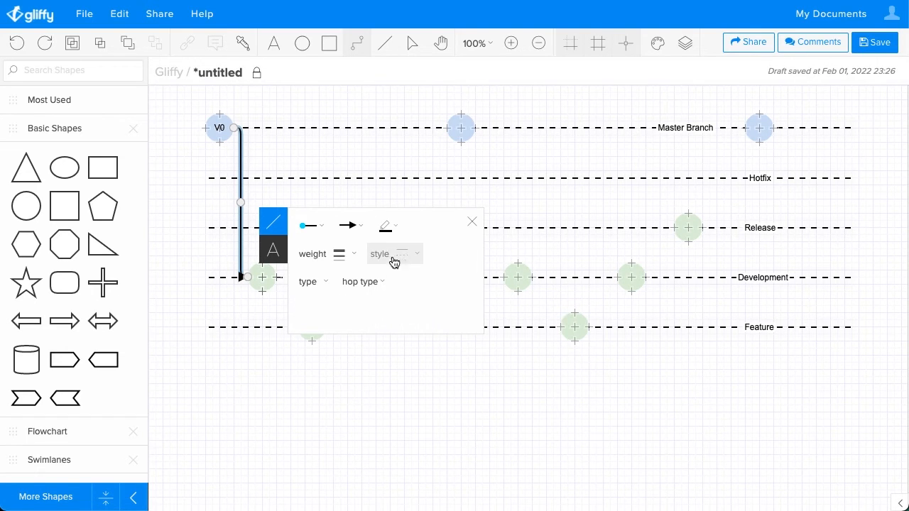
{"action": "mouse_move", "coordinate": [472, 221]}
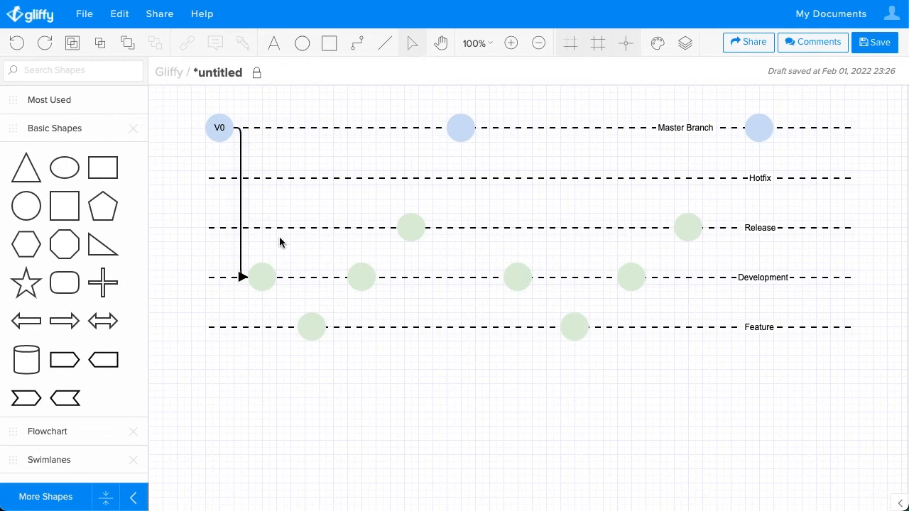
Shift the first Development circle right and recolour the branch lines to lighter grey
{"action": "left_click", "coordinate": [261, 277]}
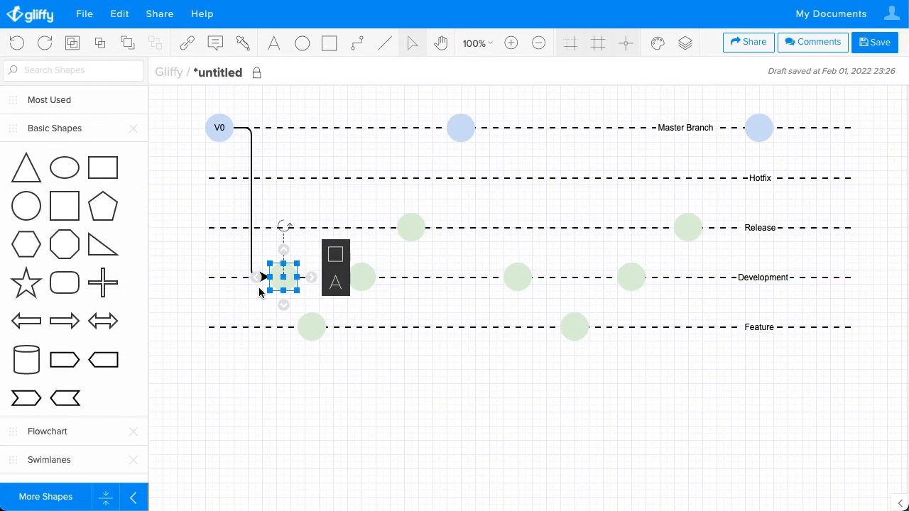
{"action": "mouse_move", "coordinate": [274, 326]}
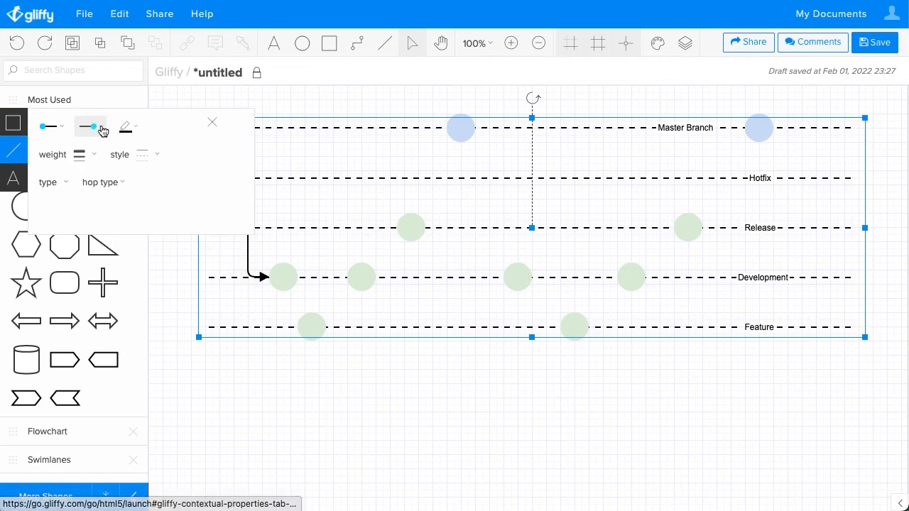
{"action": "left_click", "coordinate": [328, 400]}
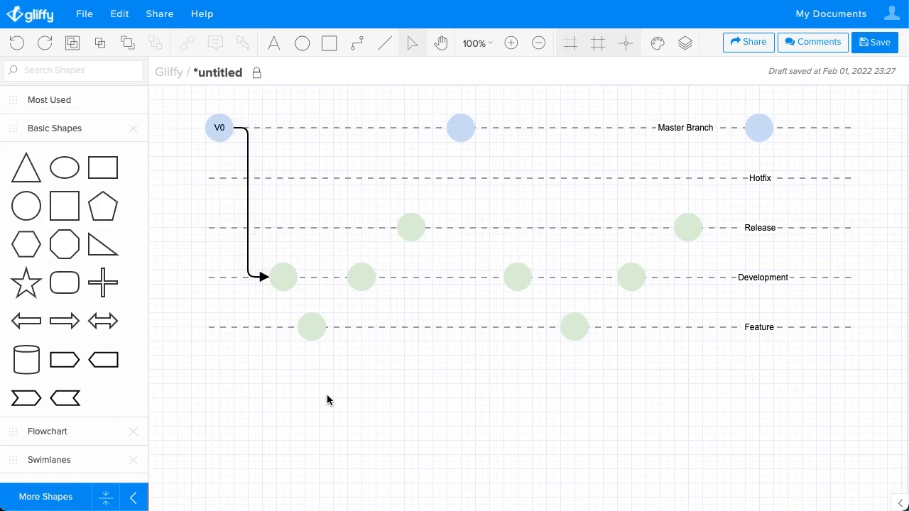
{"action": "left_click", "coordinate": [282, 277]}
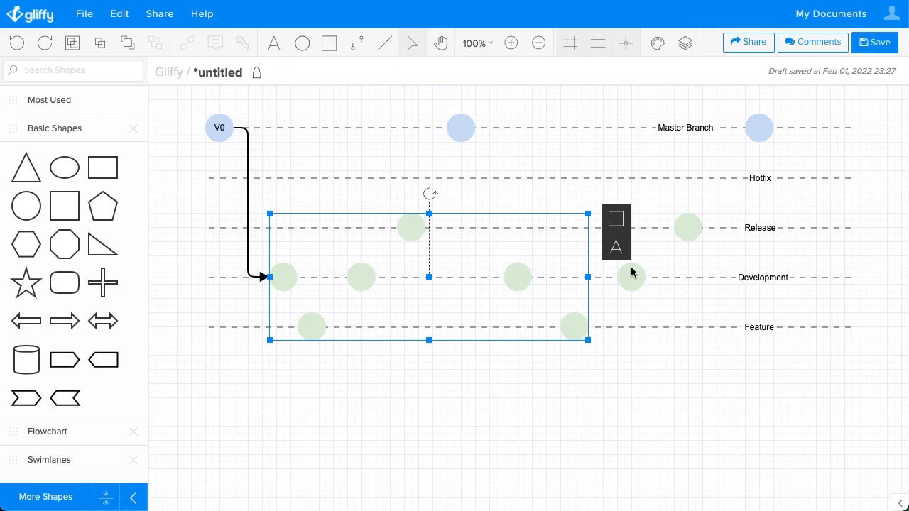
Give the green circles on Release, Development and Feature a darker green fill
{"action": "left_click_drag", "start_coordinate": [587, 275], "coordinate": [702, 276]}
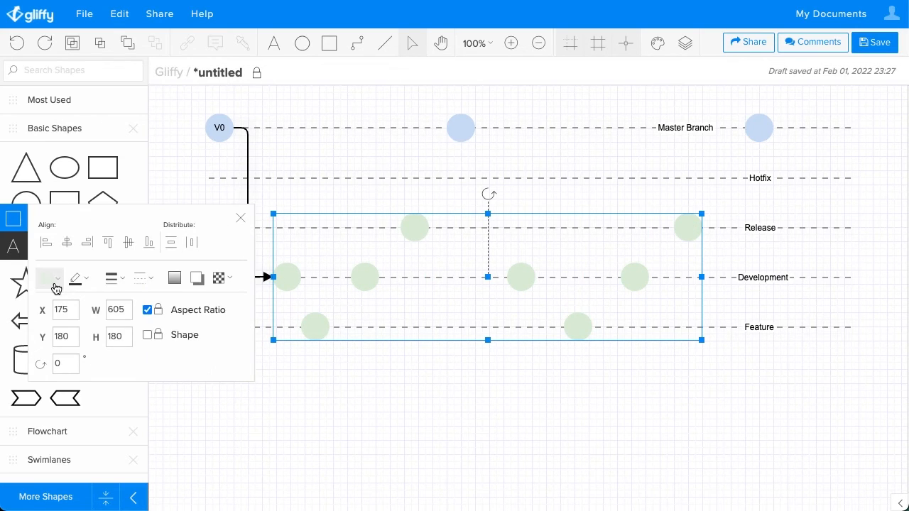
{"action": "left_click", "coordinate": [44, 278]}
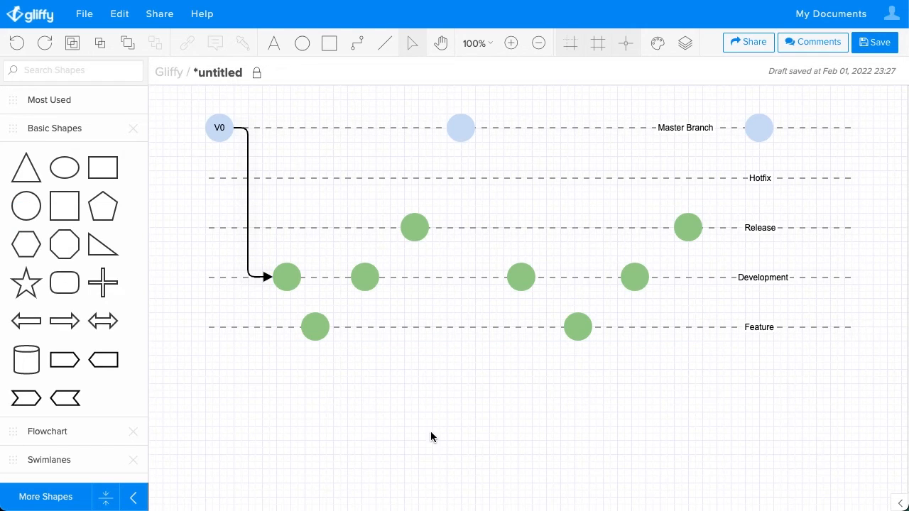
{"action": "mouse_move", "coordinate": [357, 44]}
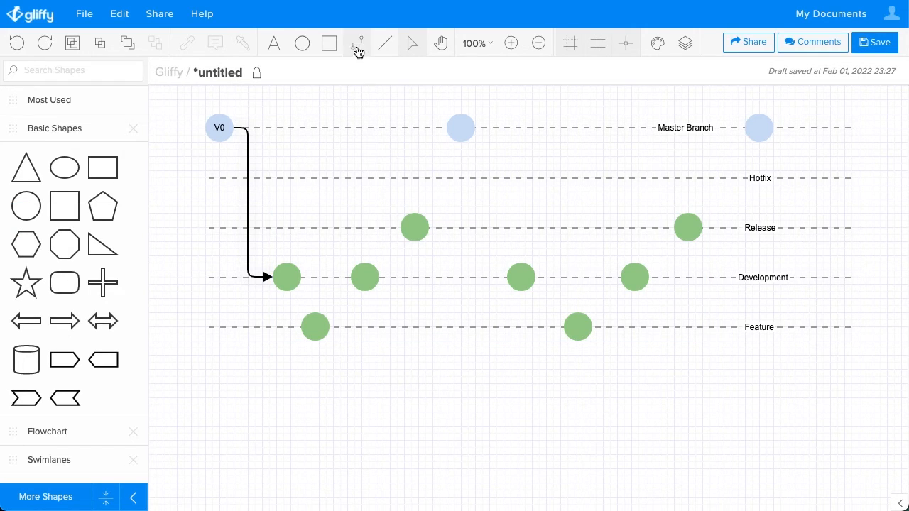
Chain arrowed connectors between successive circles, including the last Development circle up to Release
{"action": "left_click", "coordinate": [356, 42]}
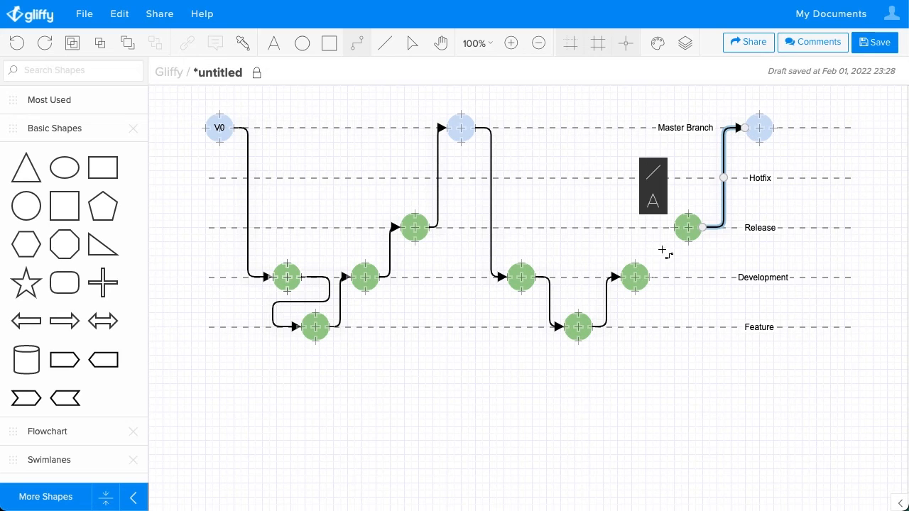
{"action": "left_click_drag", "start_coordinate": [652, 187], "coordinate": [699, 229]}
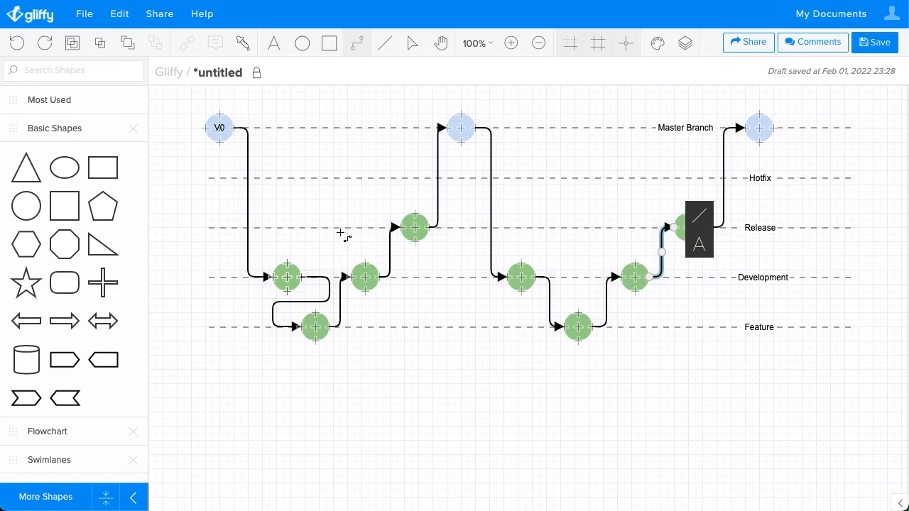
{"action": "left_click", "coordinate": [365, 150]}
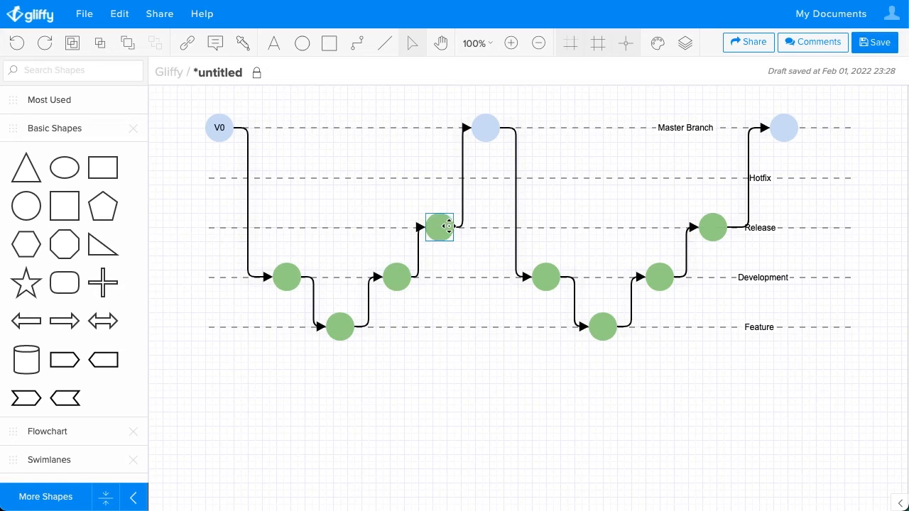
Move the first Release, next Development, second Feature, second Release and last Master circles right
{"action": "left_click_drag", "start_coordinate": [439, 226], "coordinate": [517, 128]}
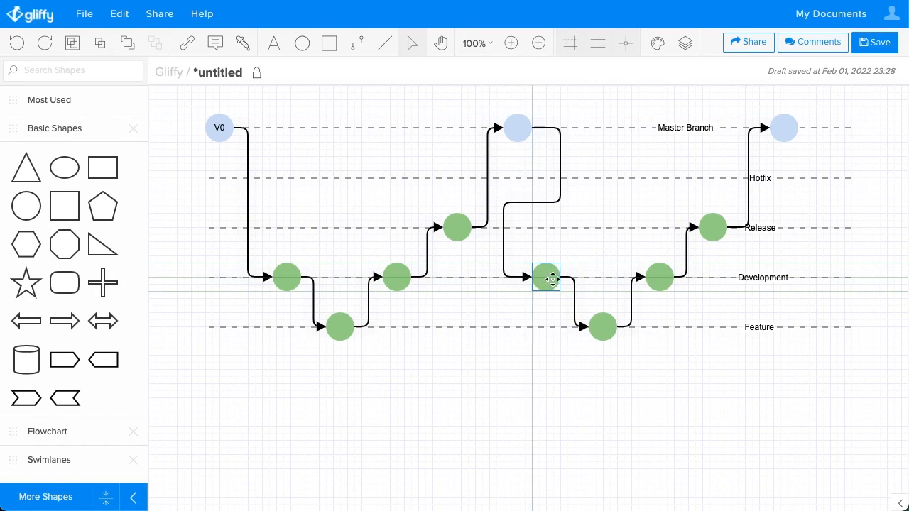
{"action": "left_click_drag", "start_coordinate": [547, 278], "coordinate": [574, 277]}
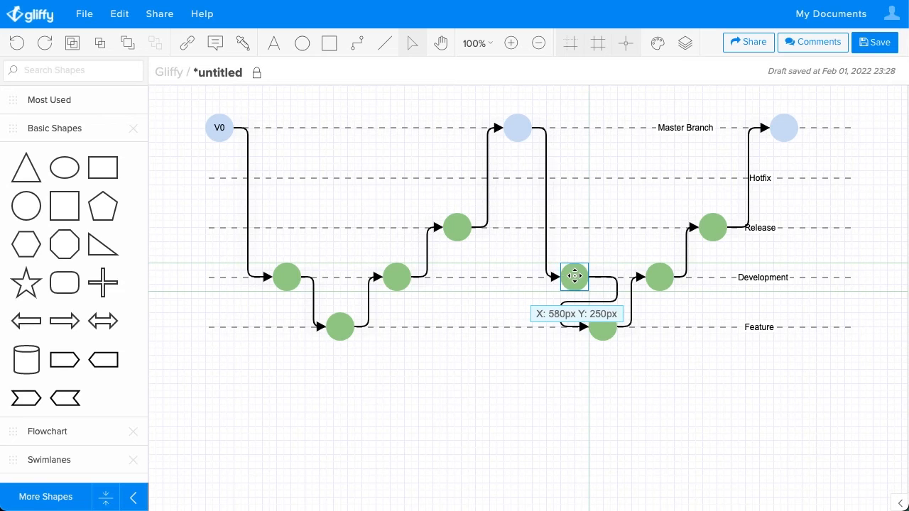
{"action": "left_click_drag", "start_coordinate": [574, 276], "coordinate": [631, 325]}
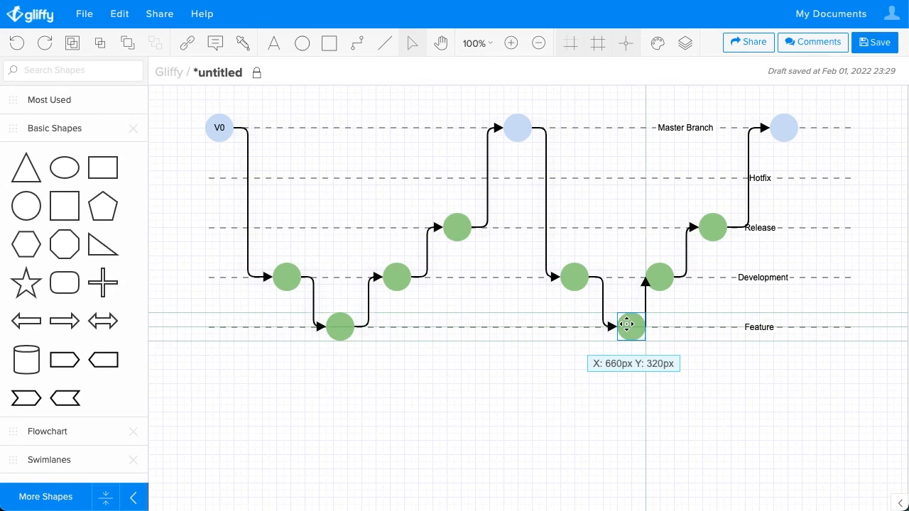
{"action": "left_click_drag", "start_coordinate": [631, 325], "coordinate": [730, 228]}
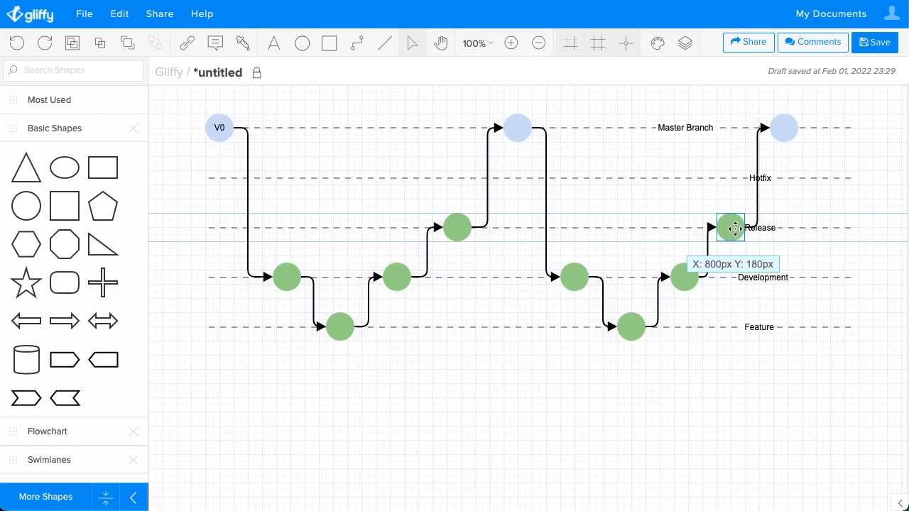
{"action": "left_click_drag", "start_coordinate": [731, 228], "coordinate": [823, 127]}
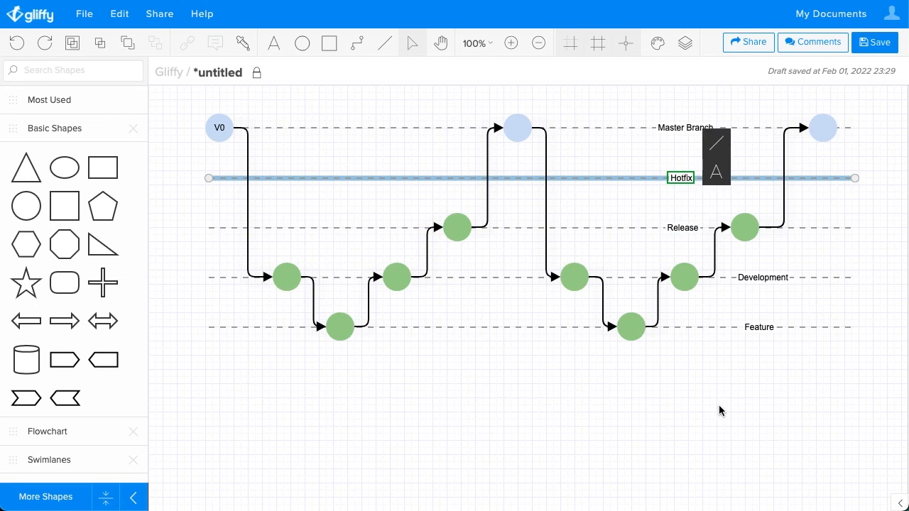
Deselect the Hotfix line and its label after moving the labels left
{"action": "left_click", "coordinate": [517, 128]}
{"action": "type", "text": "V1"}
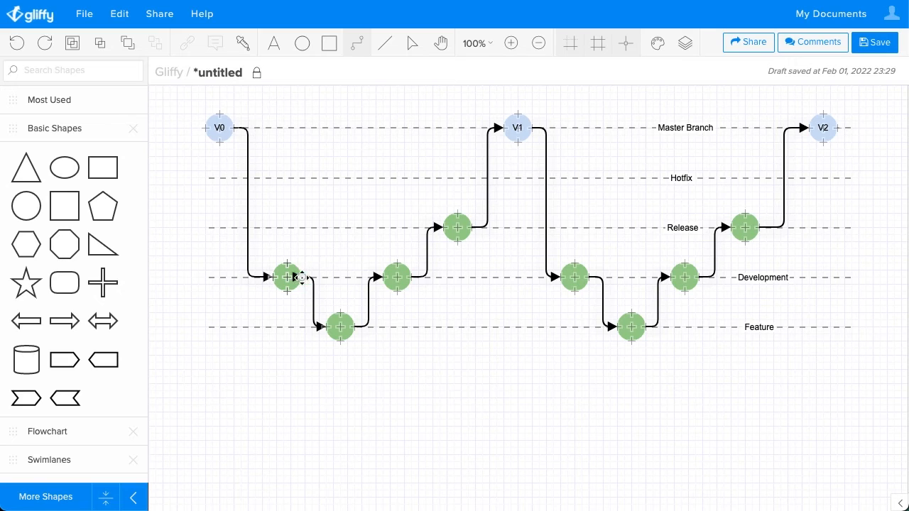
Link the first Development circle directly to the next Development circle with a connector
{"action": "left_click_drag", "start_coordinate": [287, 277], "coordinate": [394, 277]}
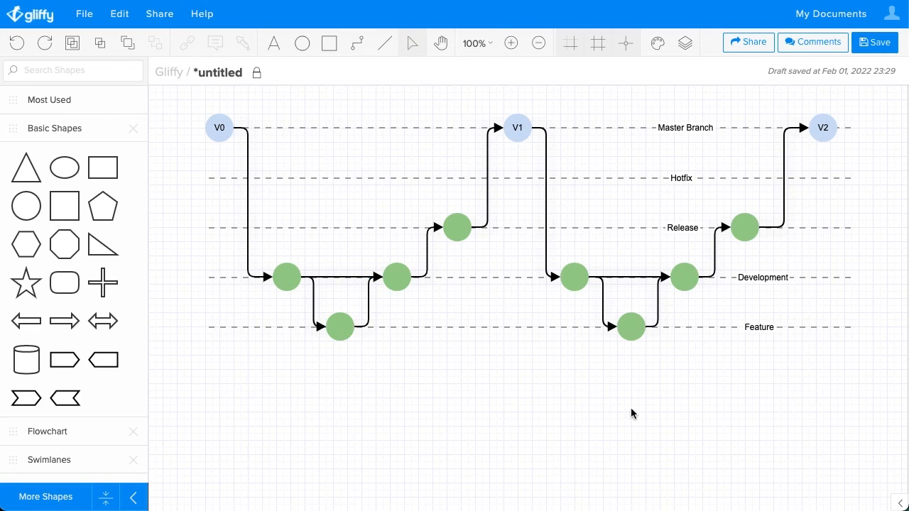
{"action": "mouse_move", "coordinate": [575, 407]}
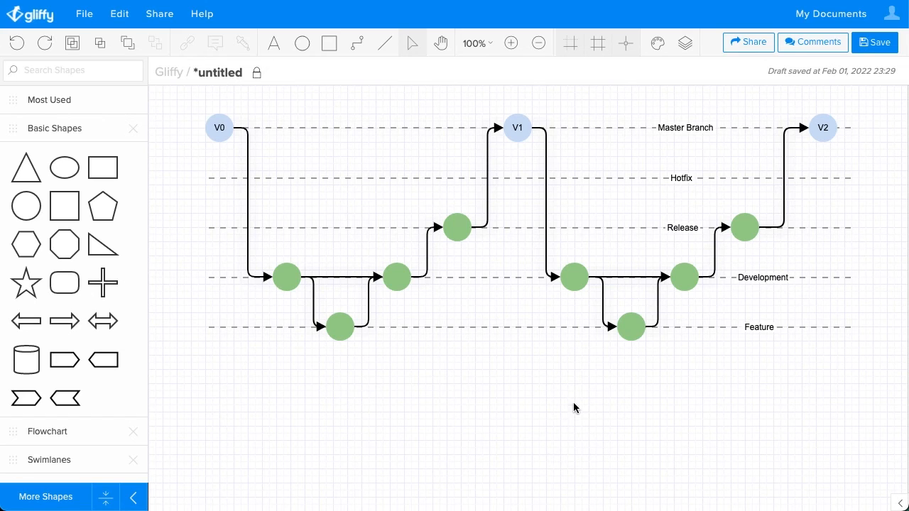
{"action": "mouse_move", "coordinate": [687, 277]}
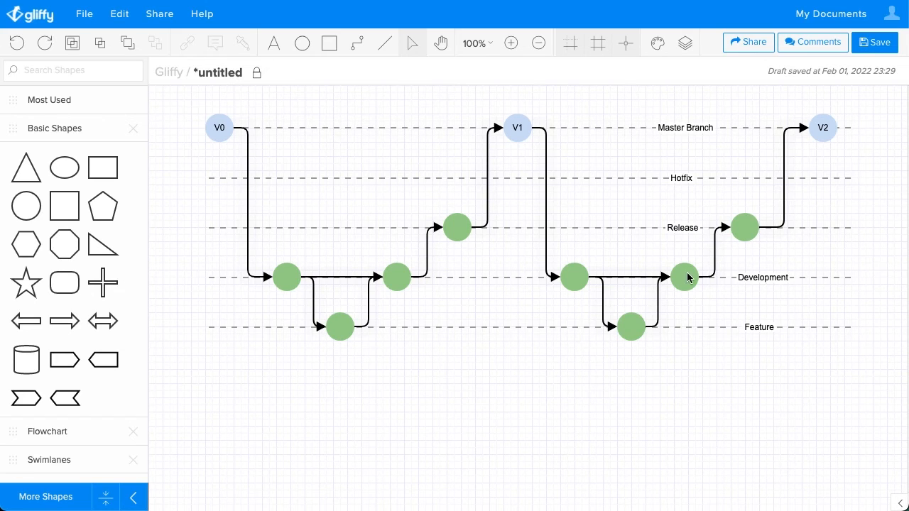
{"action": "mouse_move", "coordinate": [728, 233]}
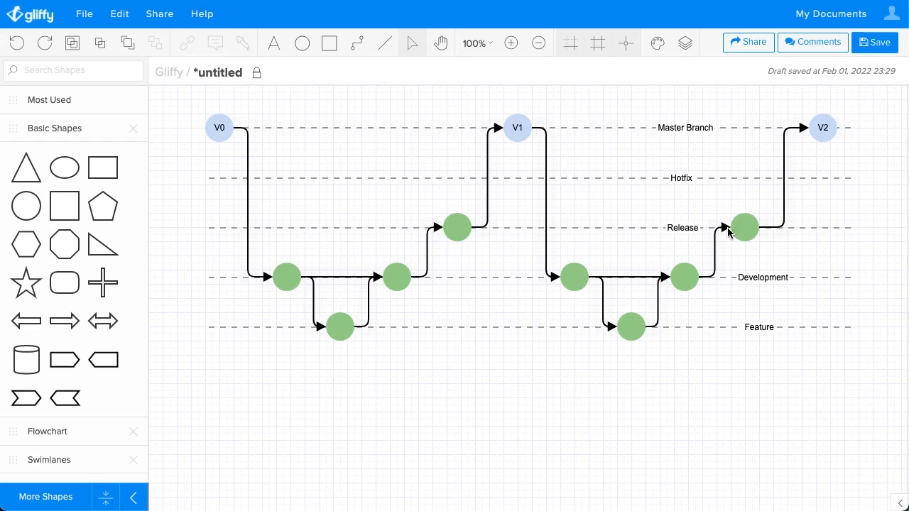
{"action": "mouse_move", "coordinate": [682, 298]}
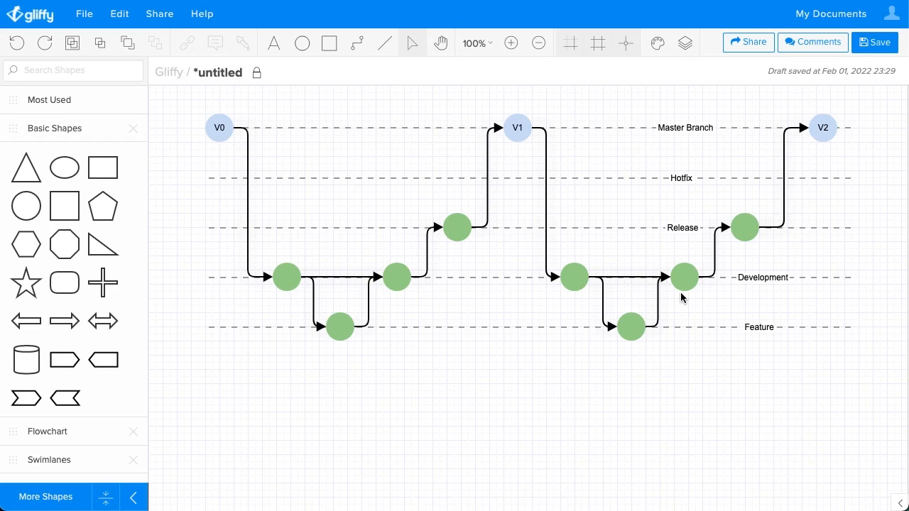
Attach the note 'Be sure to schedule before QA lead is OOO.' to the second Release circle
{"action": "left_click", "coordinate": [745, 228]}
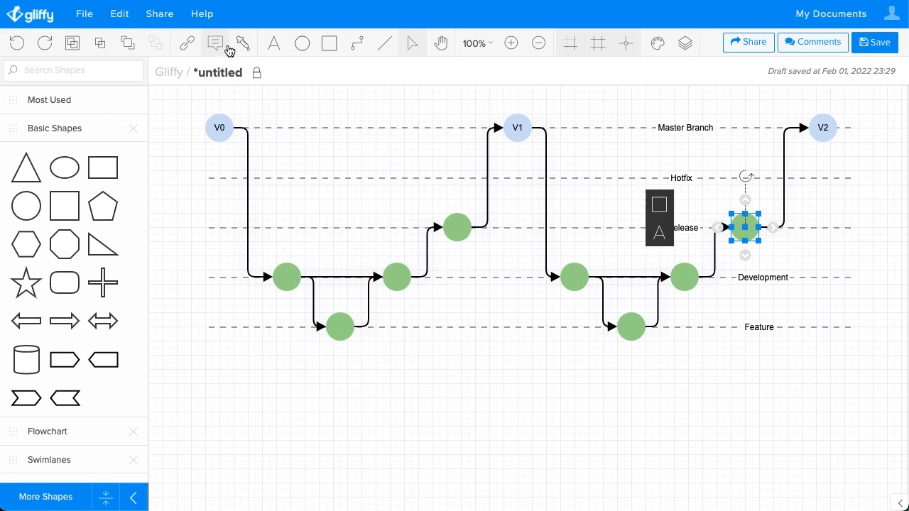
{"action": "left_click", "coordinate": [215, 43]}
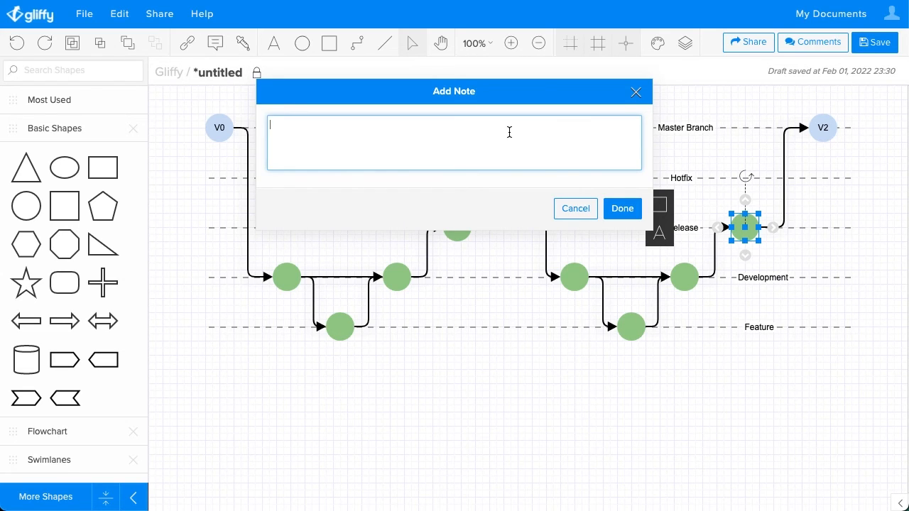
{"action": "type", "text": "Be sure to"}
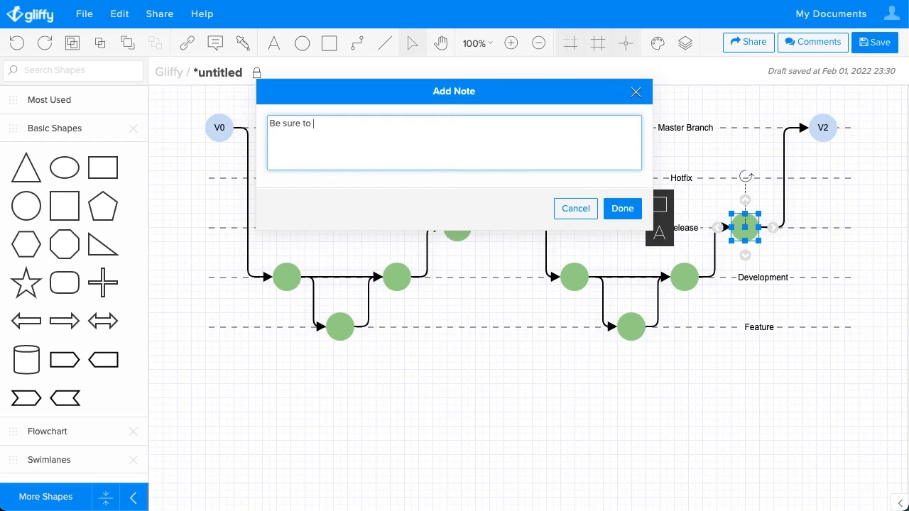
{"action": "type", "text": "schedule before"}
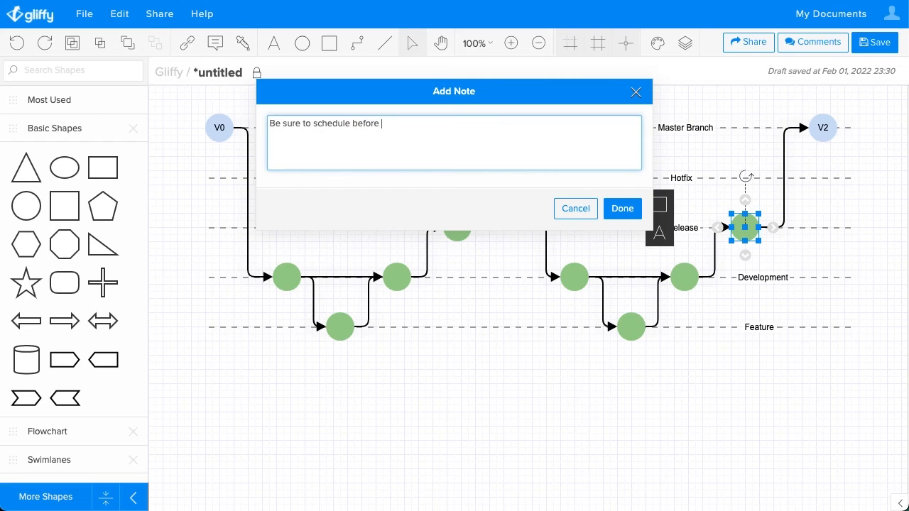
{"action": "type", "text": "QA"}
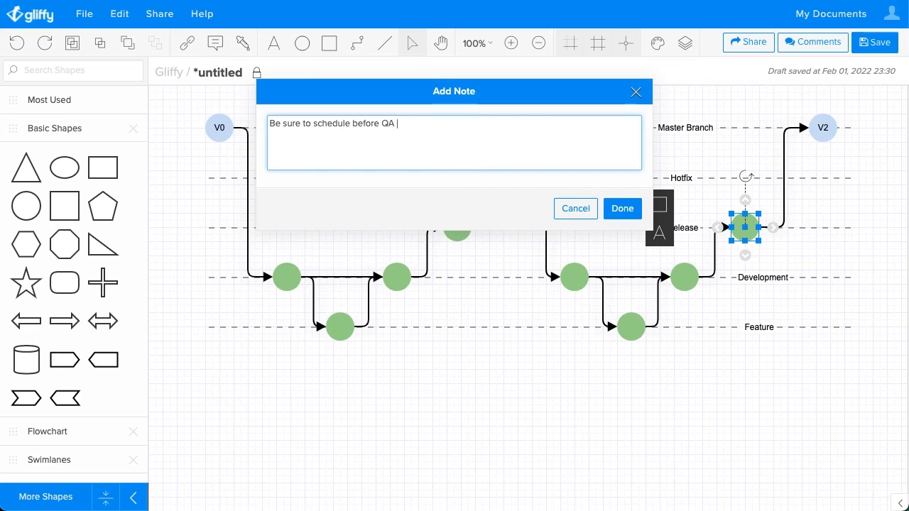
{"action": "type", "text": "lead is"}
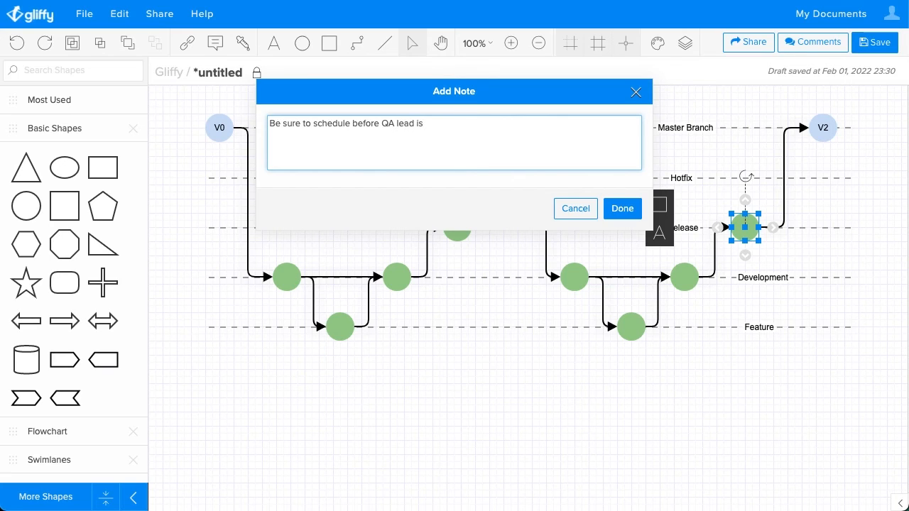
{"action": "type", "text": "OOO."}
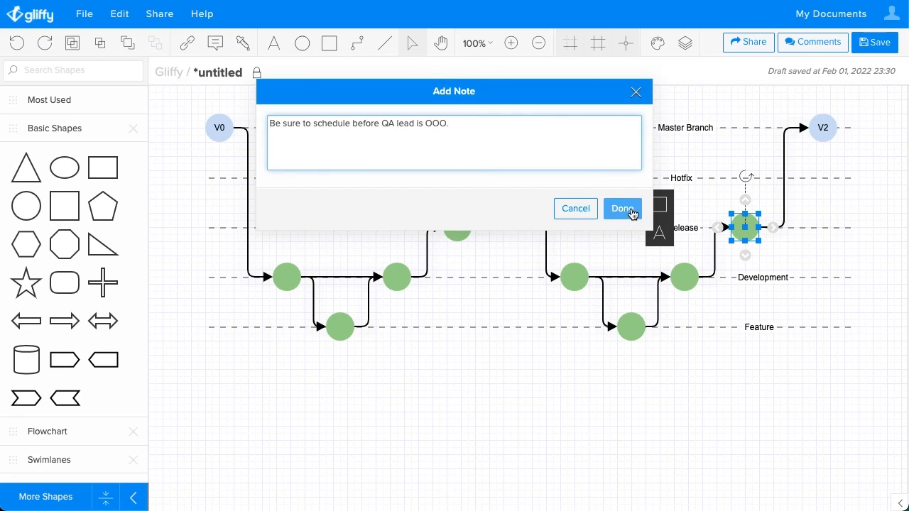
{"action": "left_click", "coordinate": [622, 208]}
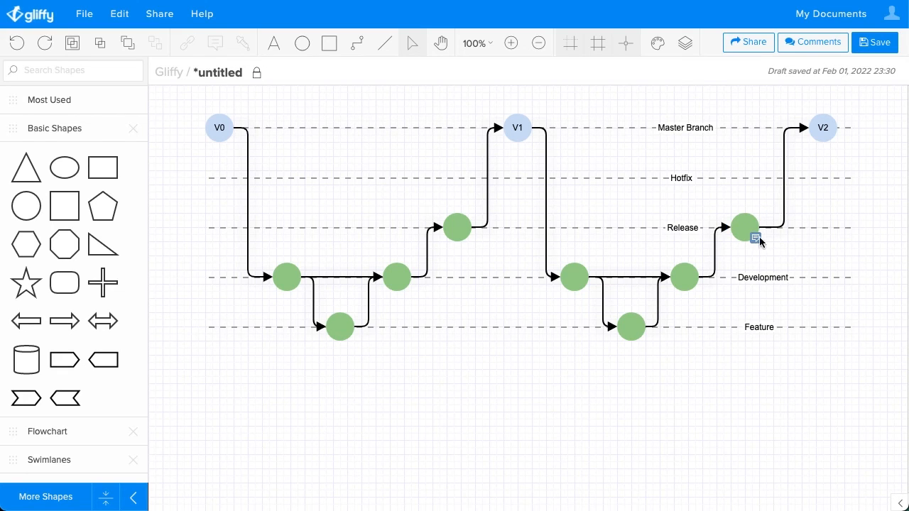
{"action": "mouse_move", "coordinate": [755, 245]}
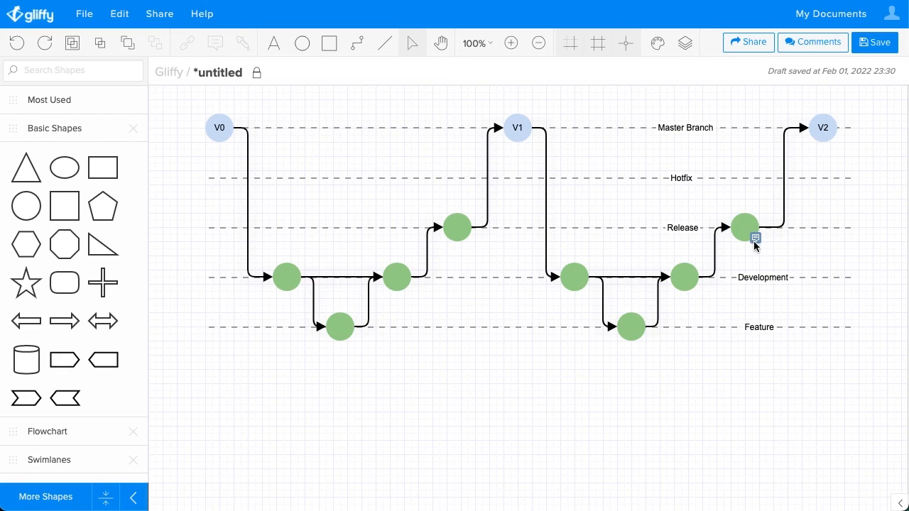
{"action": "mouse_move", "coordinate": [753, 233]}
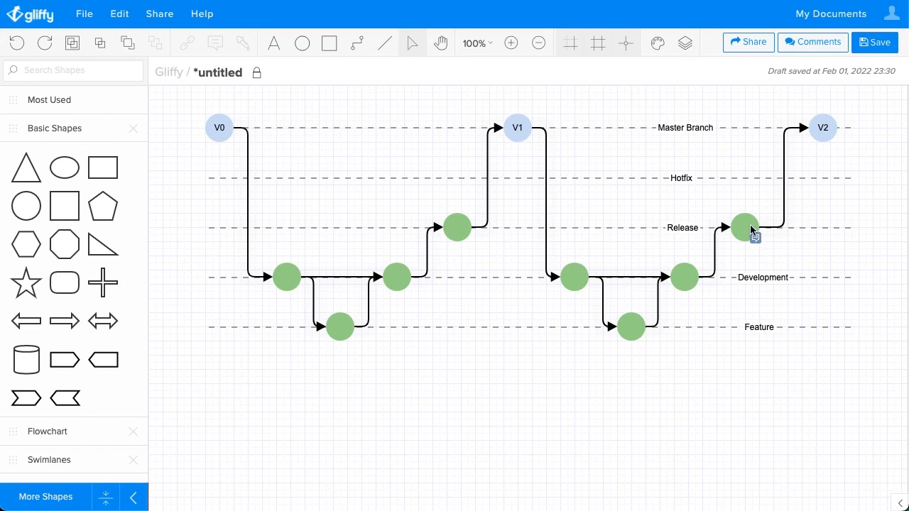
{"action": "mouse_move", "coordinate": [728, 238]}
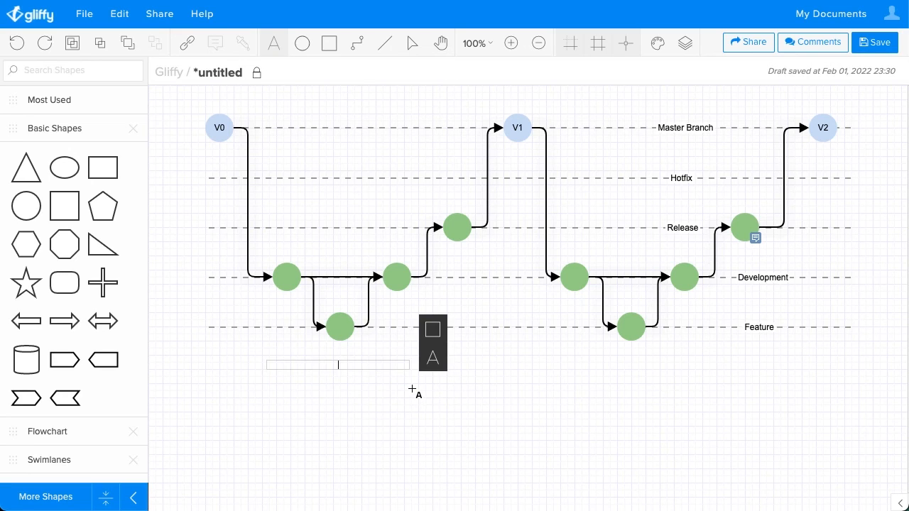
{"action": "mouse_move", "coordinate": [436, 442]}
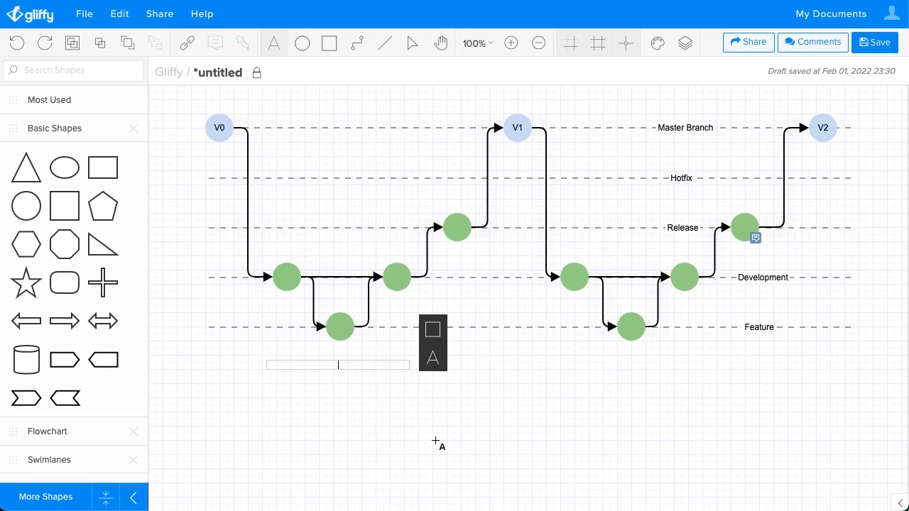
Add the label 'Feature Description: XXXXX' beneath the first Feature circle
{"action": "type", "text": "Feature Descri"}
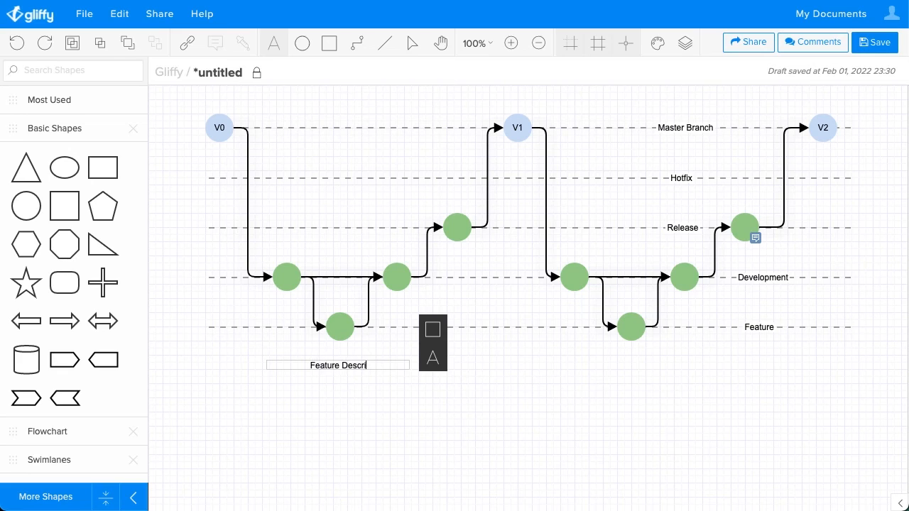
{"action": "type", "text": "ption: XXXXX"}
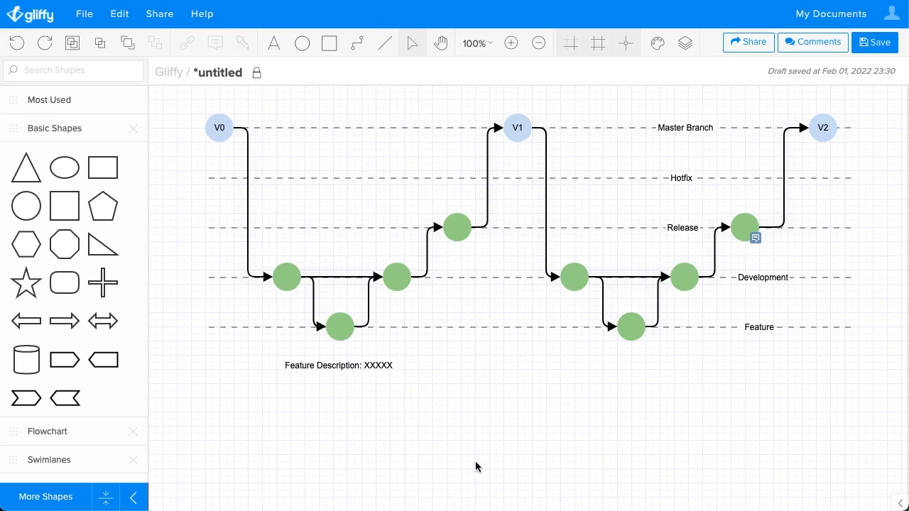
{"action": "double_click", "coordinate": [476, 463]}
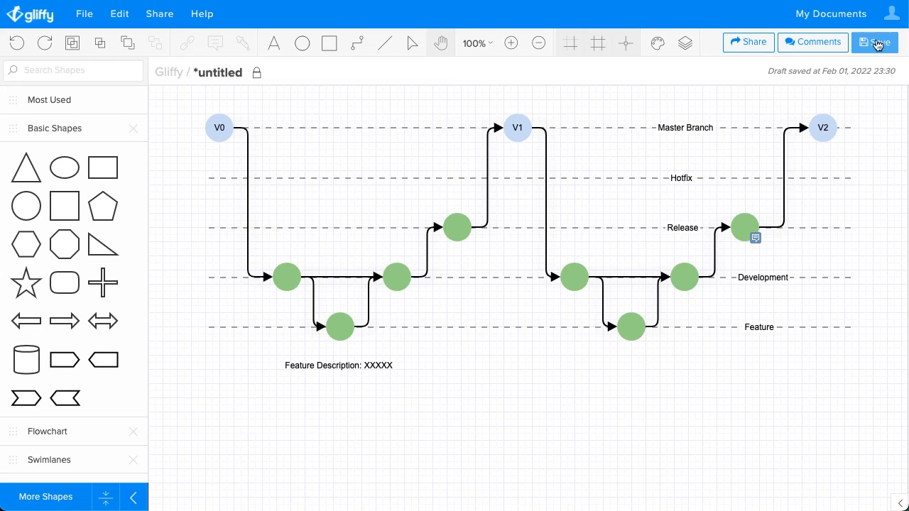
Save the diagram as 'Gitflow Diagram V2' under Perforce Software Diagrams > Branching Strategy
{"action": "left_click", "coordinate": [875, 42]}
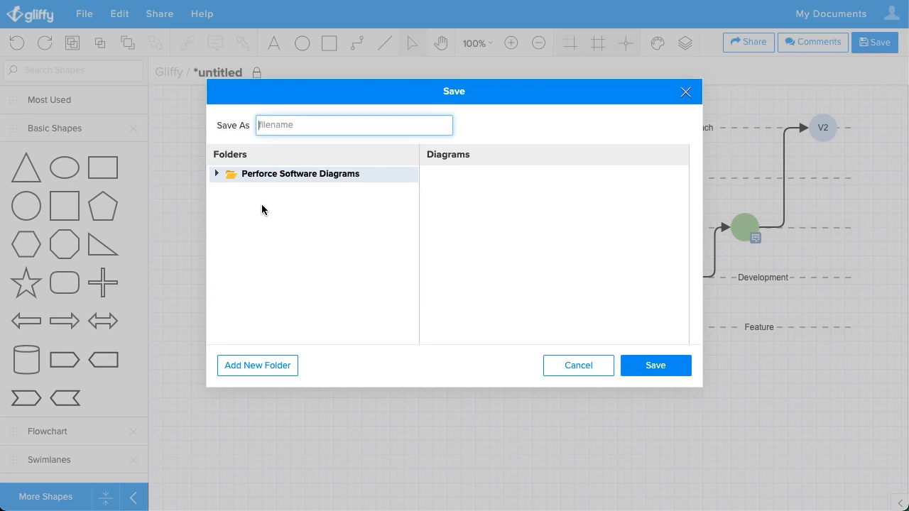
{"action": "left_click", "coordinate": [216, 173]}
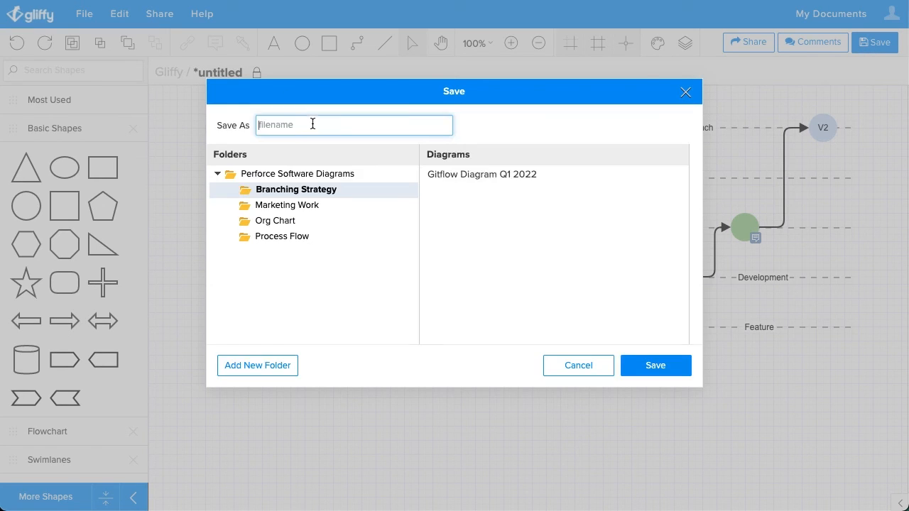
{"action": "type", "text": "Git"}
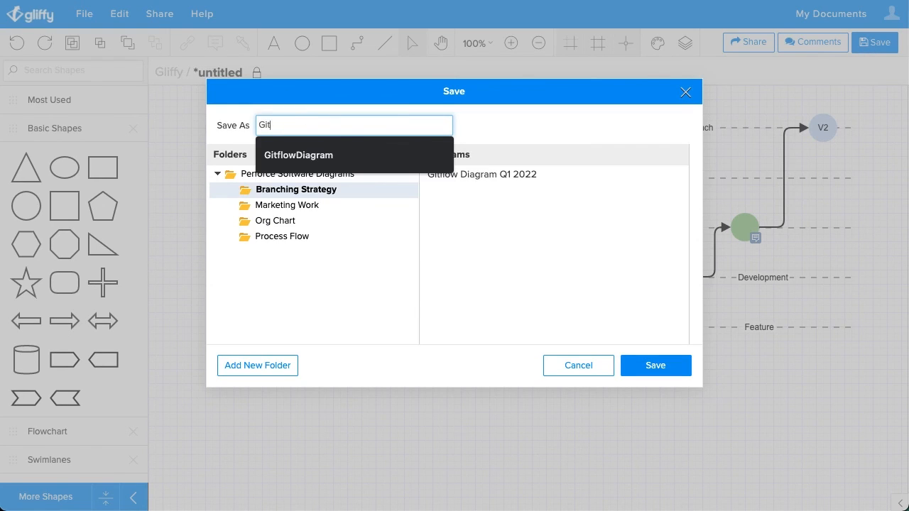
{"action": "left_click", "coordinate": [655, 365]}
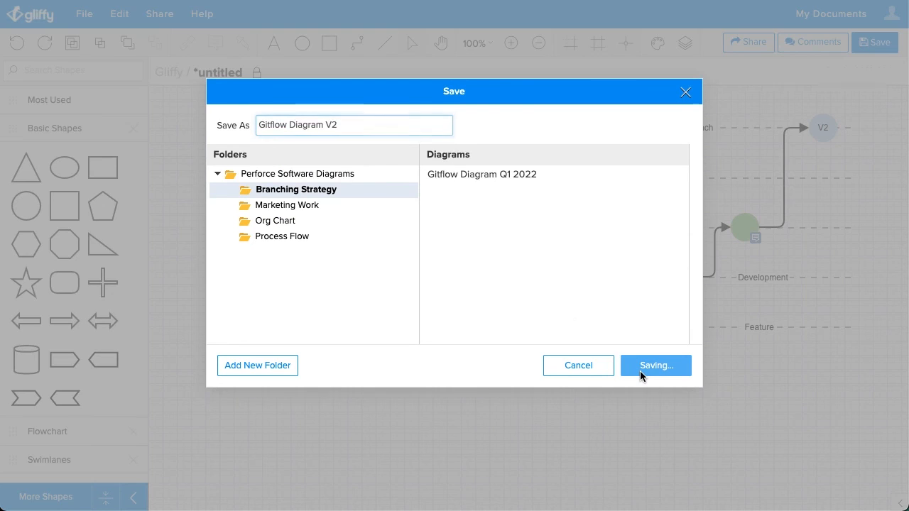
{"action": "left_click", "coordinate": [655, 365]}
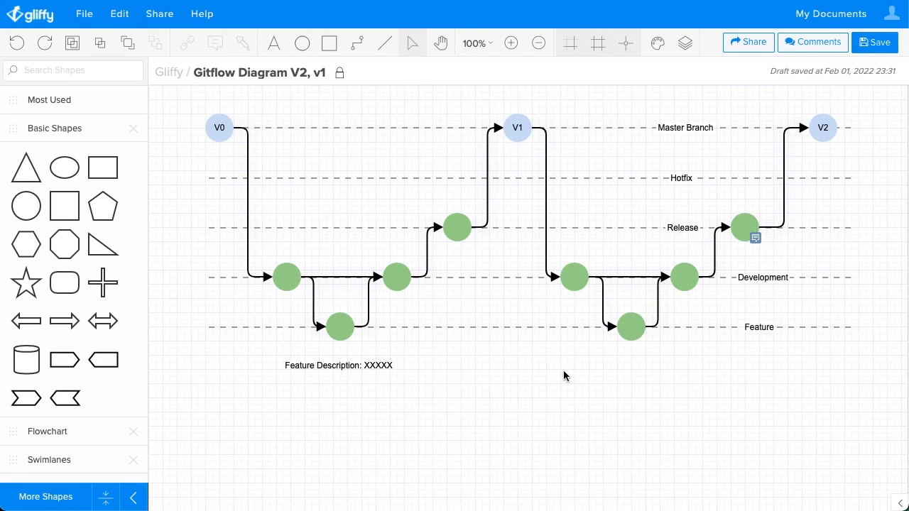
{"action": "mouse_move", "coordinate": [581, 350]}
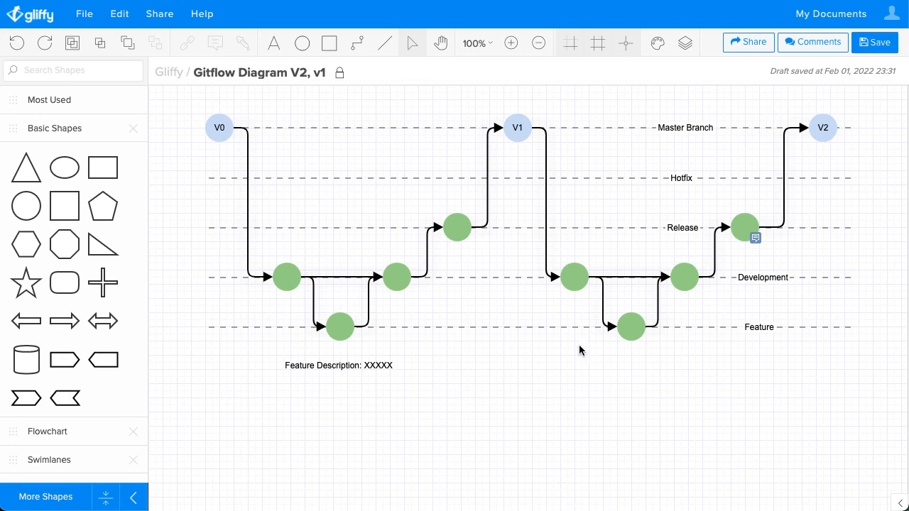
{"action": "mouse_move", "coordinate": [609, 308]}
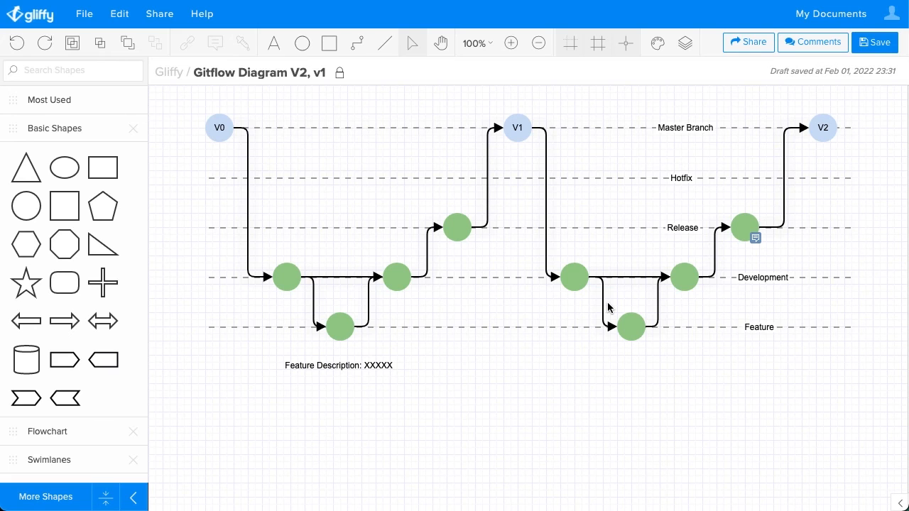
{"action": "mouse_move", "coordinate": [748, 41]}
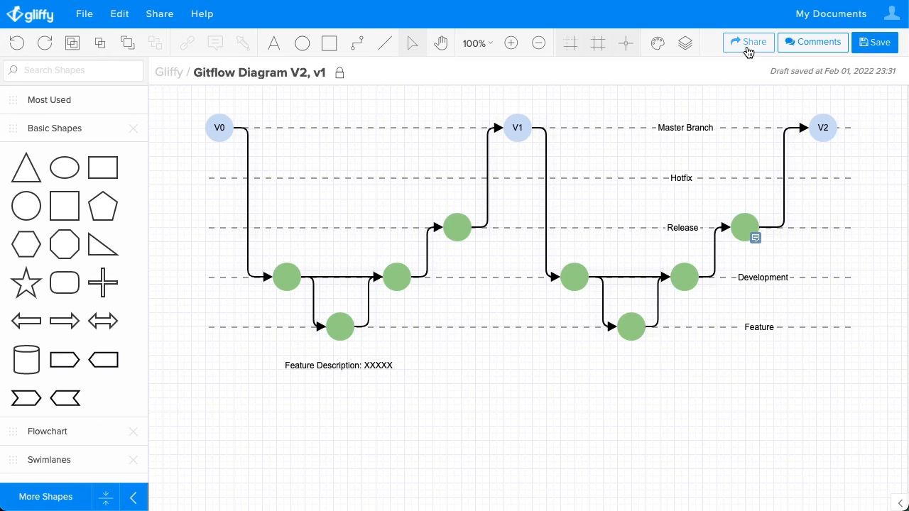
{"action": "left_click", "coordinate": [748, 42]}
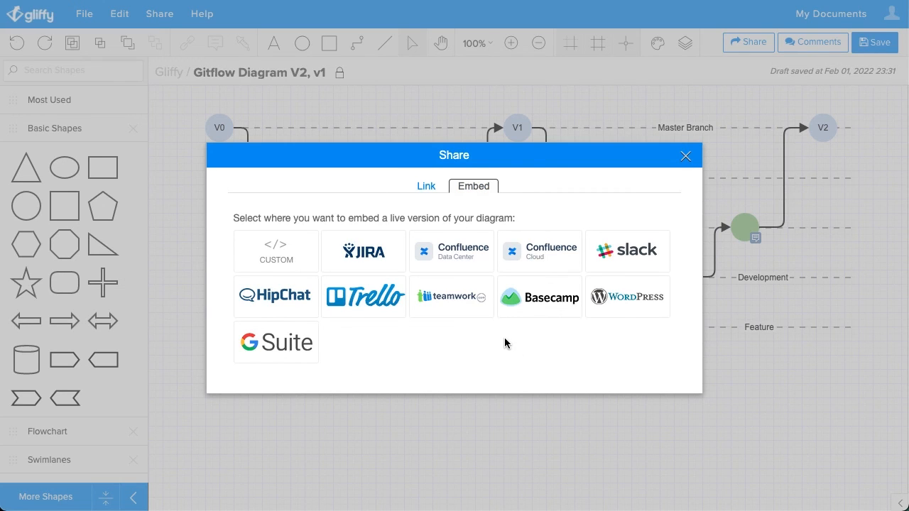
{"action": "mouse_move", "coordinate": [615, 345]}
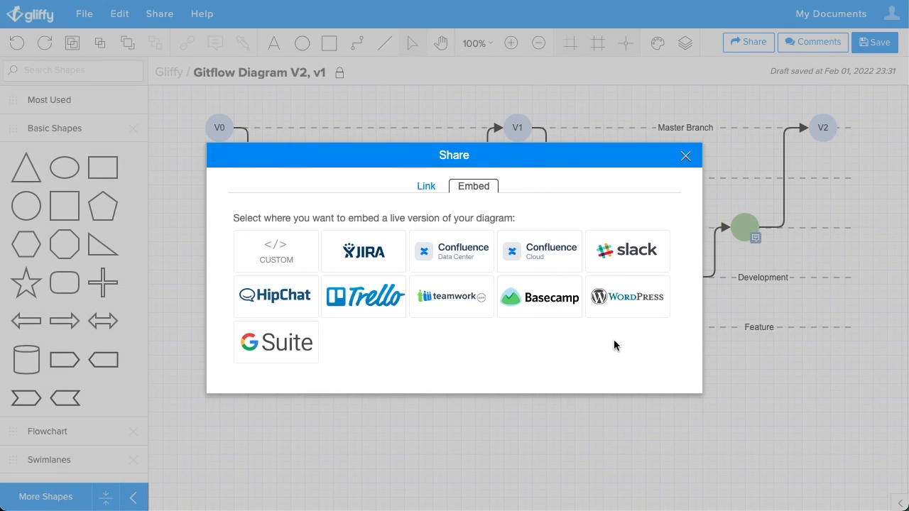
{"action": "mouse_move", "coordinate": [665, 375]}
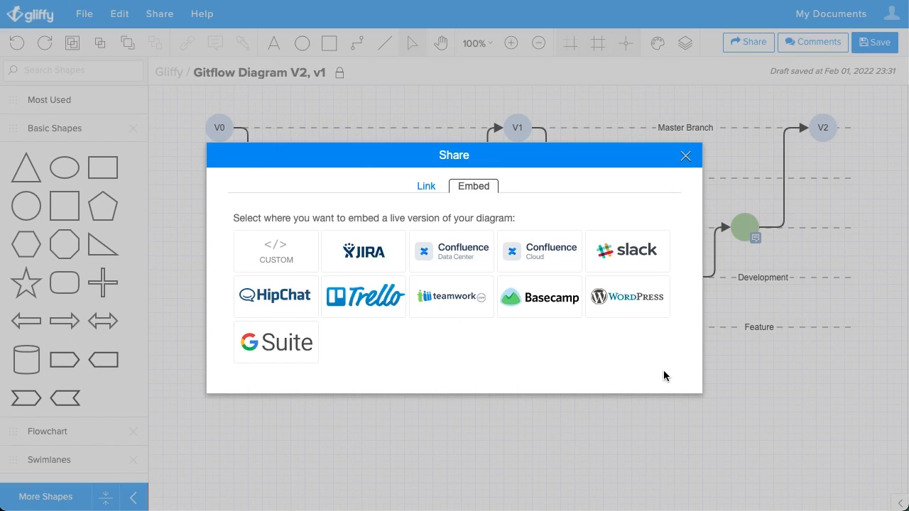
{"action": "mouse_move", "coordinate": [647, 368]}
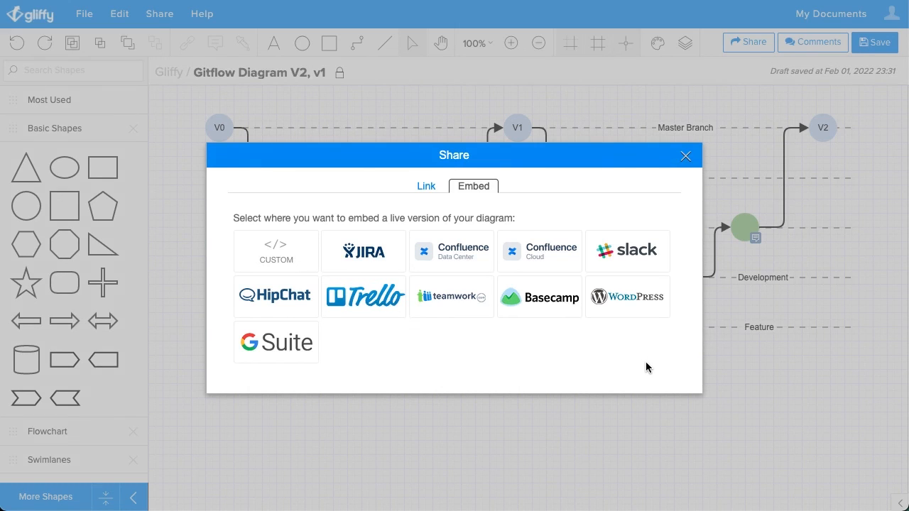
{"action": "mouse_move", "coordinate": [654, 349]}
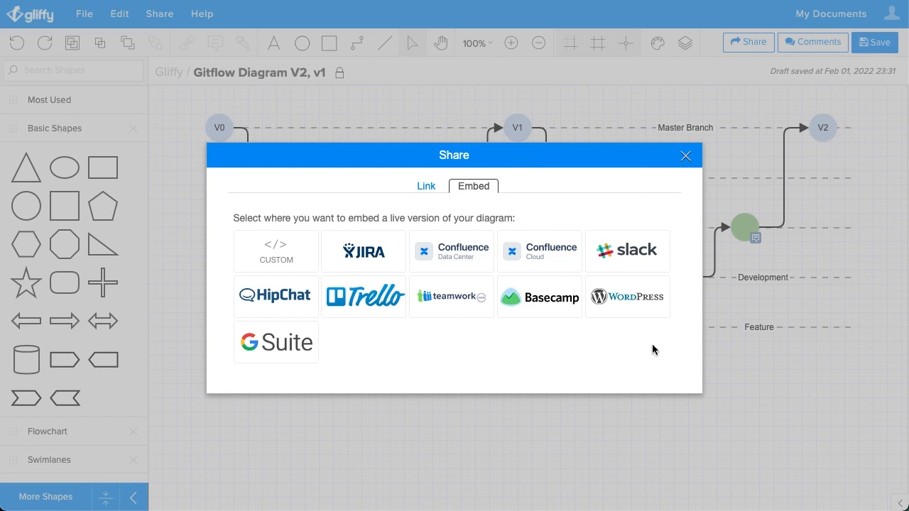
{"action": "left_click", "coordinate": [684, 155]}
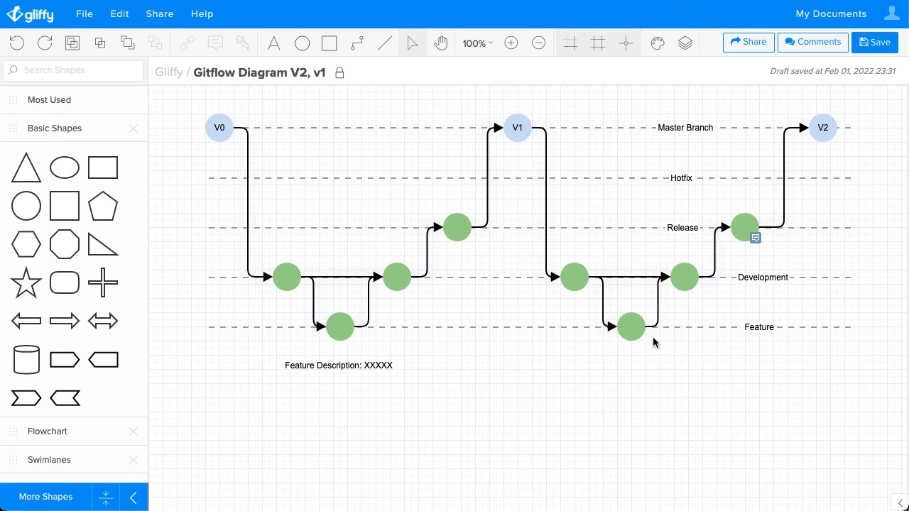
{"action": "mouse_move", "coordinate": [686, 374]}
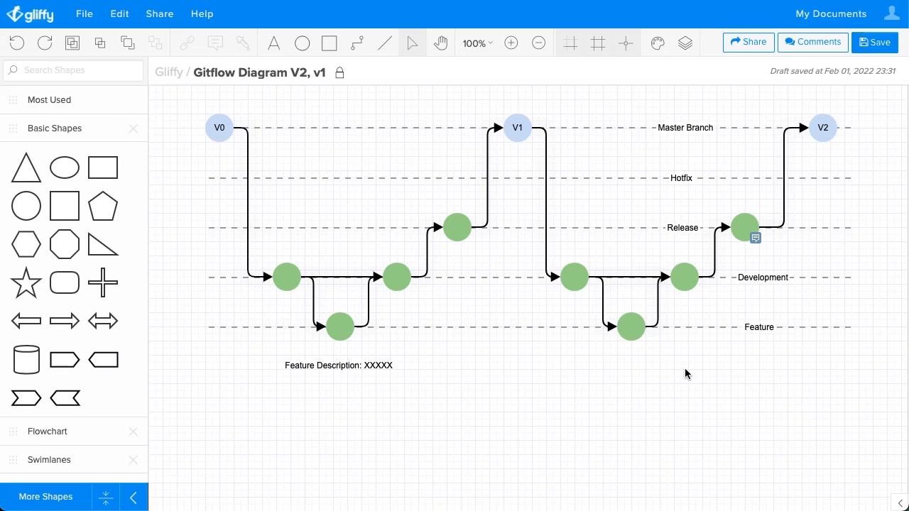